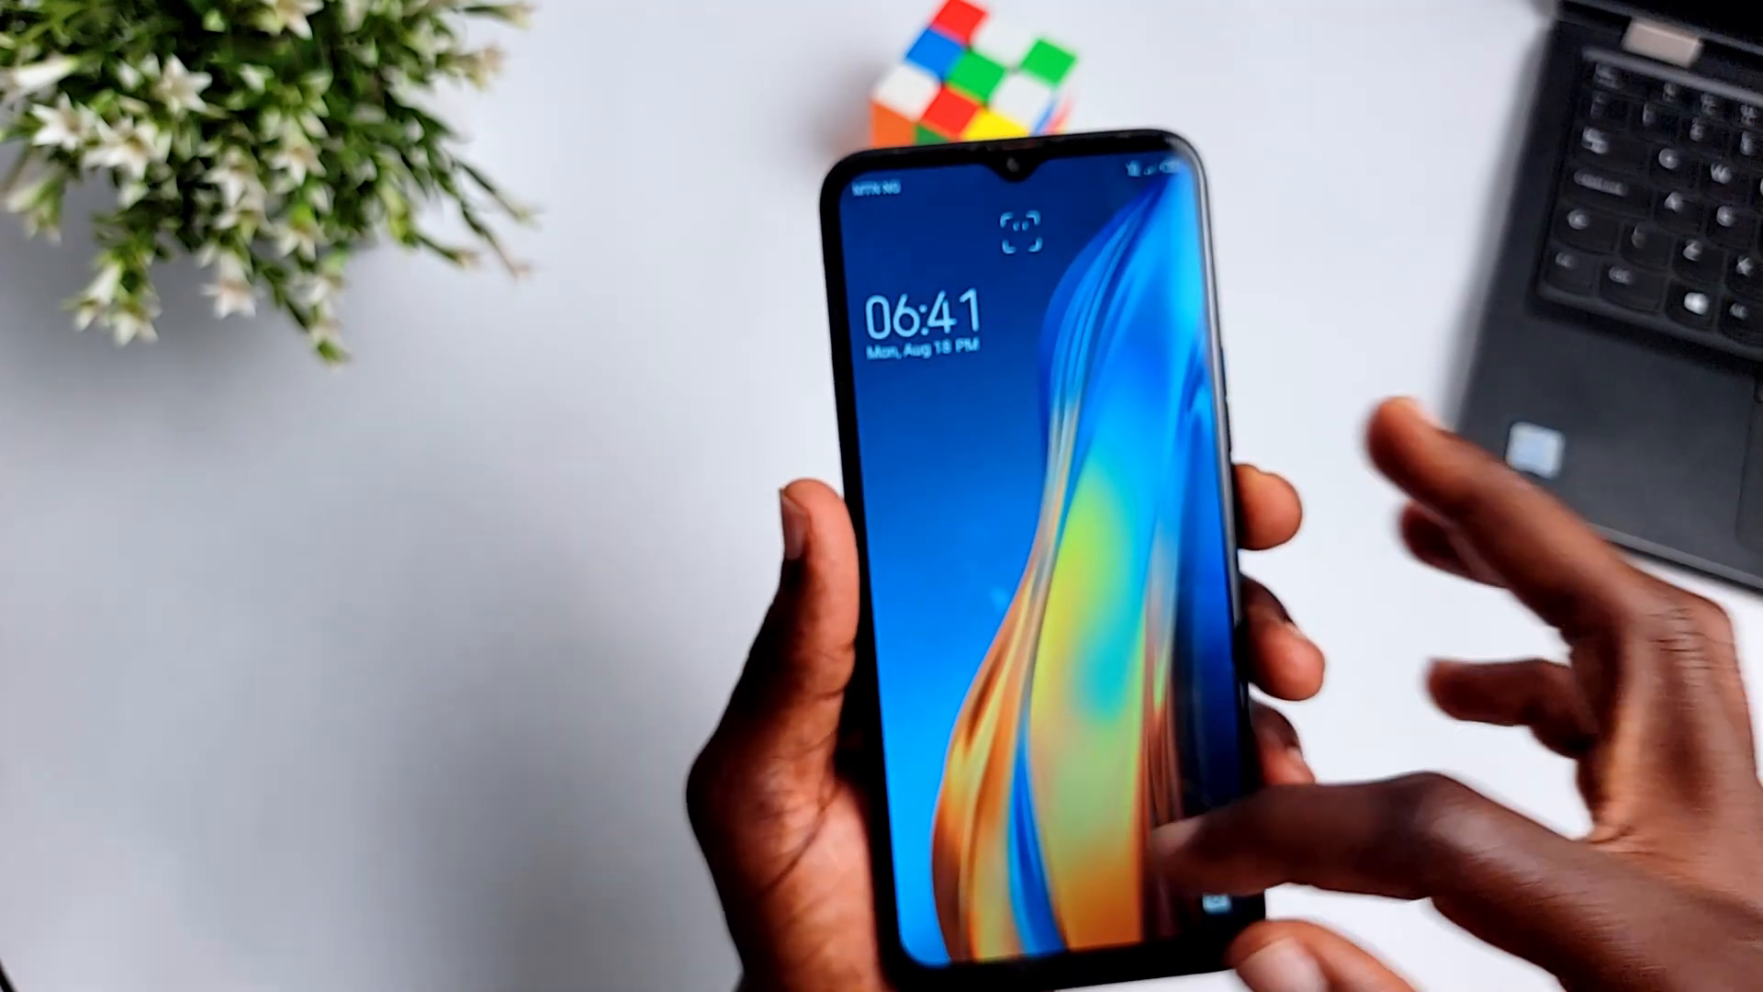
- Swipe up to the phone's PIN pad and enter a PIN, which is rejected as wrong
{"action": "left_click_drag", "start_coordinate": [1023, 675], "coordinate": [1023, 337]}
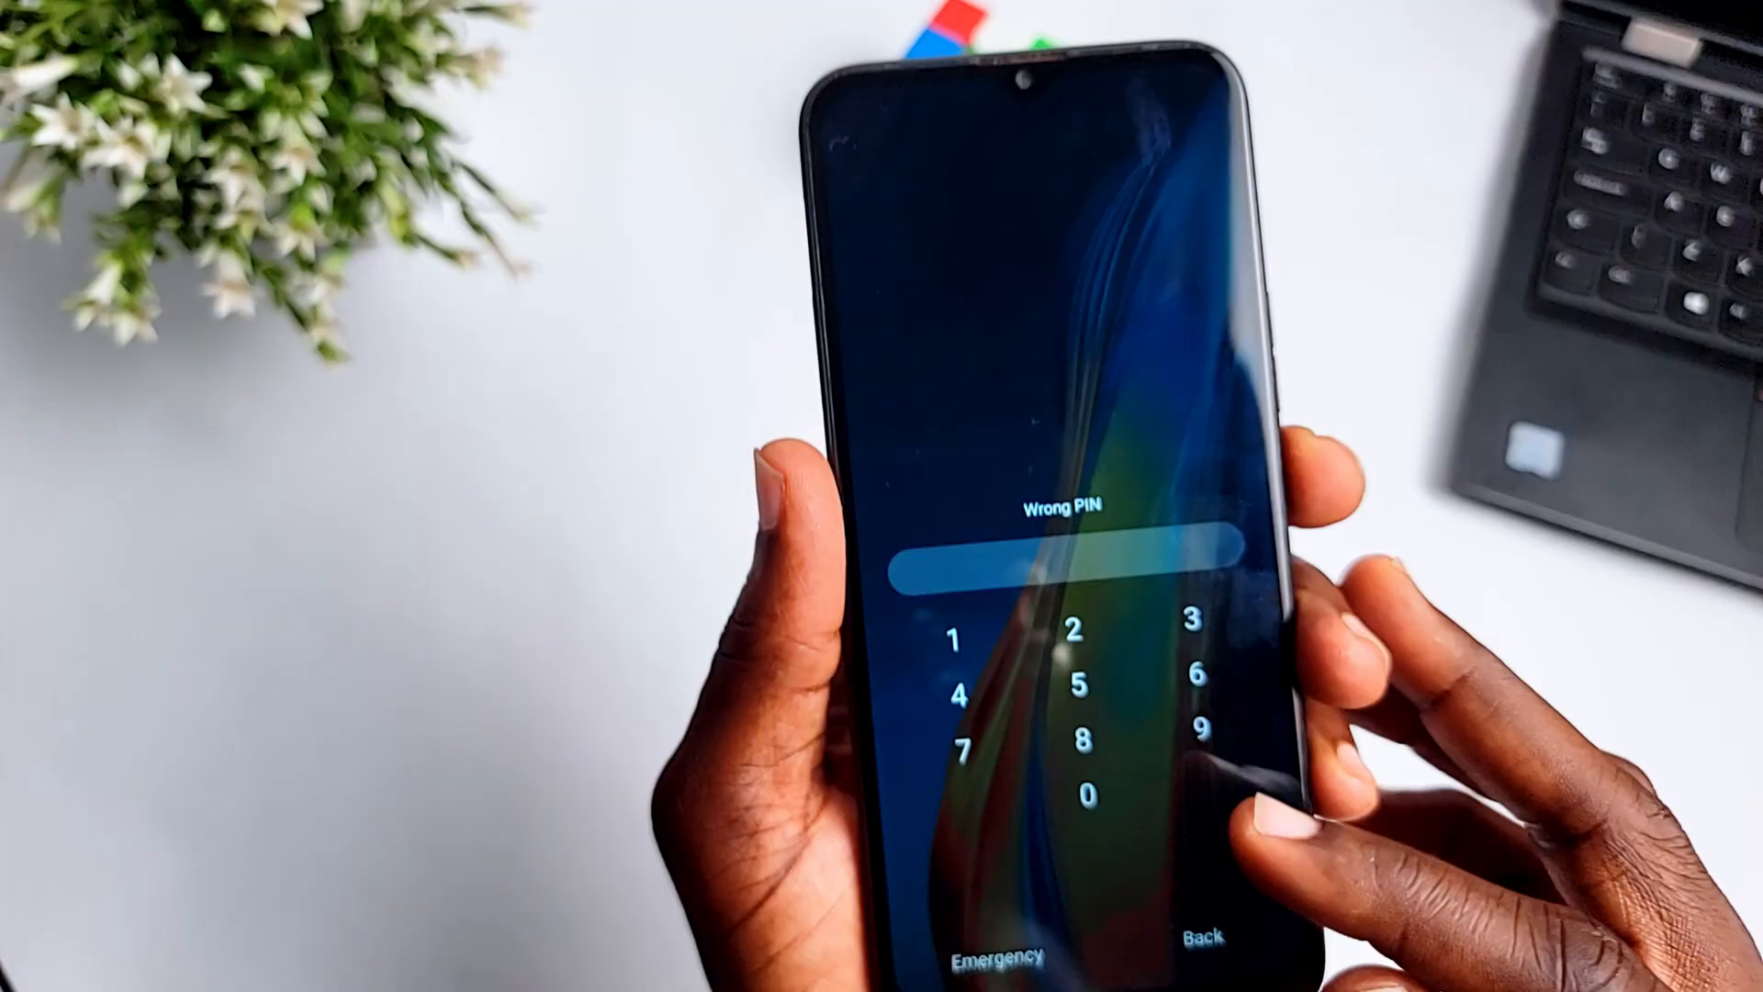
{"action": "left_click", "coordinate": [1082, 676]}
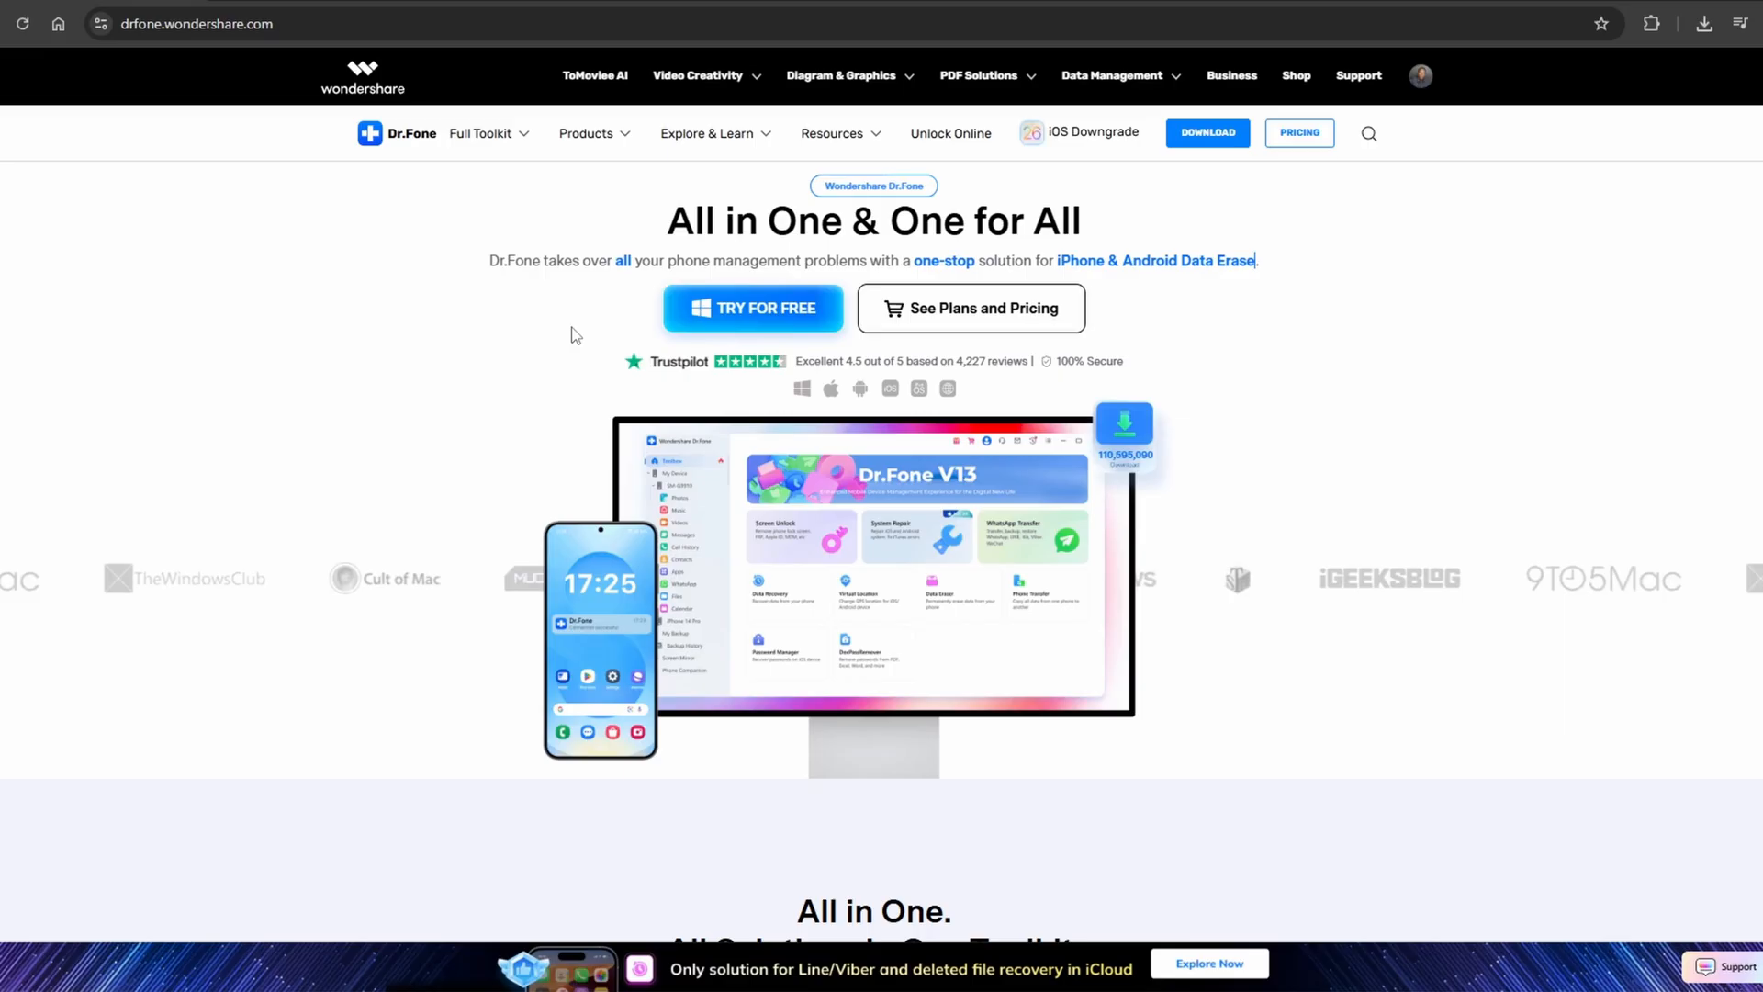
{"action": "scroll", "scroll_direction": "down", "scroll_amount": 3}
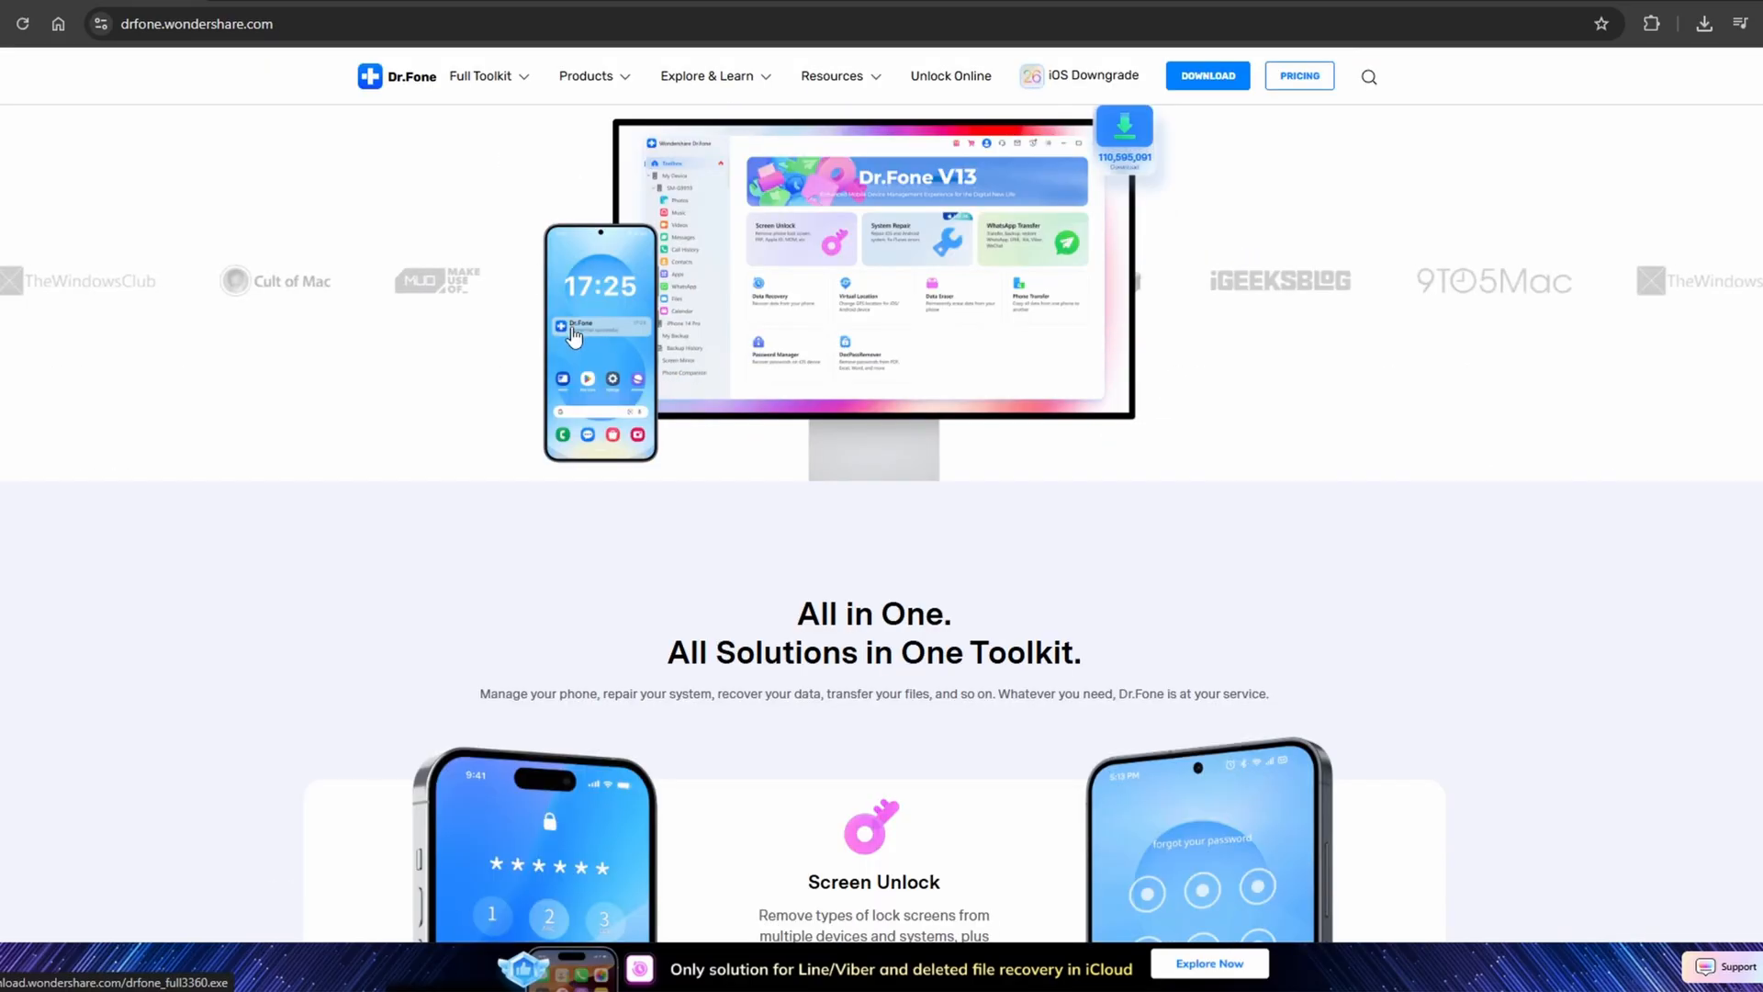
{"action": "scroll", "scroll_direction": "down", "scroll_amount": 3}
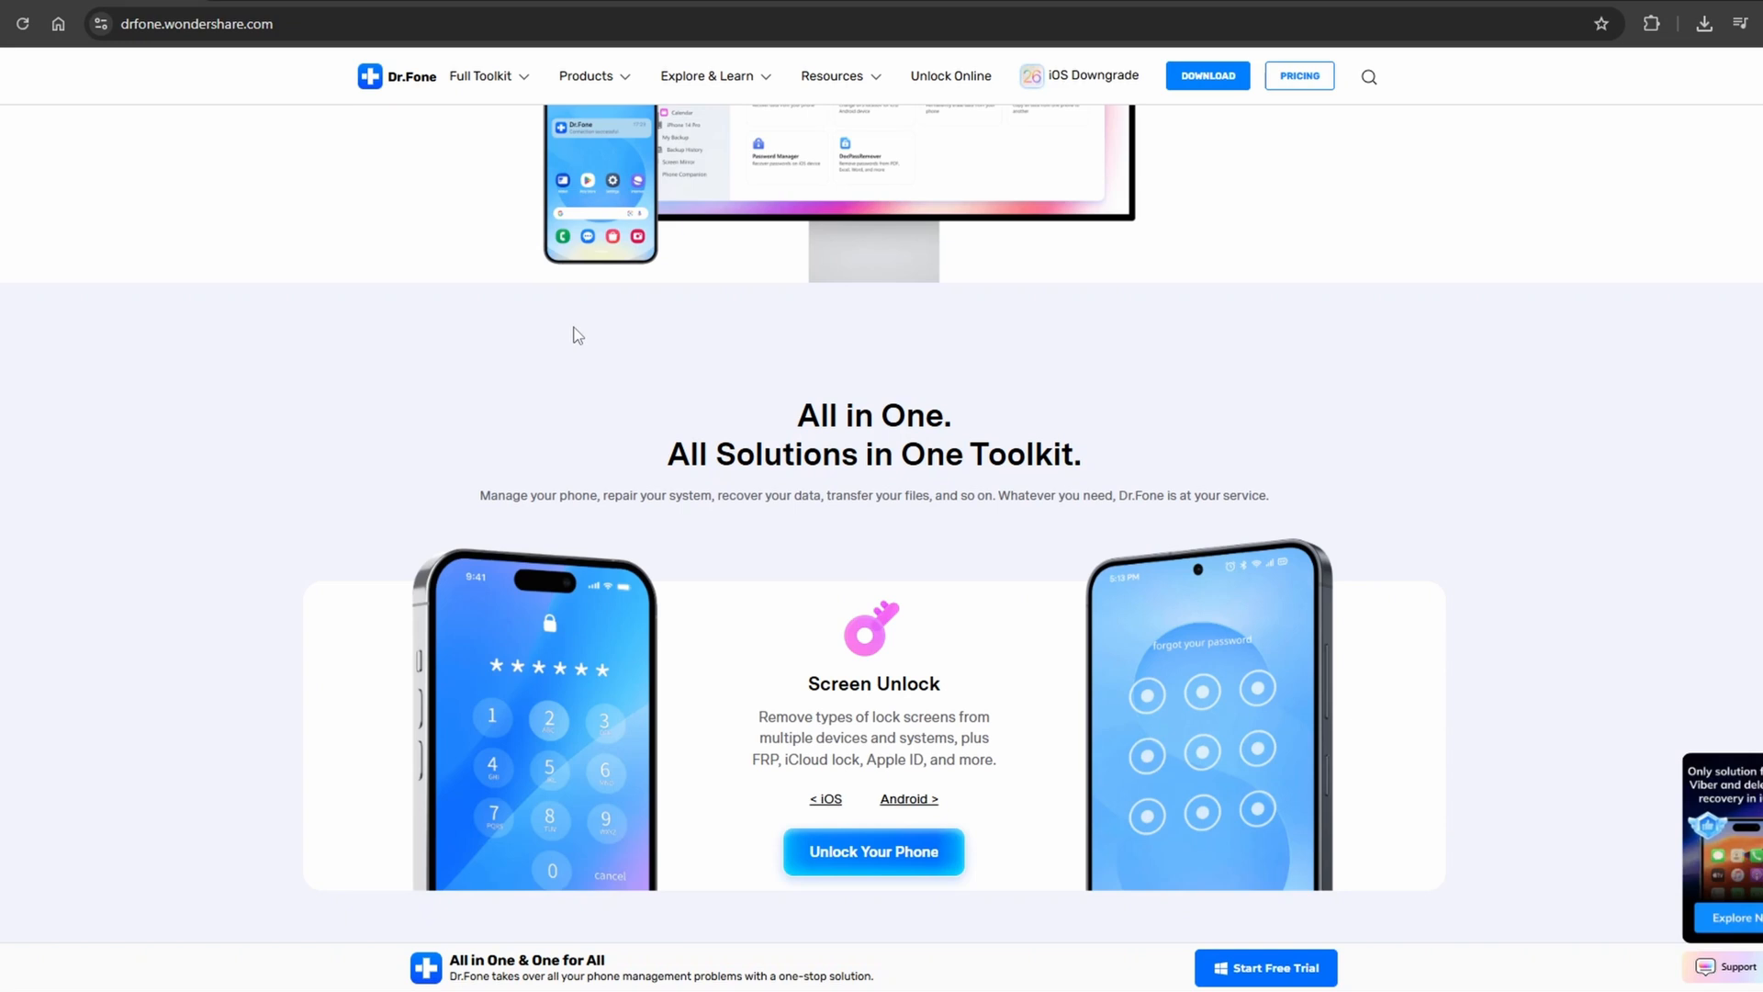
{"action": "scroll", "scroll_direction": "down", "scroll_amount": 3}
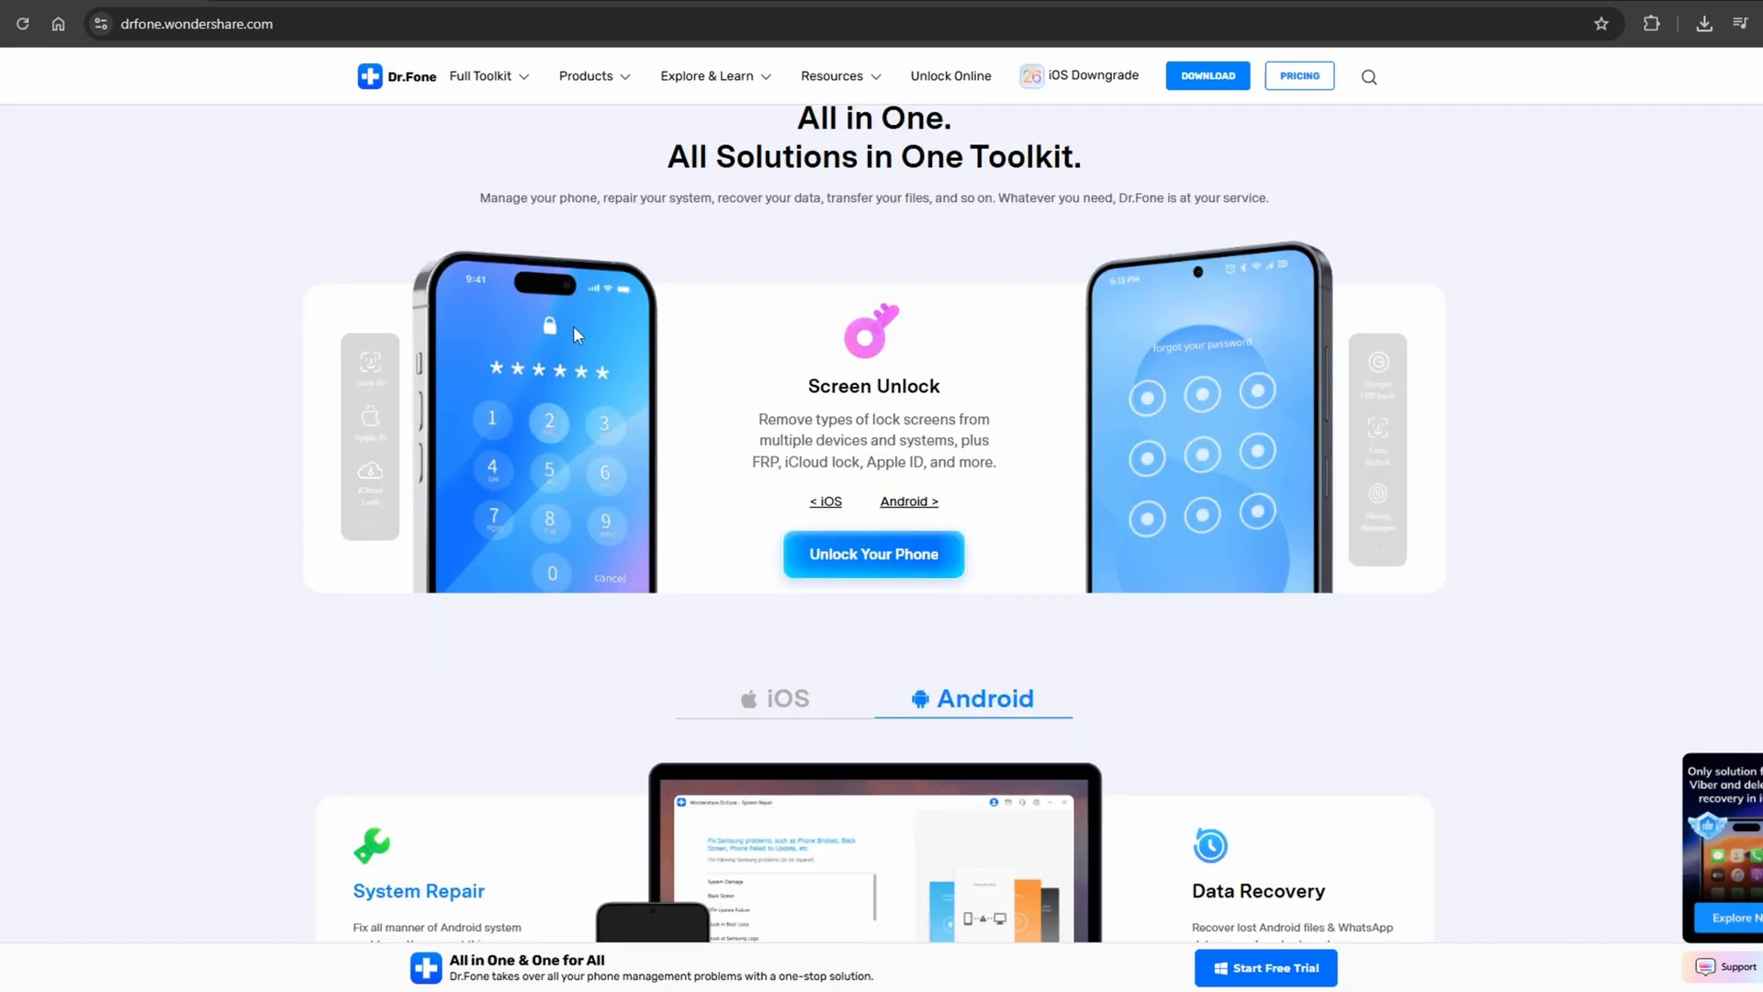
{"action": "scroll", "scroll_direction": "down", "scroll_amount": 3}
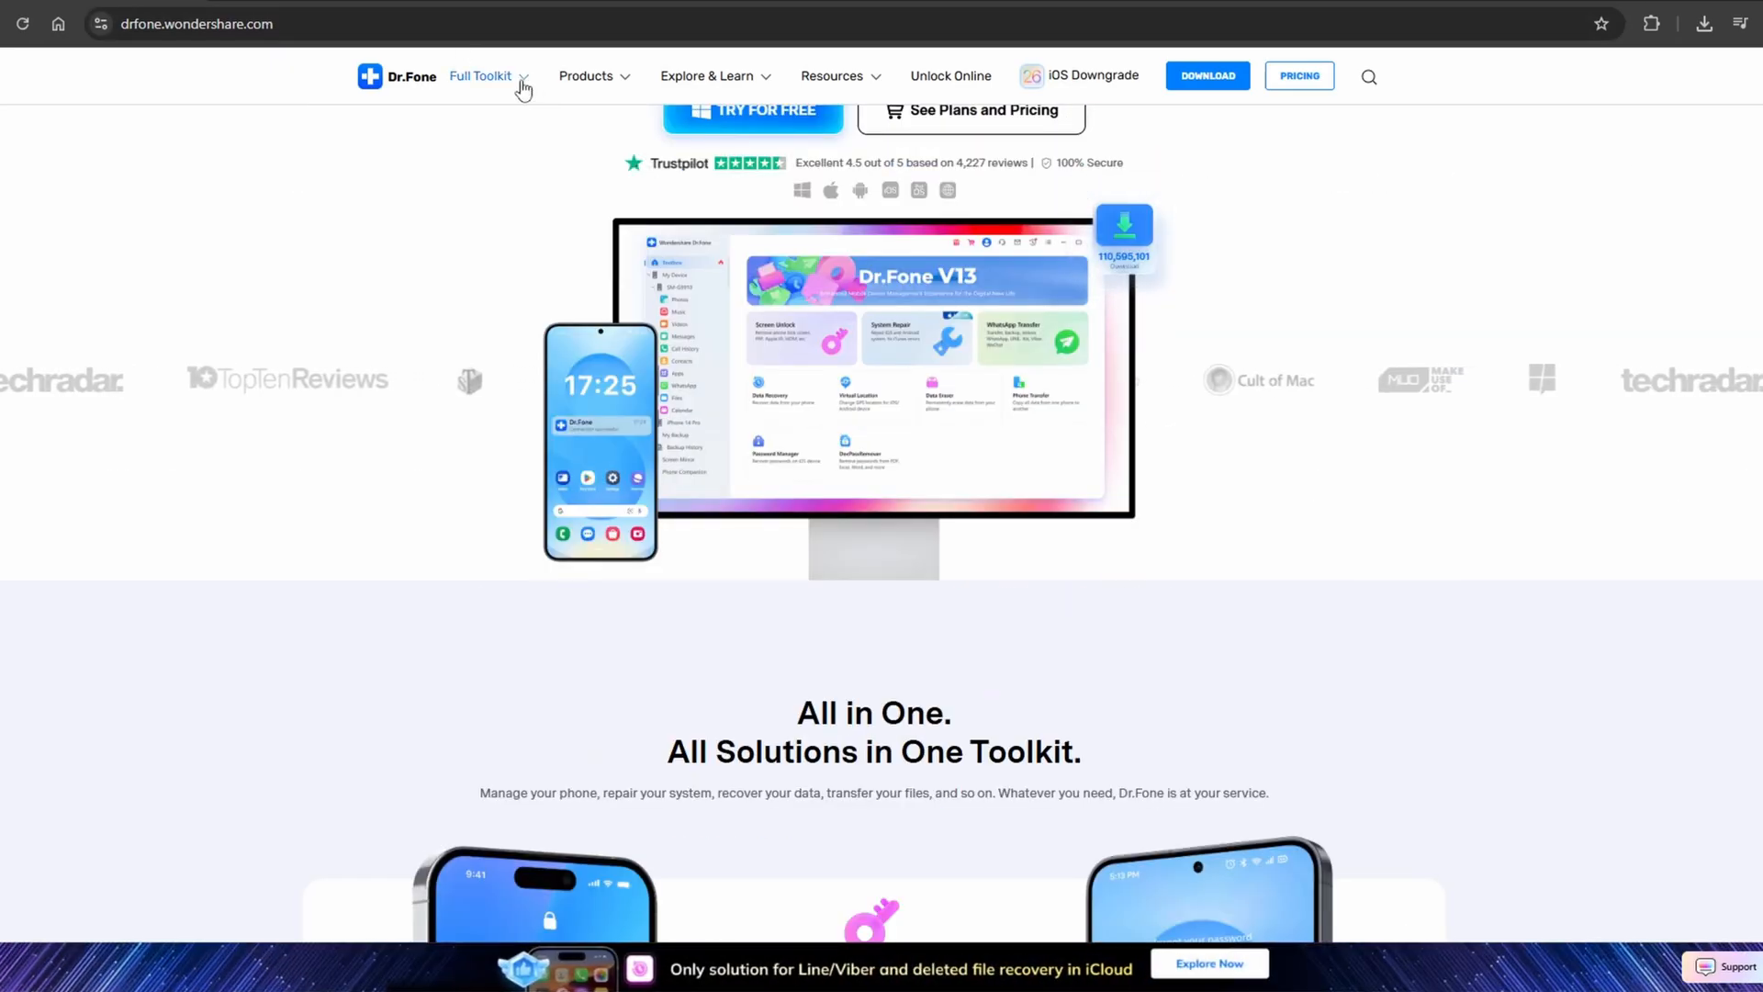
{"action": "left_click", "coordinate": [481, 76]}
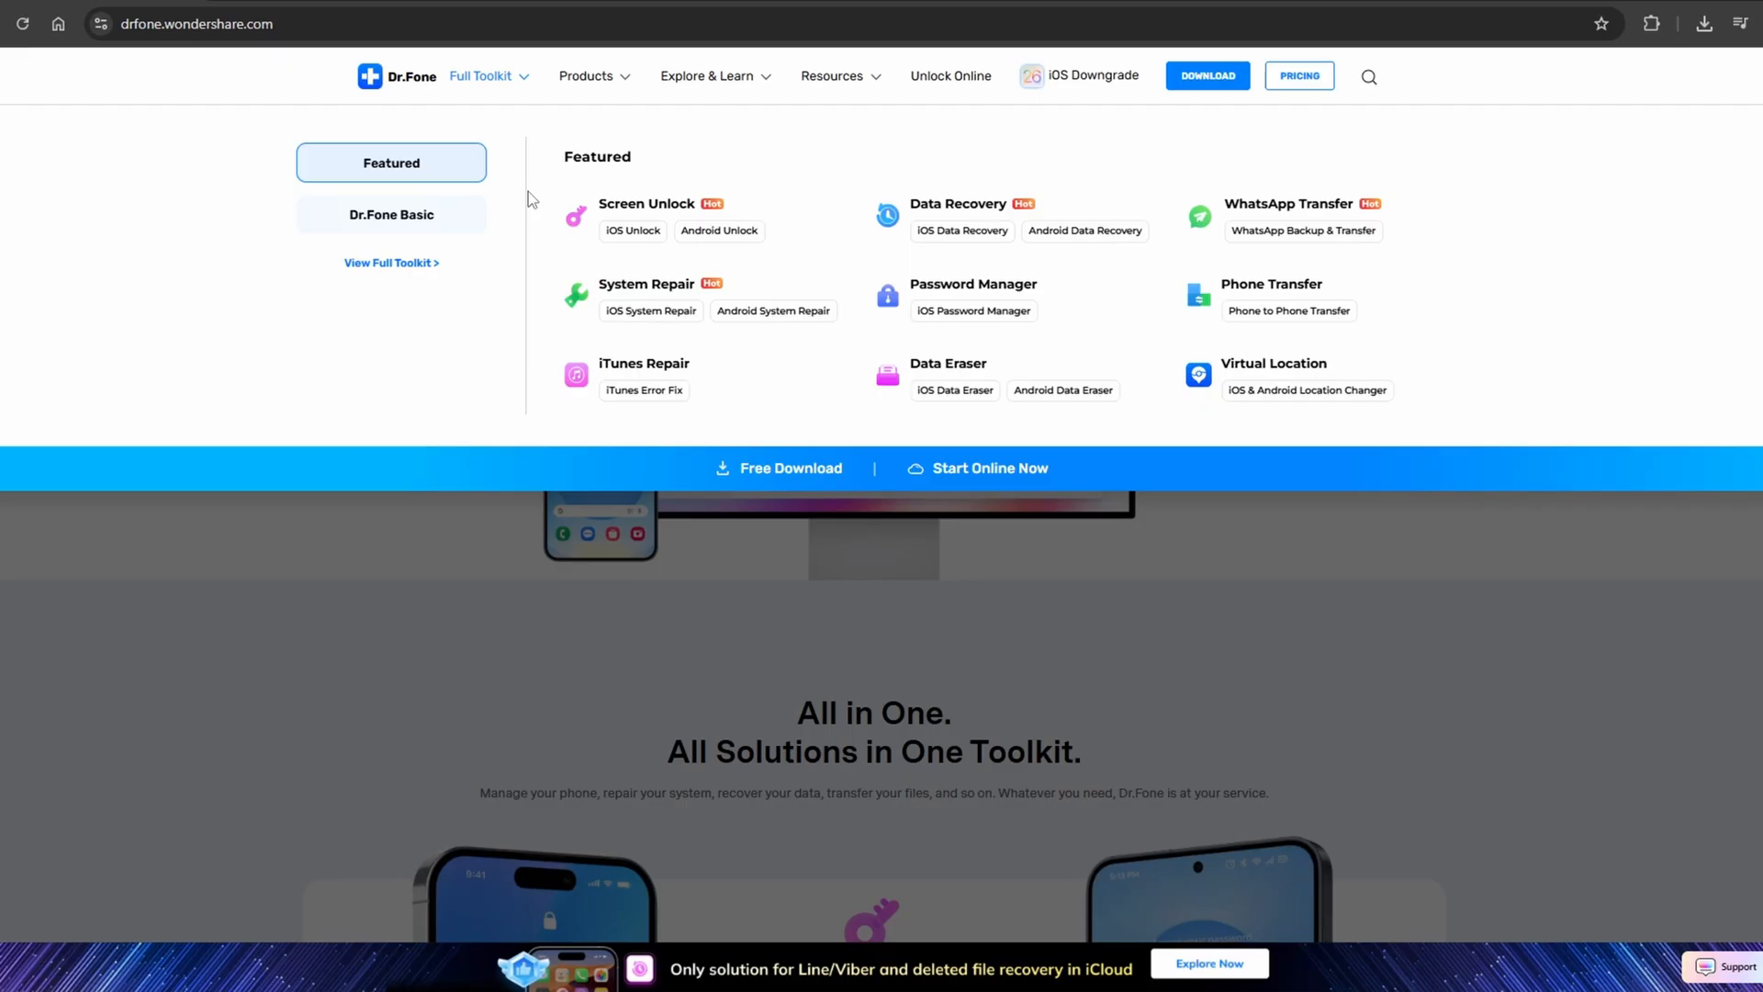
{"action": "mouse_move", "coordinate": [391, 215]}
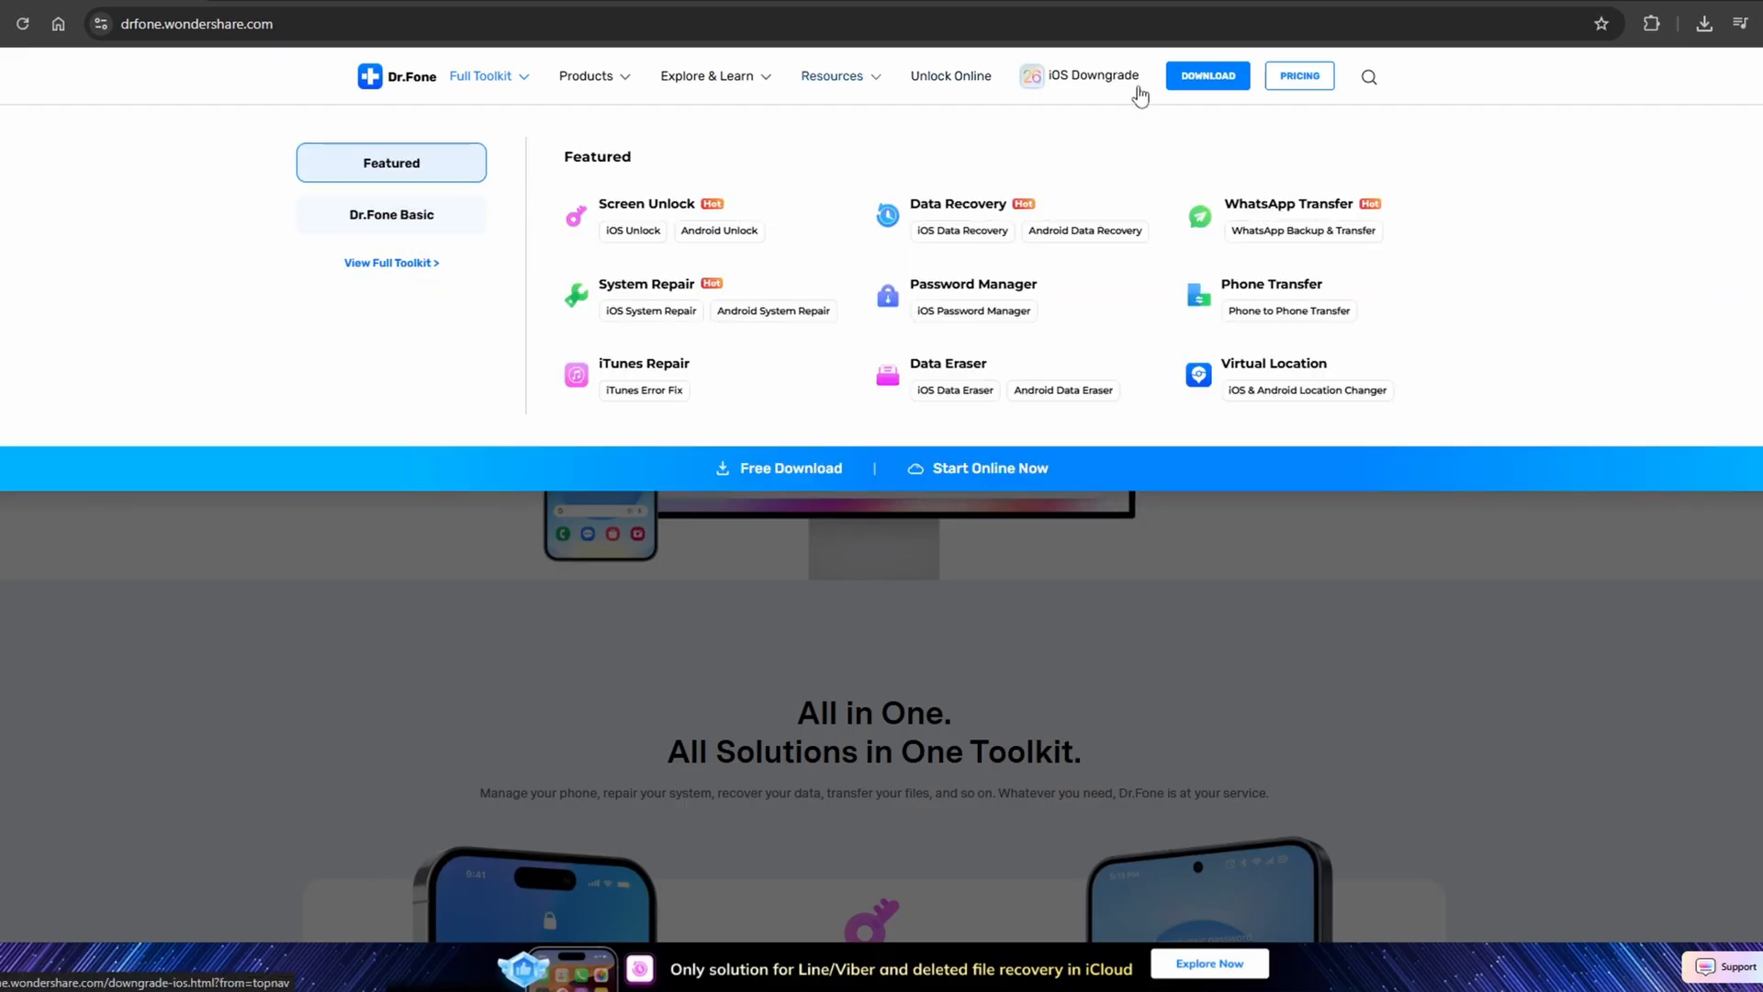
{"action": "left_click", "coordinate": [1208, 75]}
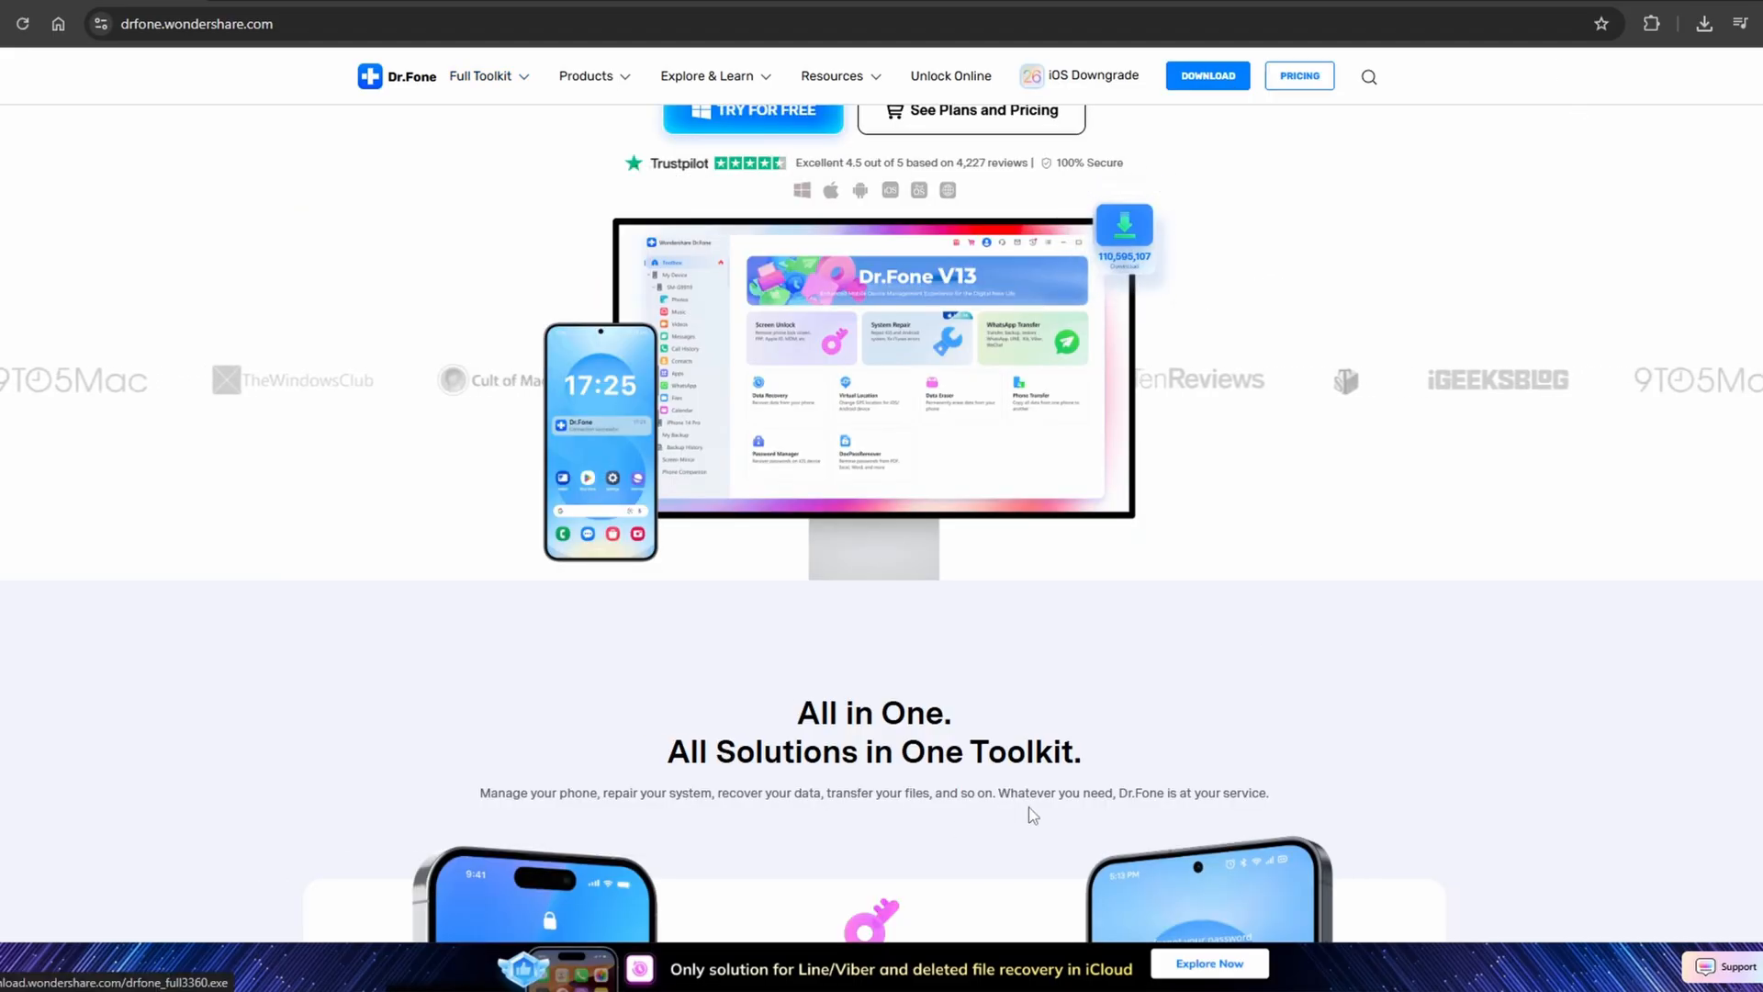
{"action": "scroll", "scroll_direction": "down", "scroll_amount": 3}
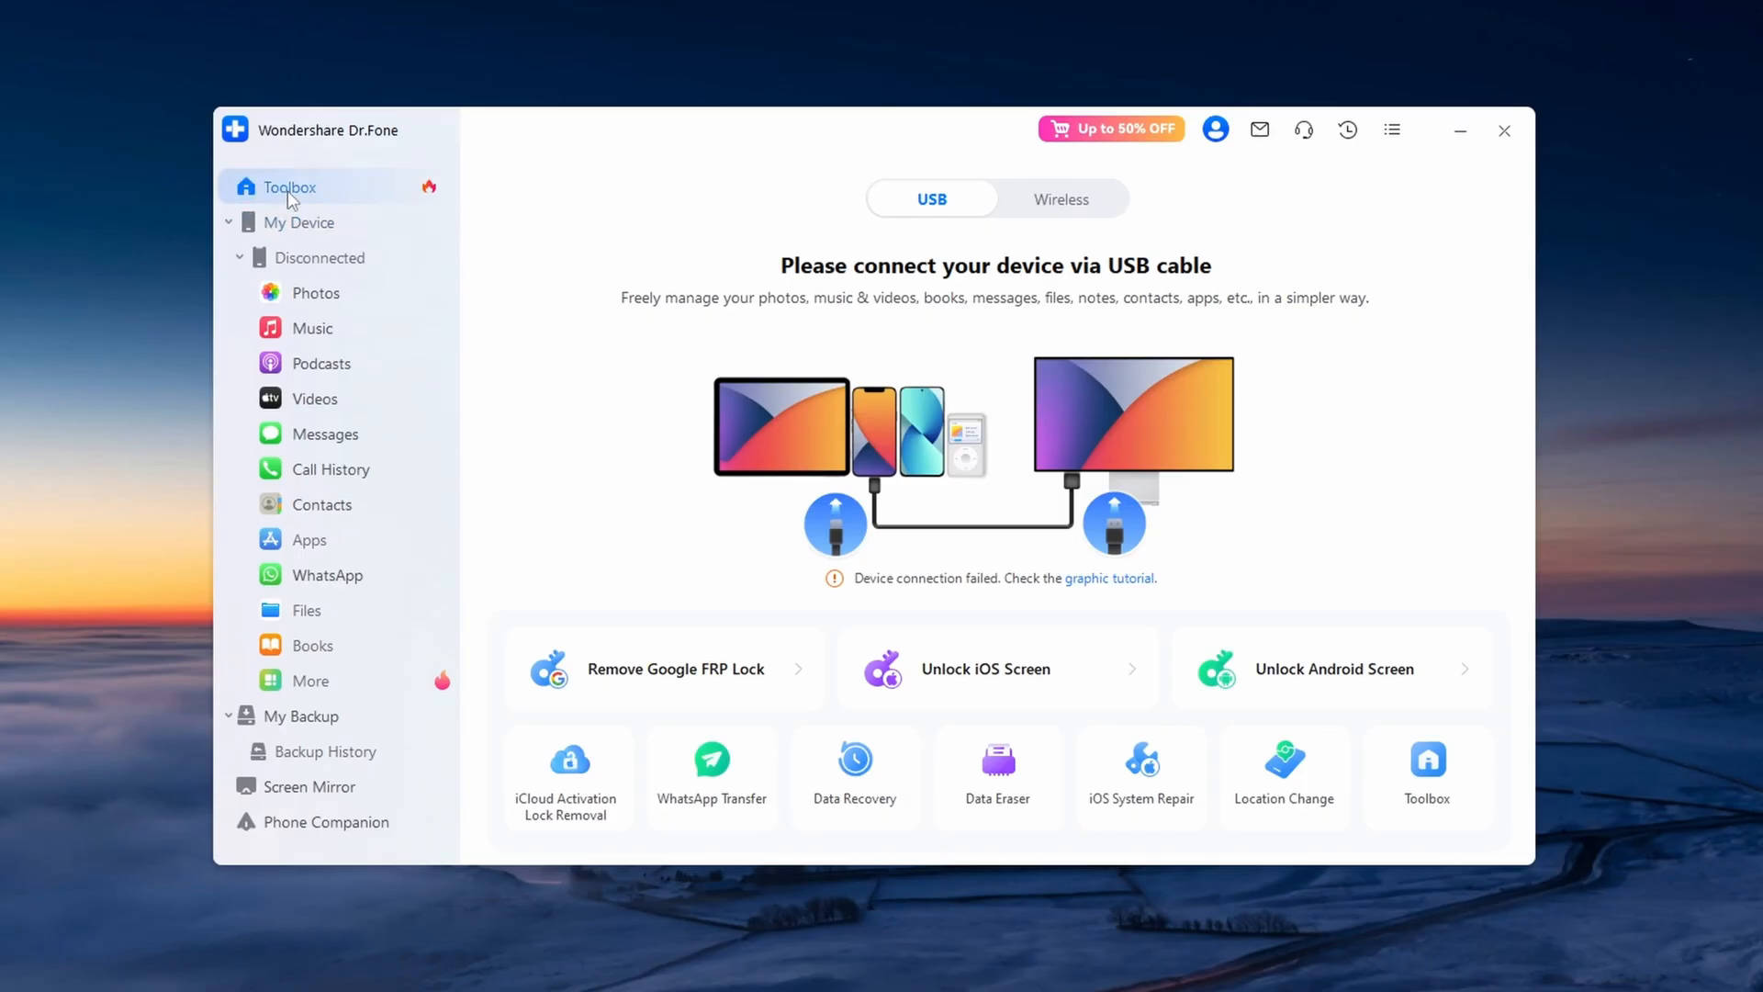
{"action": "left_click", "coordinate": [295, 187]}
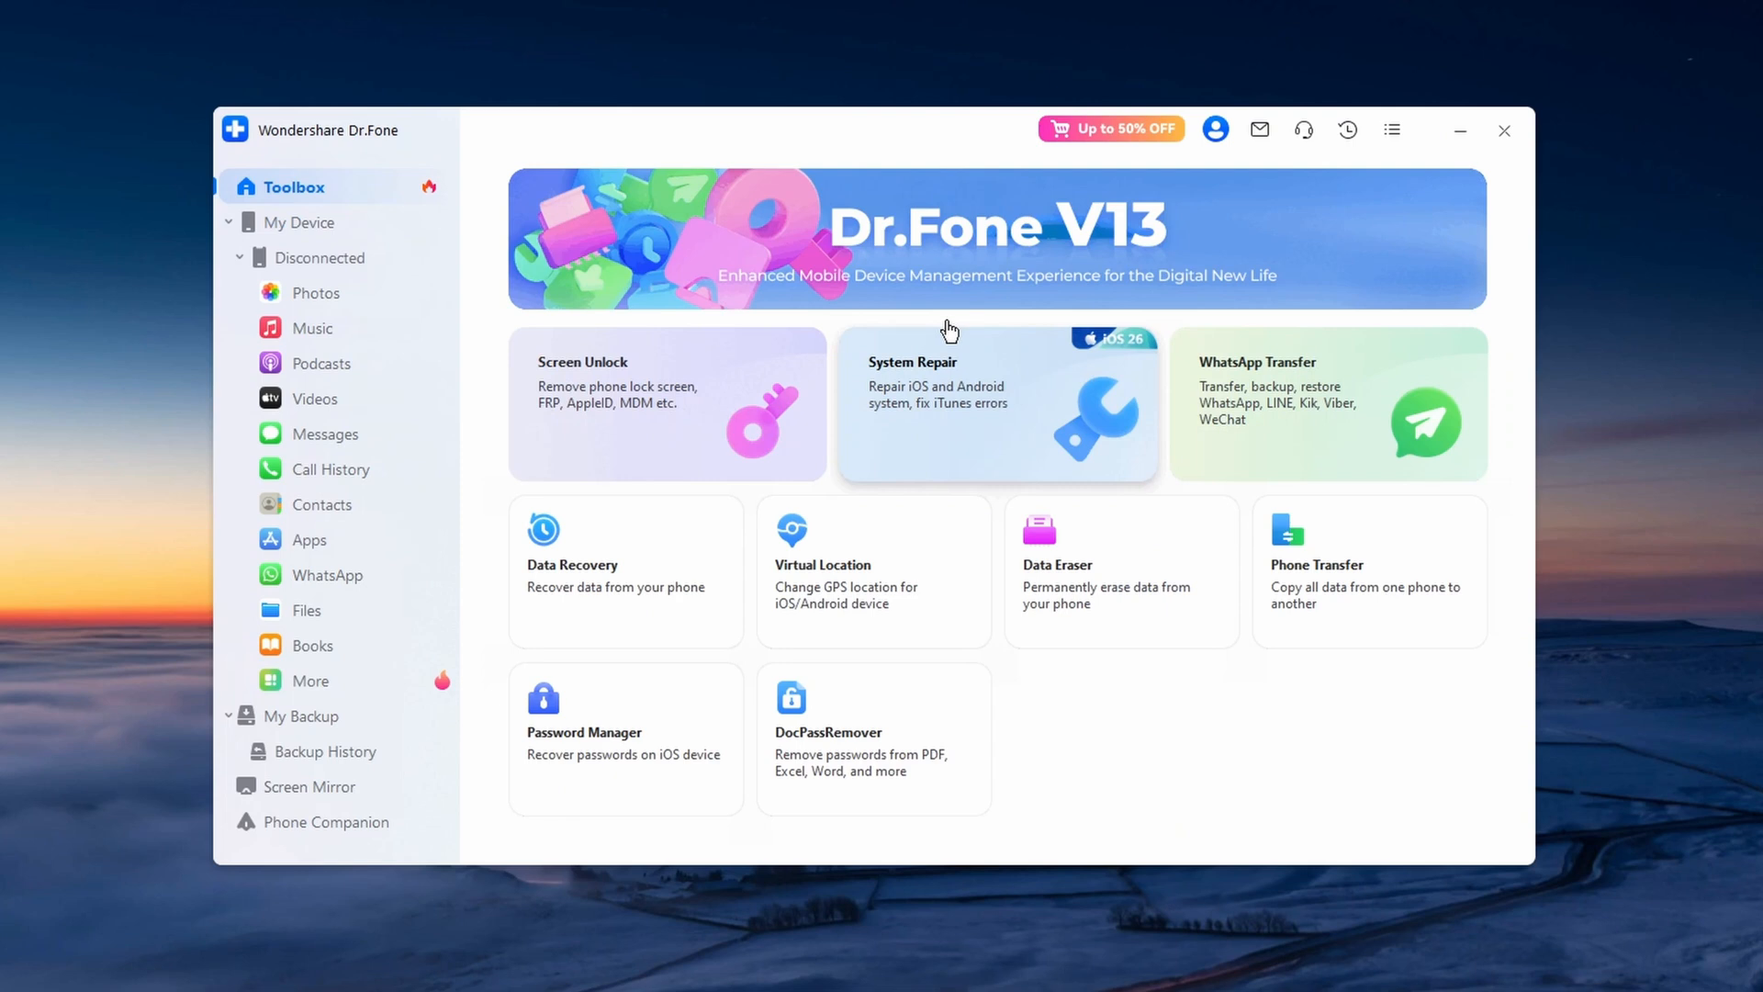
{"action": "mouse_move", "coordinate": [604, 298]}
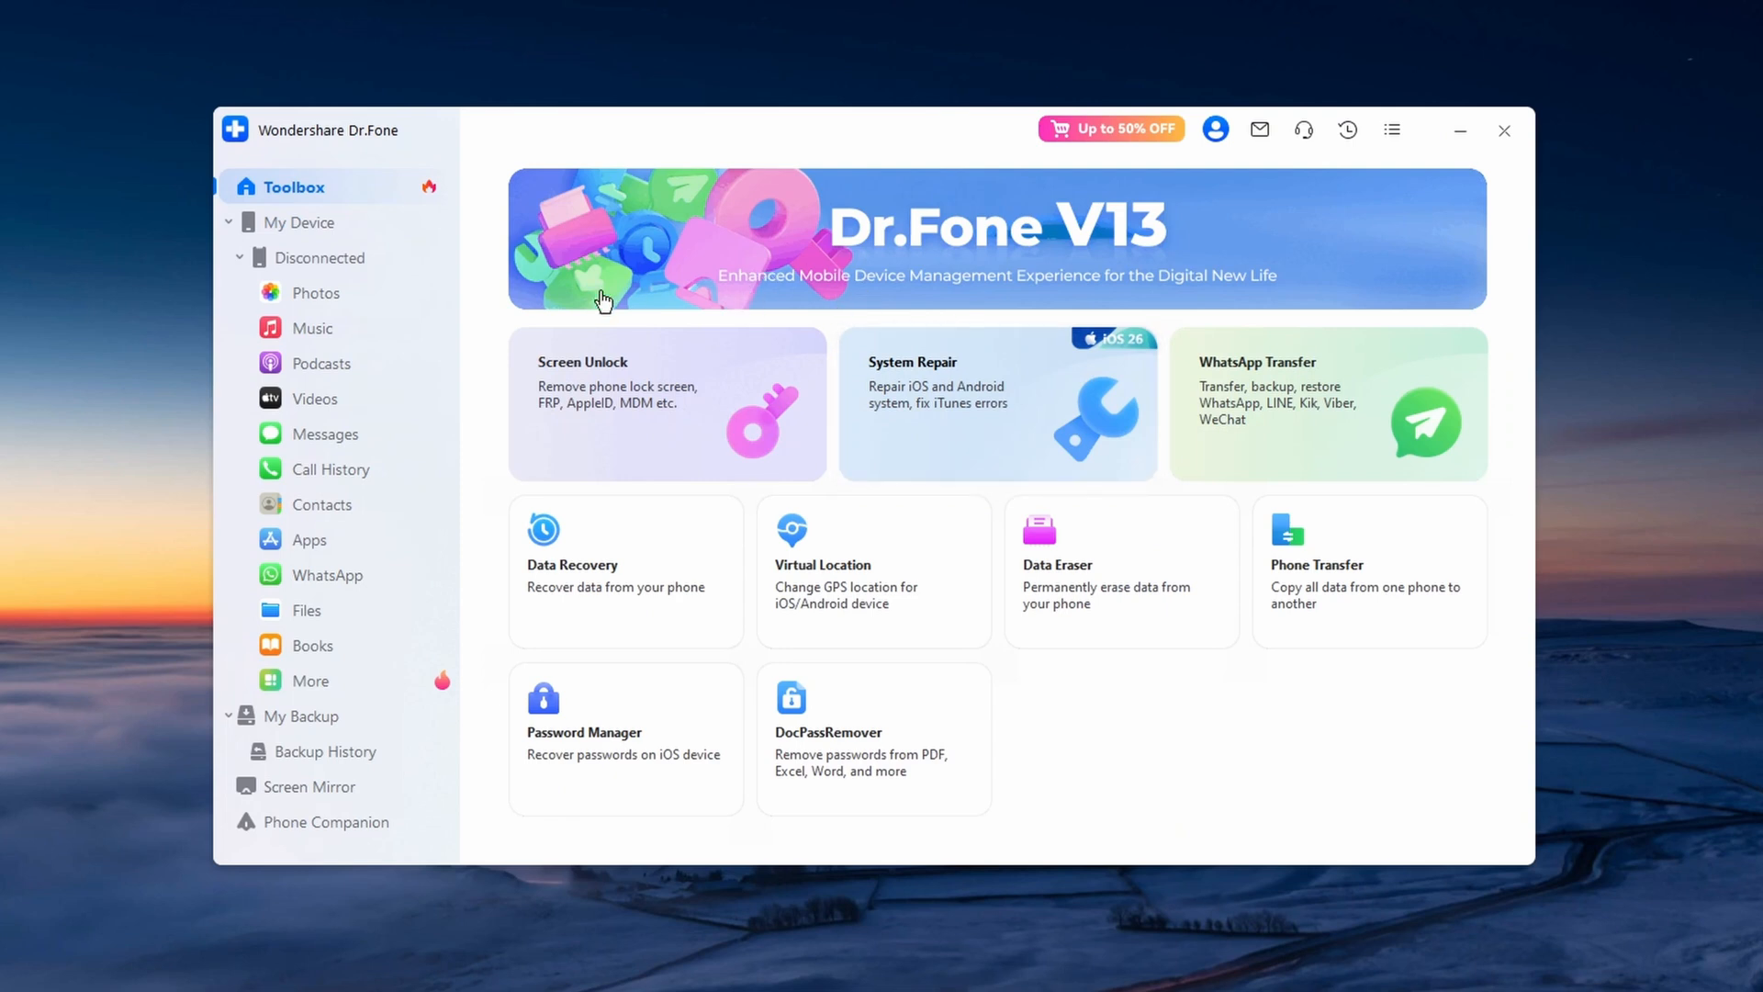
{"action": "left_click", "coordinate": [300, 222]}
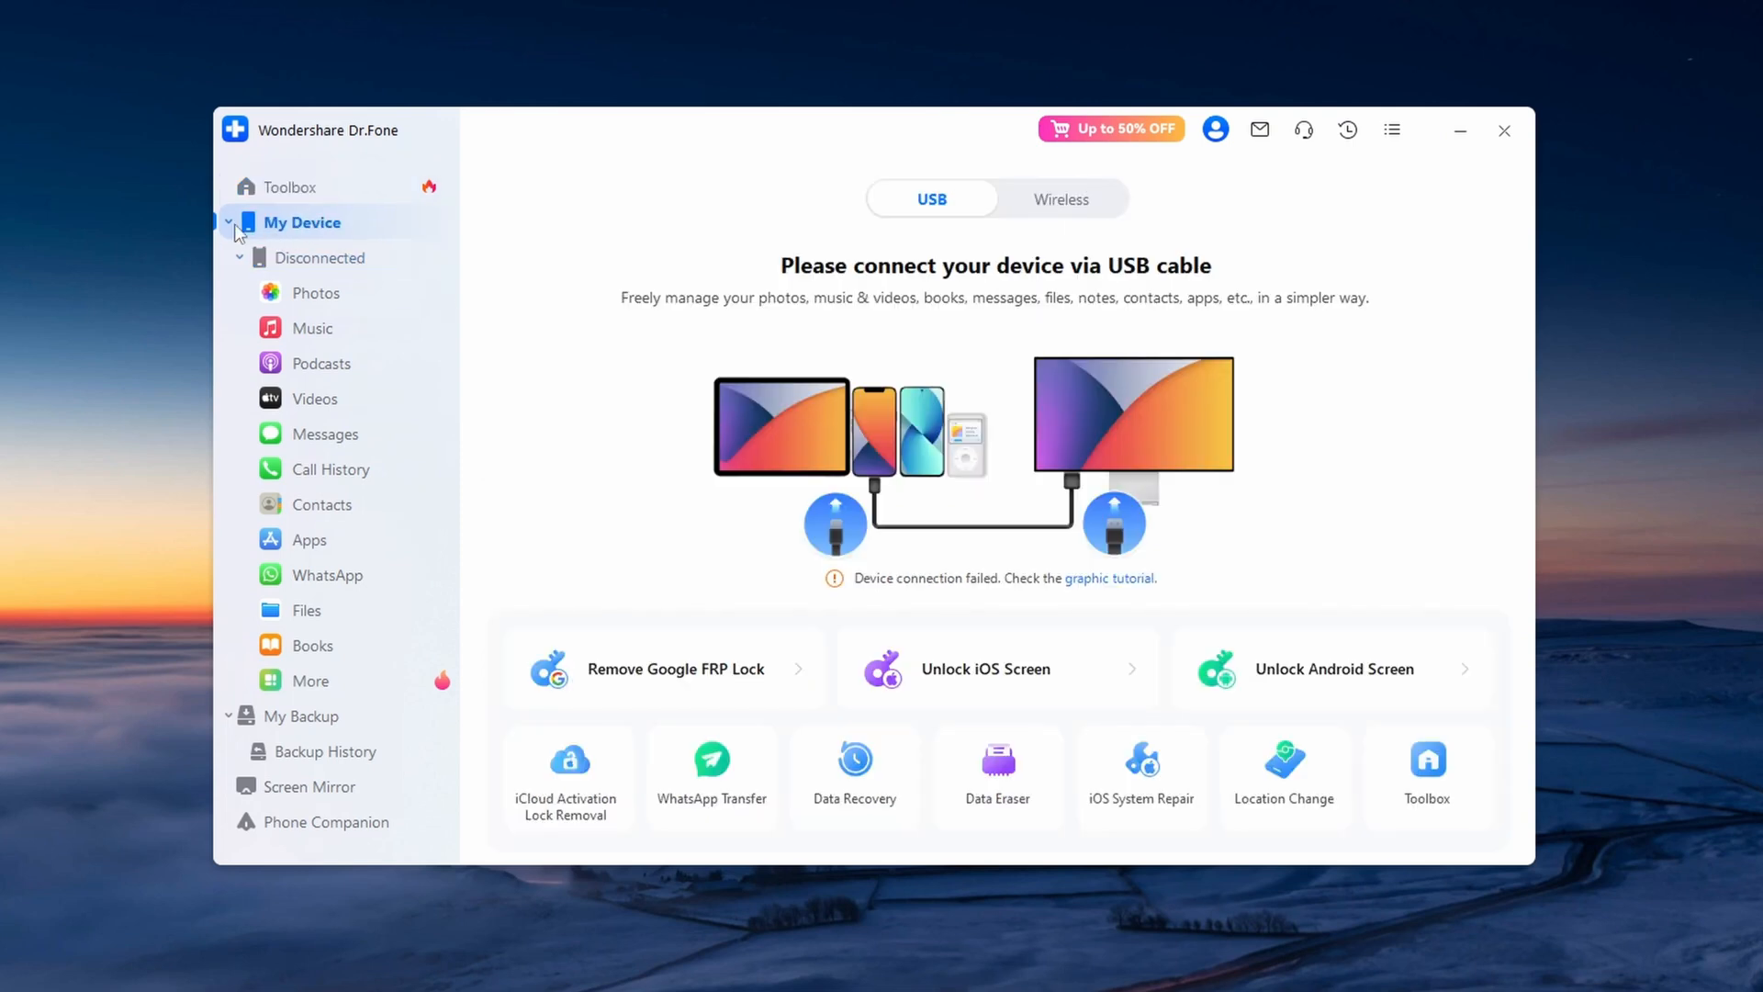
{"action": "left_click", "coordinate": [229, 222]}
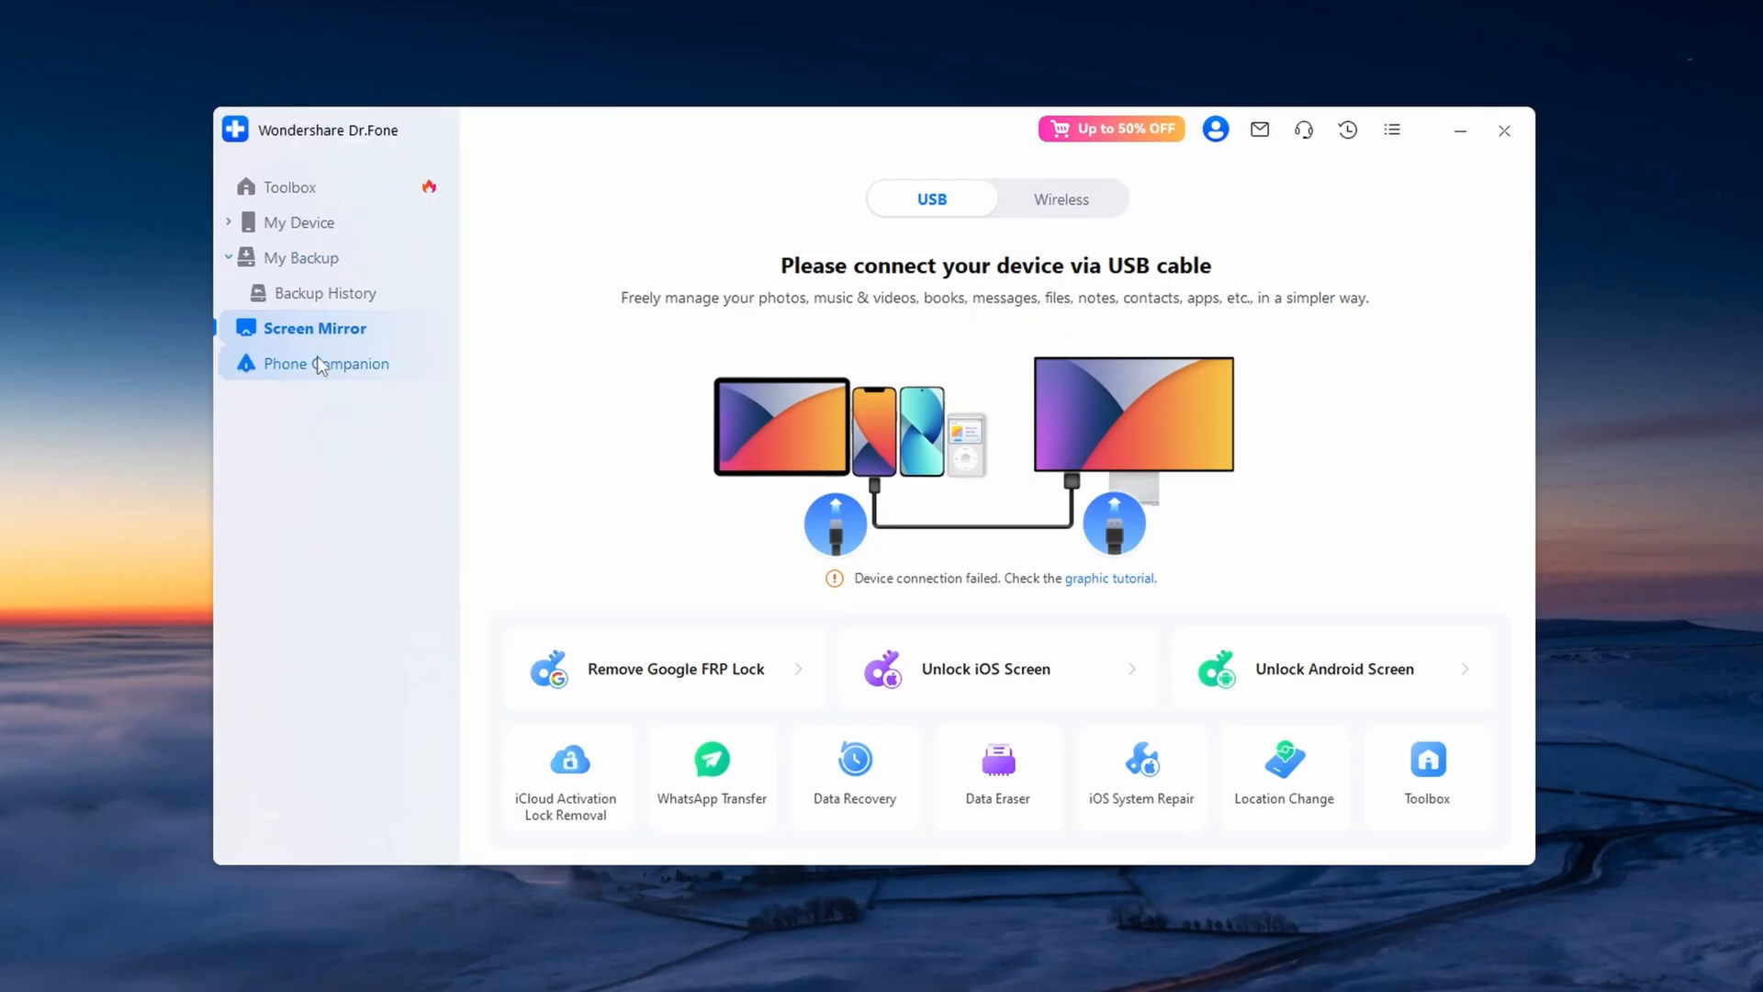
{"action": "left_click", "coordinate": [301, 221]}
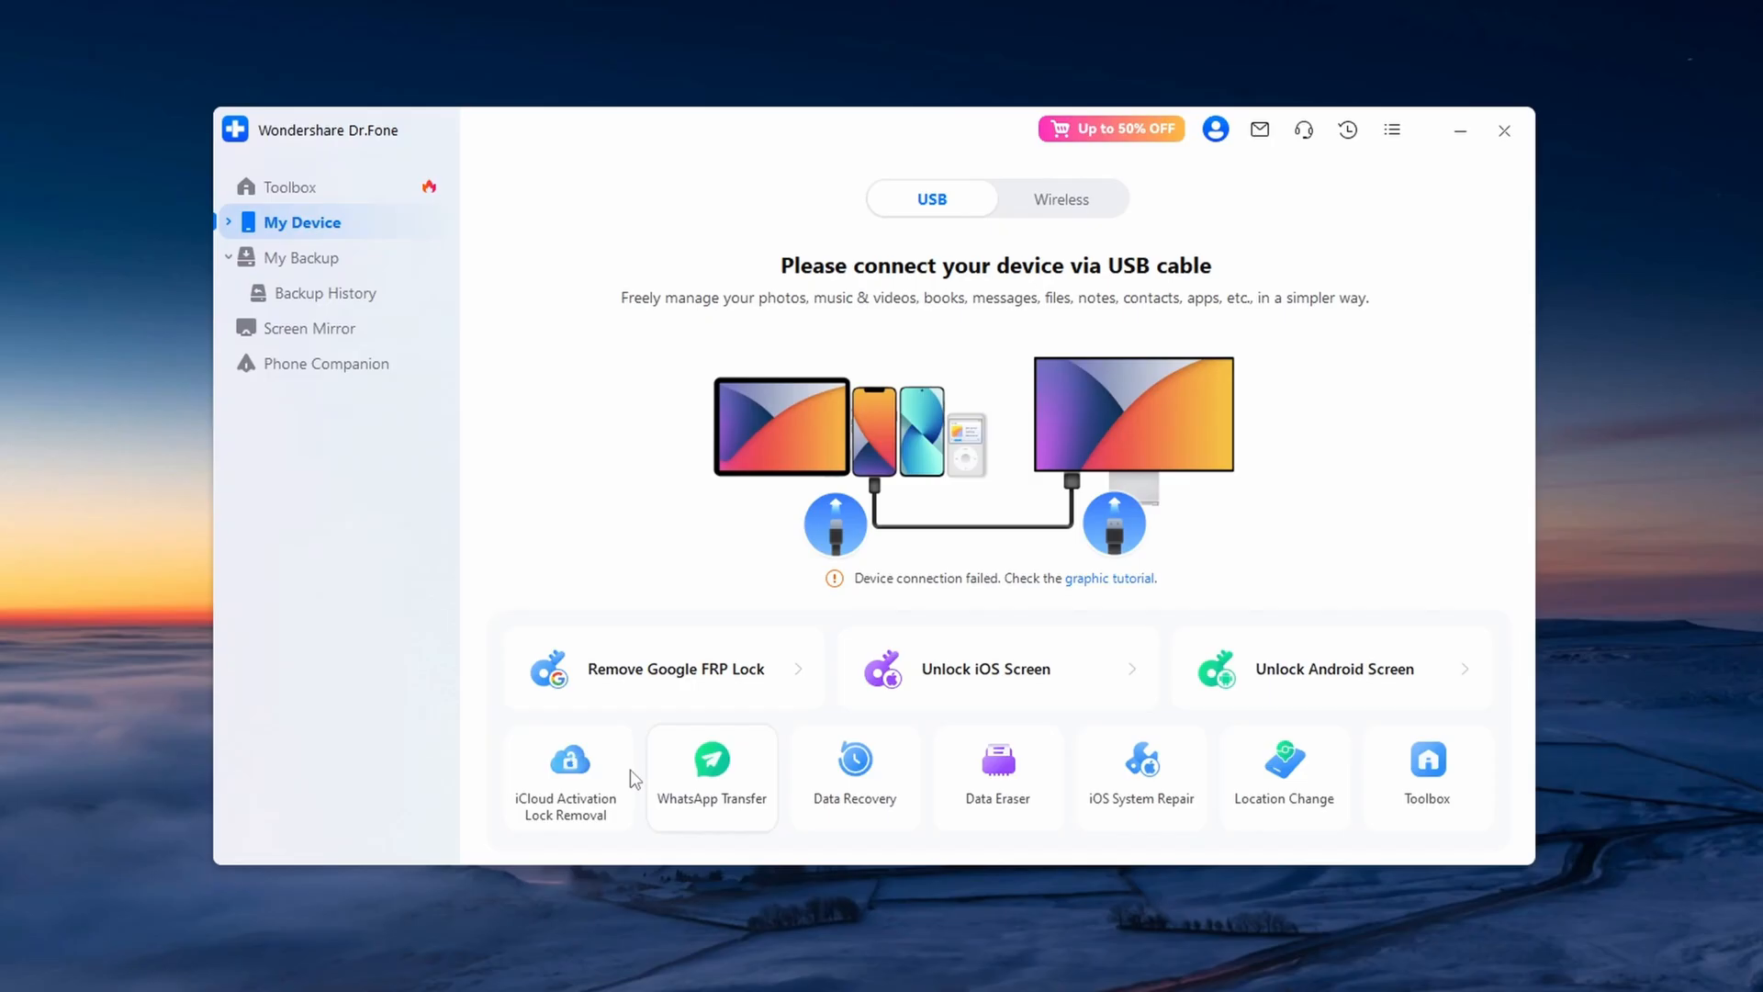
{"action": "mouse_move", "coordinate": [655, 678]}
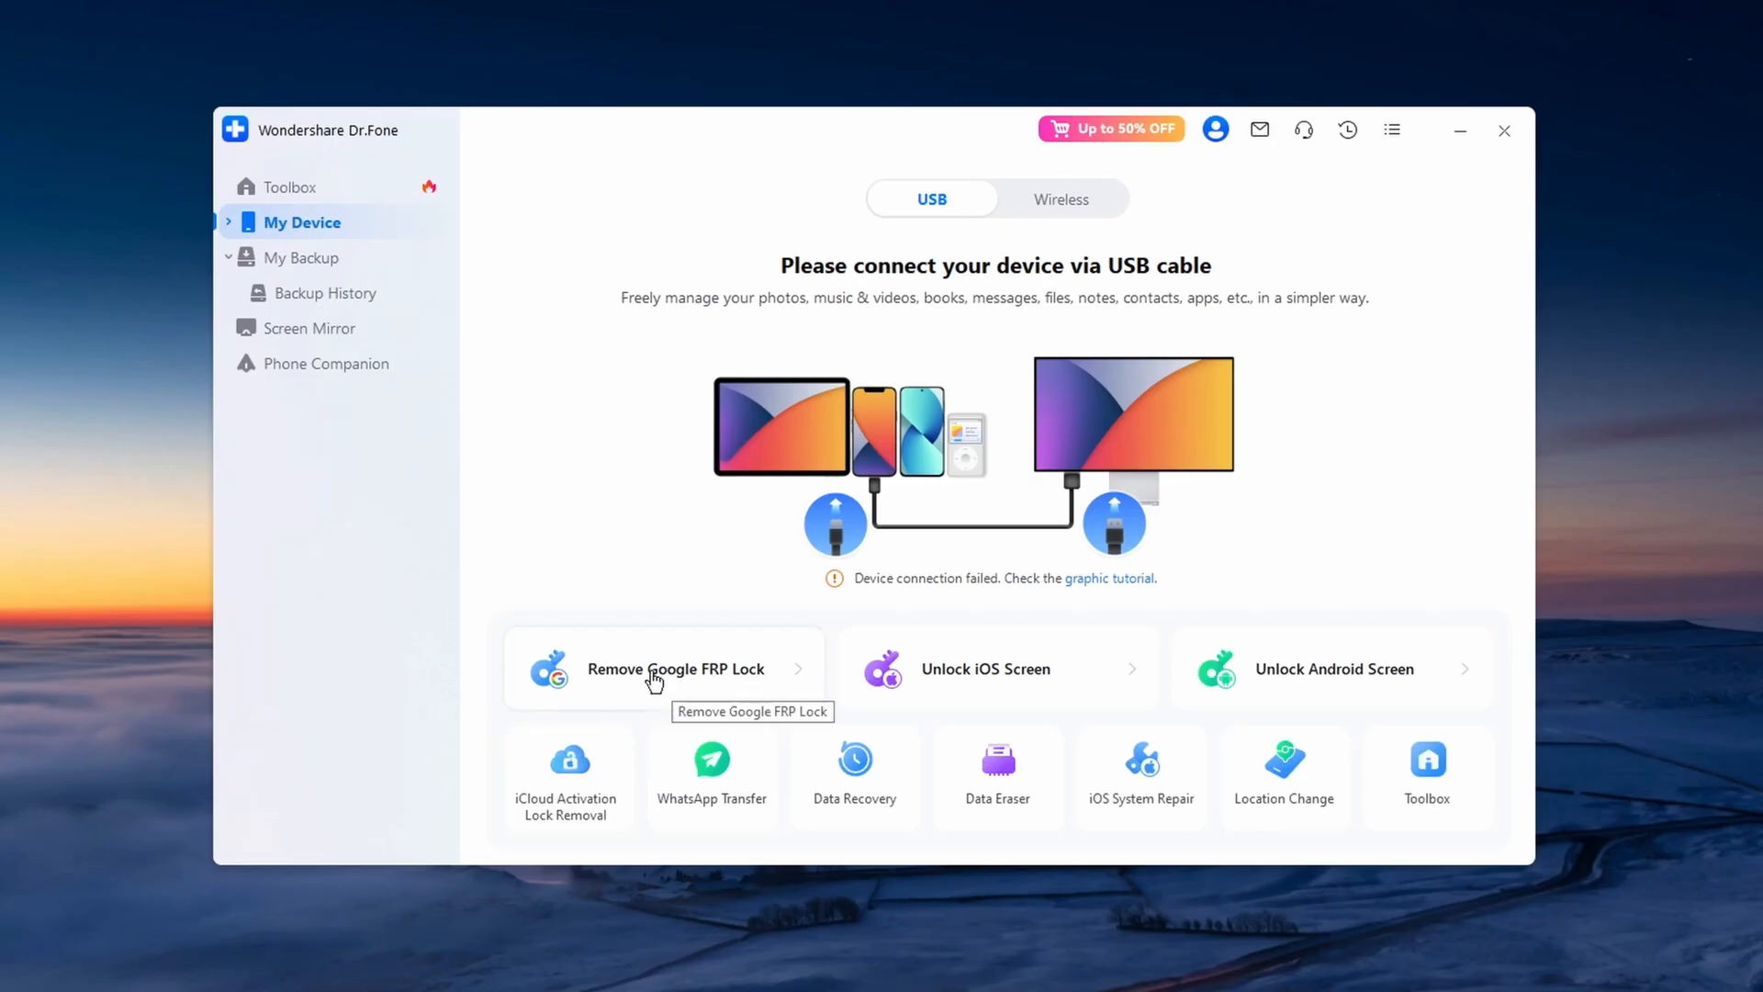
{"action": "mouse_move", "coordinate": [981, 671]}
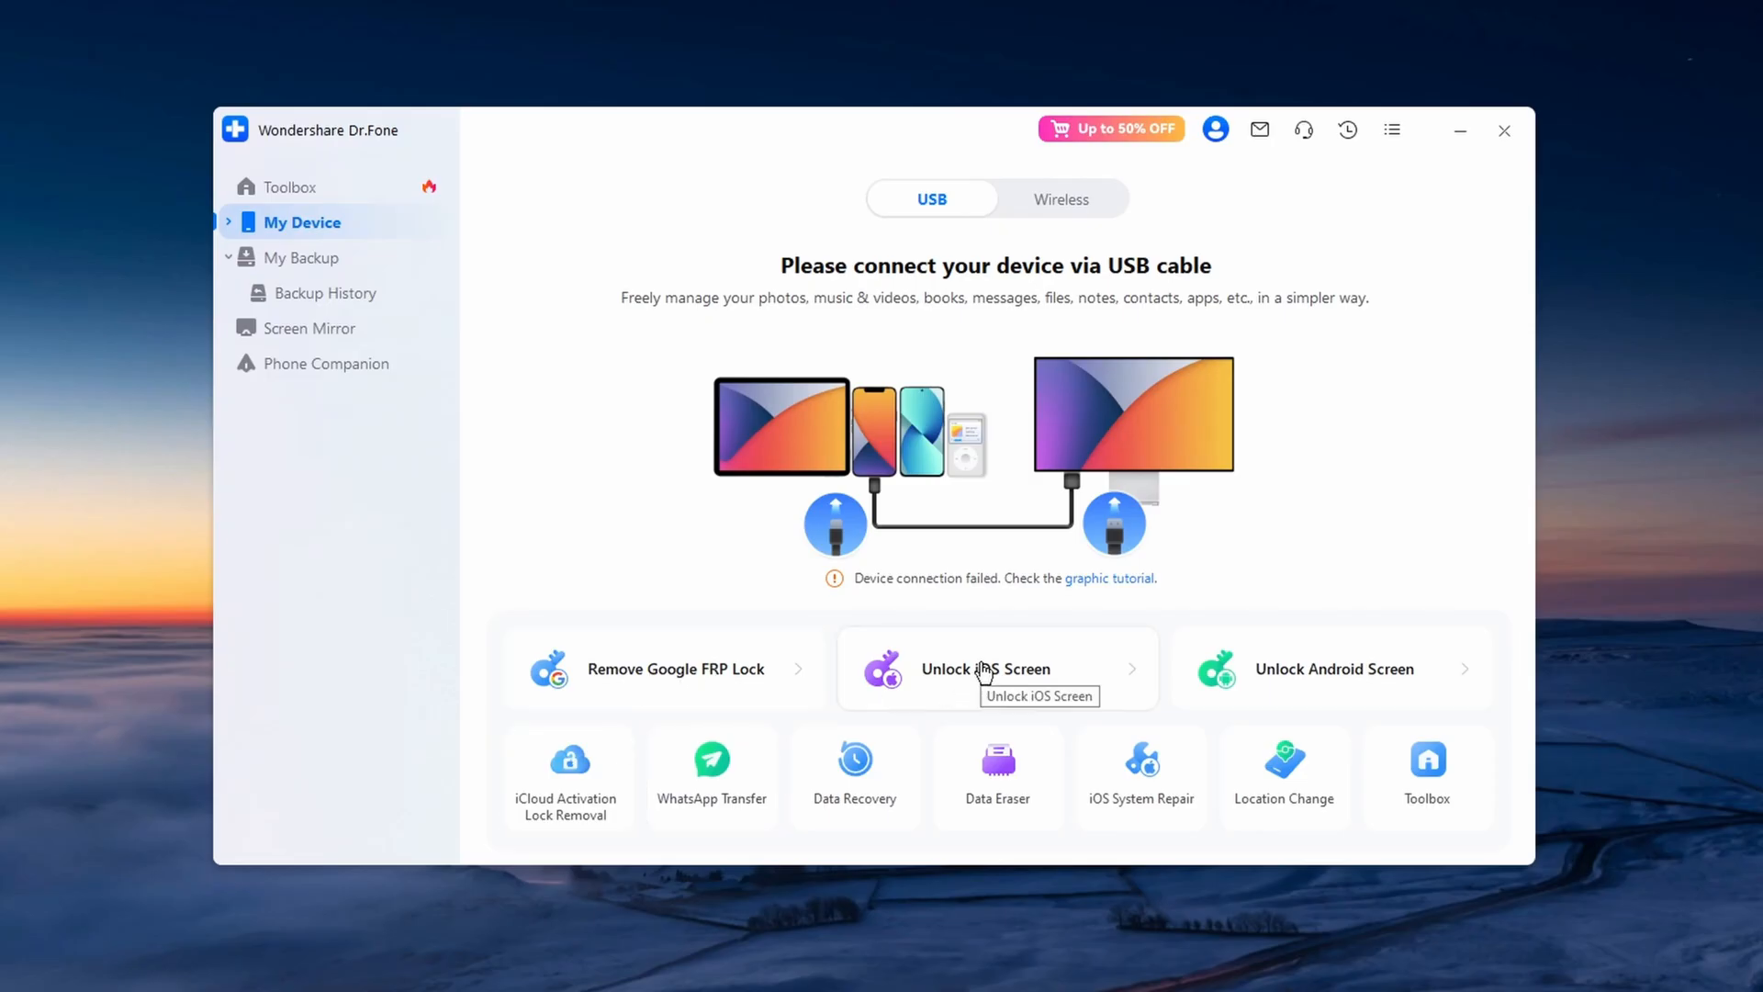
{"action": "mouse_move", "coordinate": [1394, 650]}
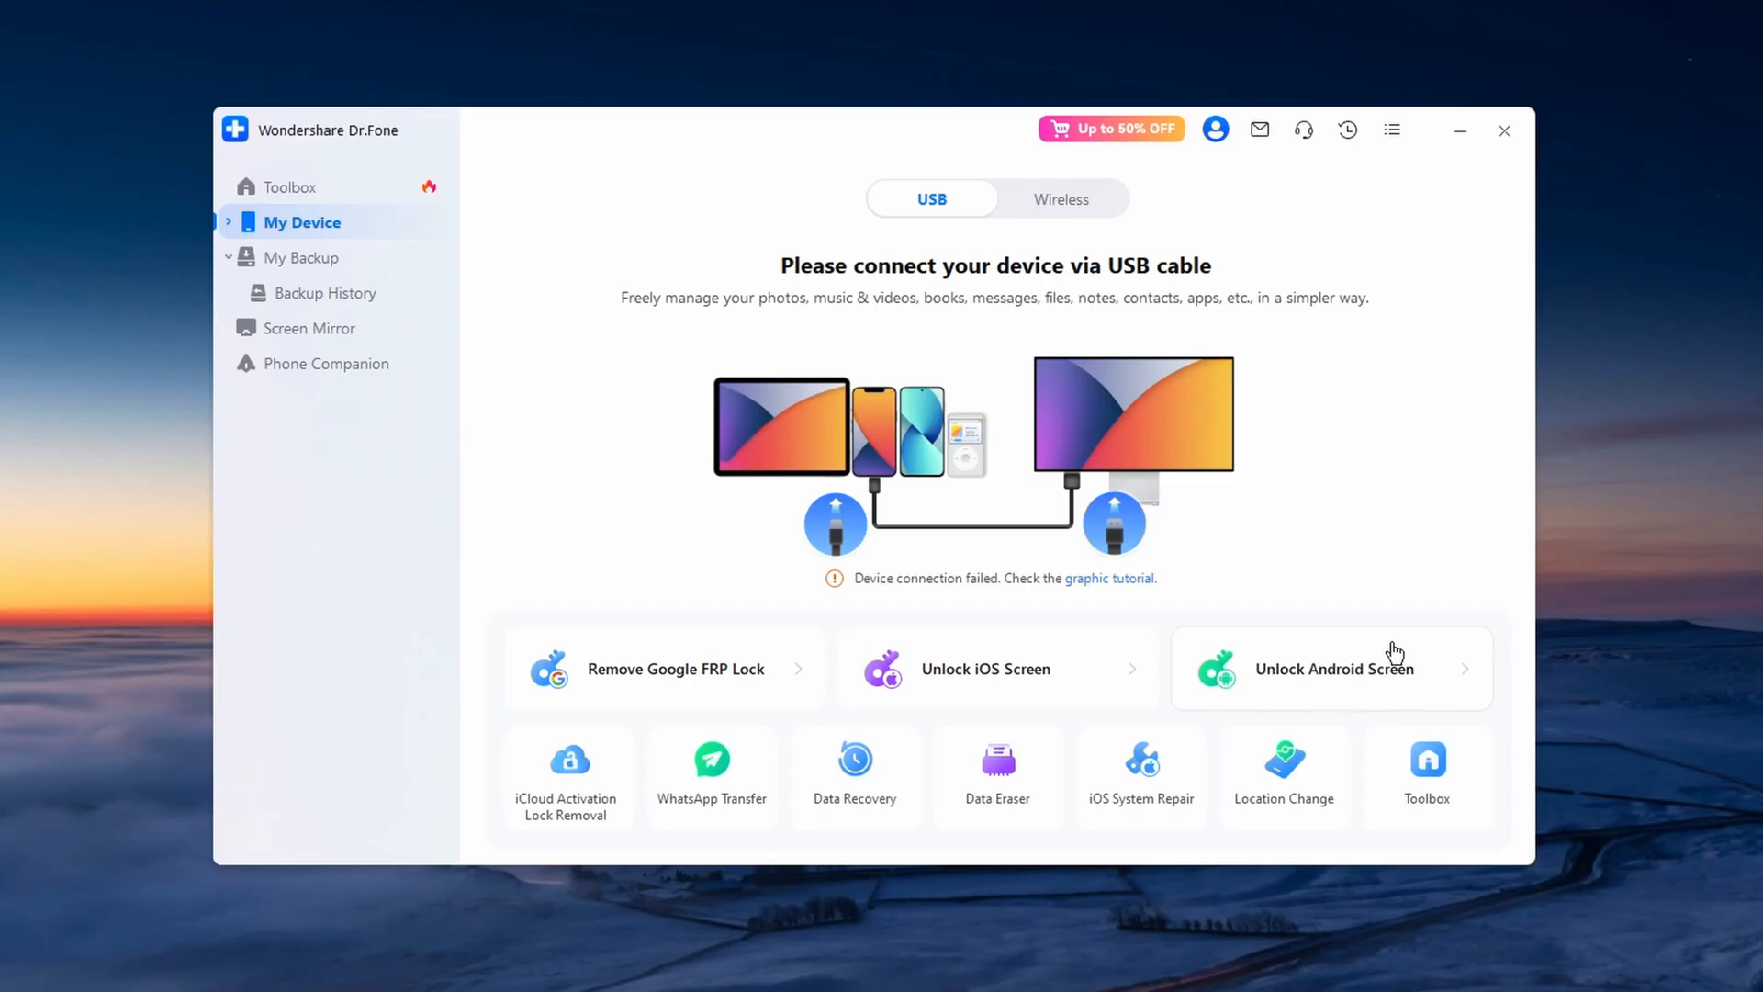
{"action": "mouse_move", "coordinate": [1369, 677]}
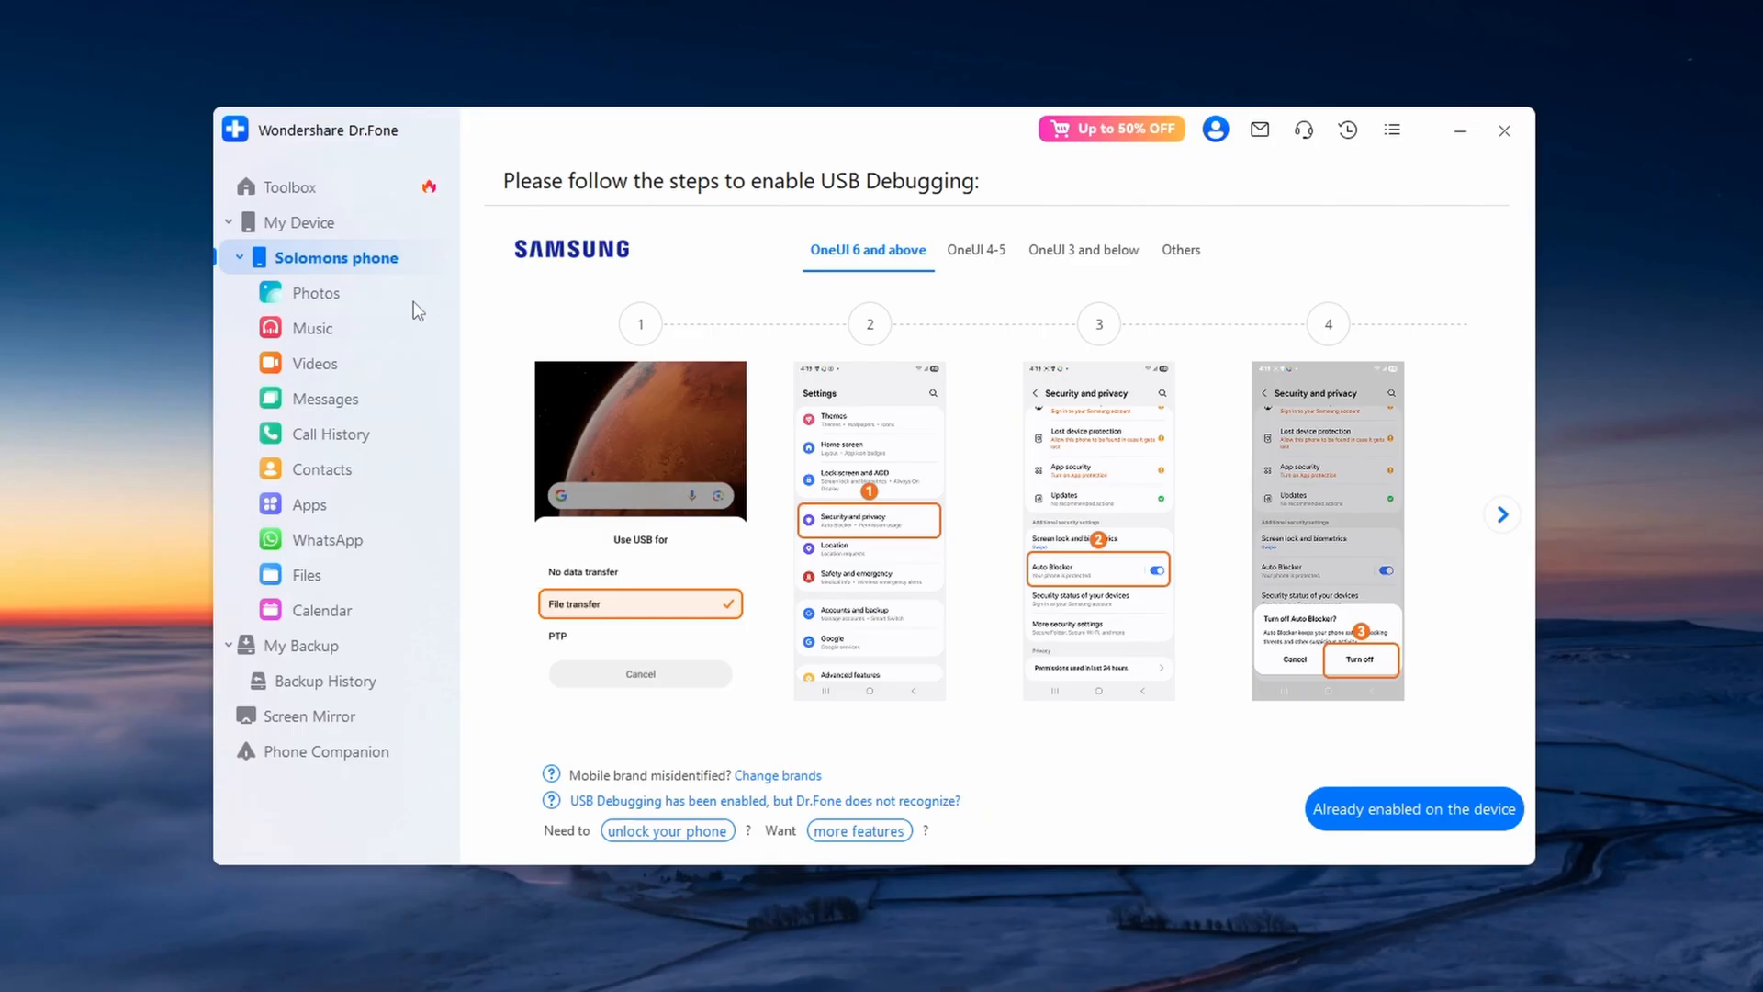
{"action": "mouse_move", "coordinate": [837, 770]}
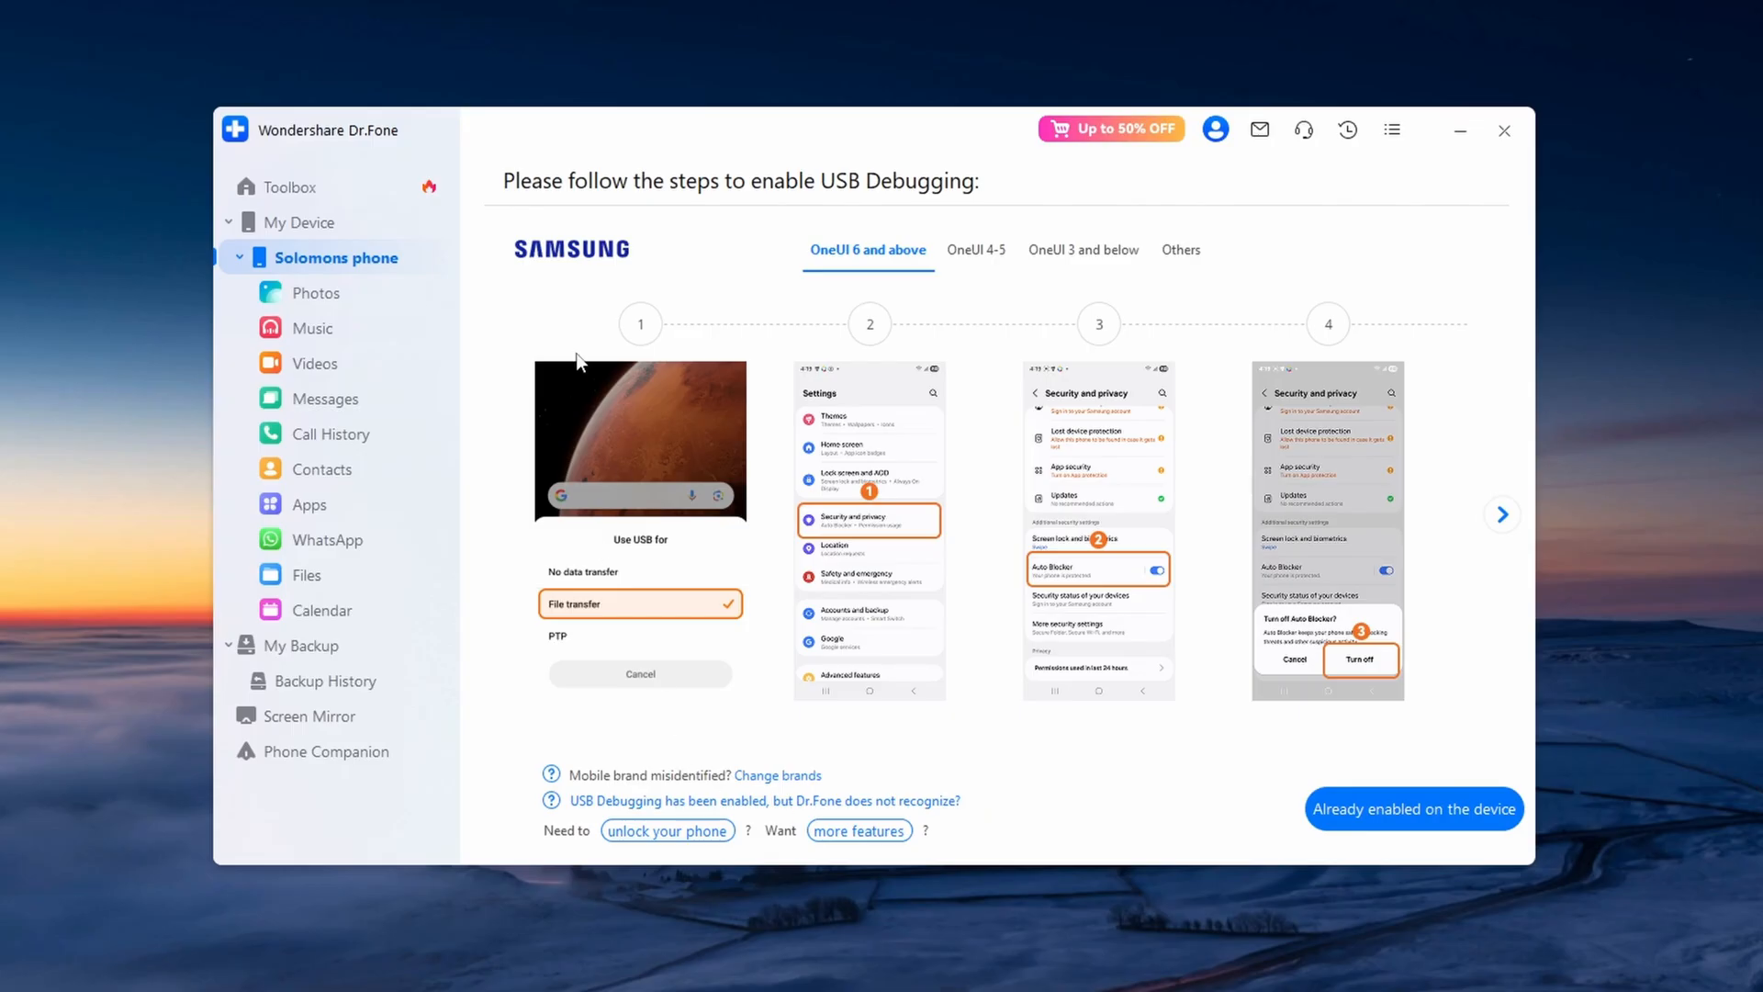
{"action": "mouse_move", "coordinate": [626, 195]}
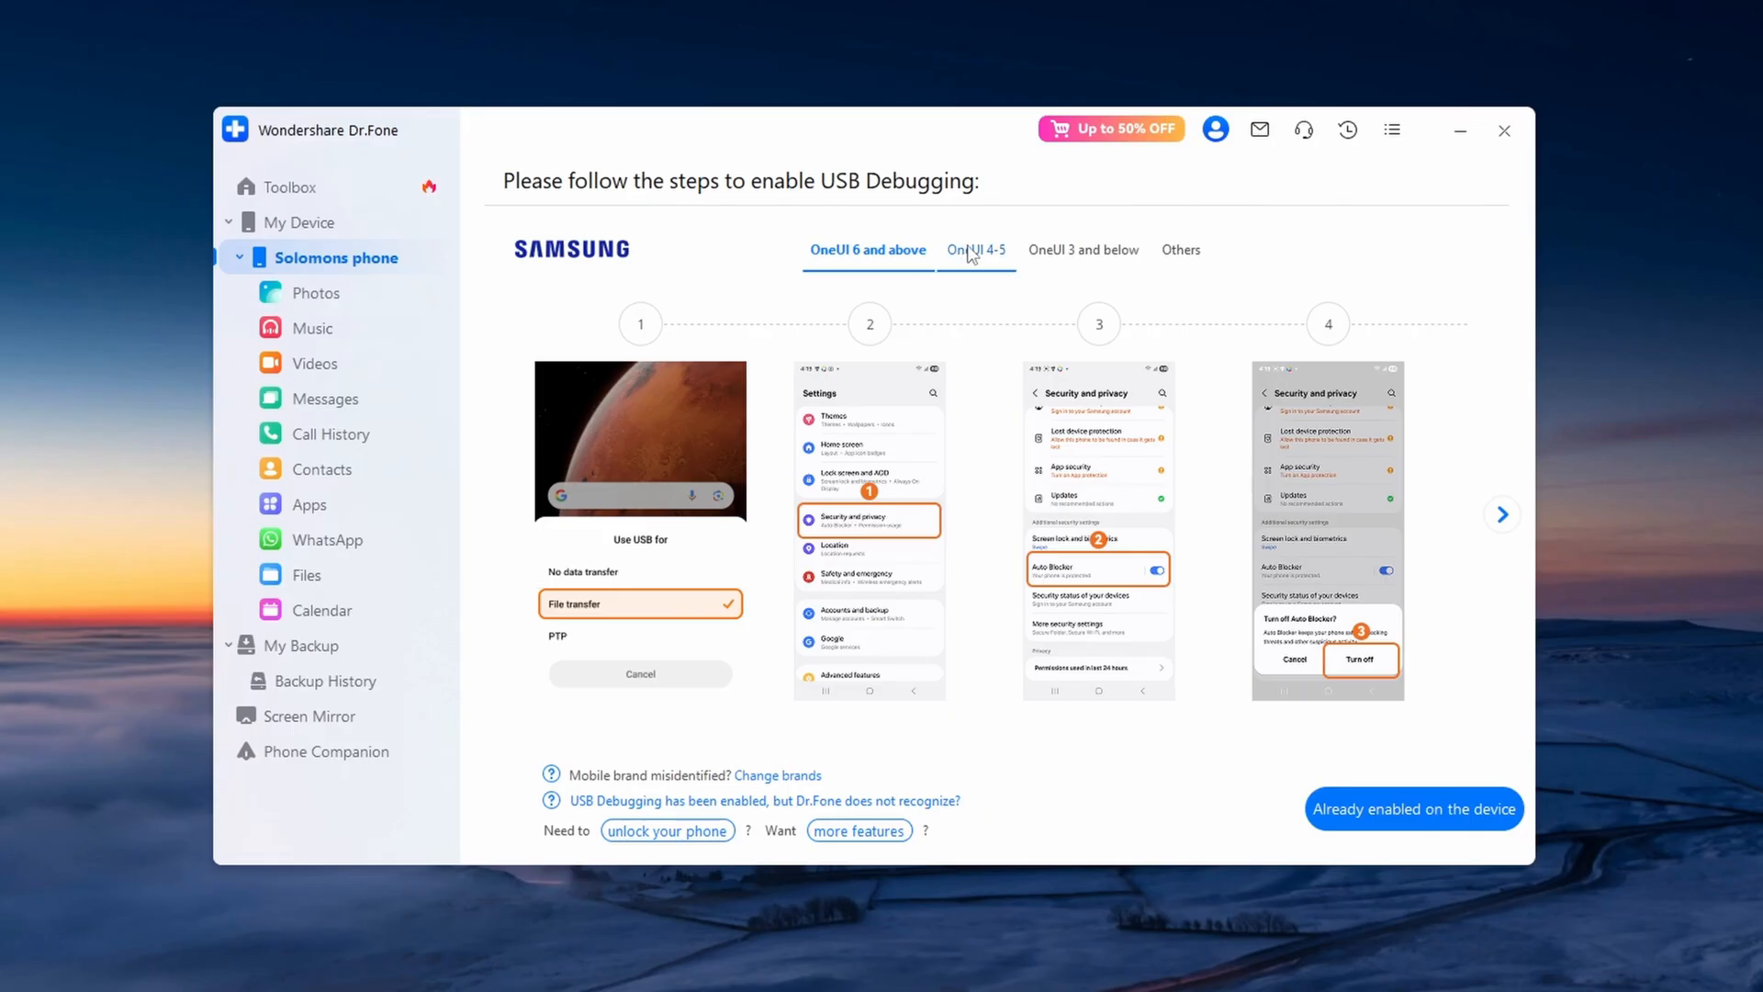
- View the USB debugging steps for One UI 3 and below, Others, and One UI 6+, then start unlocking
{"action": "left_click", "coordinate": [1083, 250]}
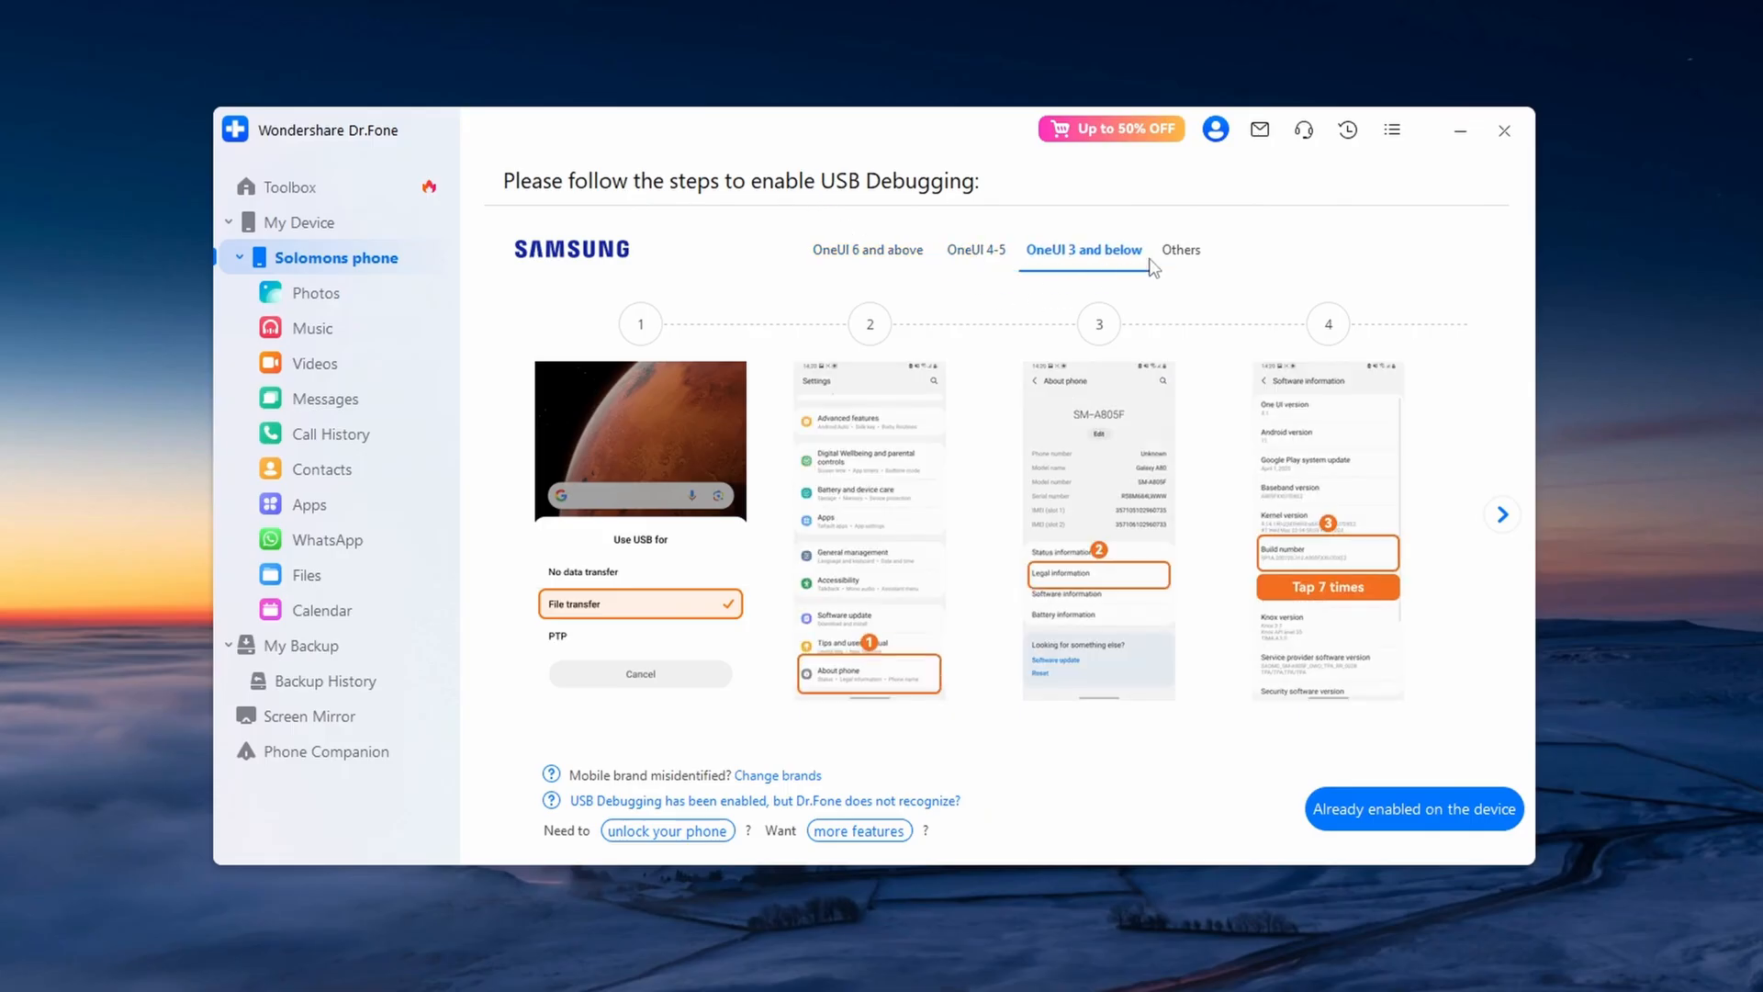
{"action": "left_click", "coordinate": [1181, 250]}
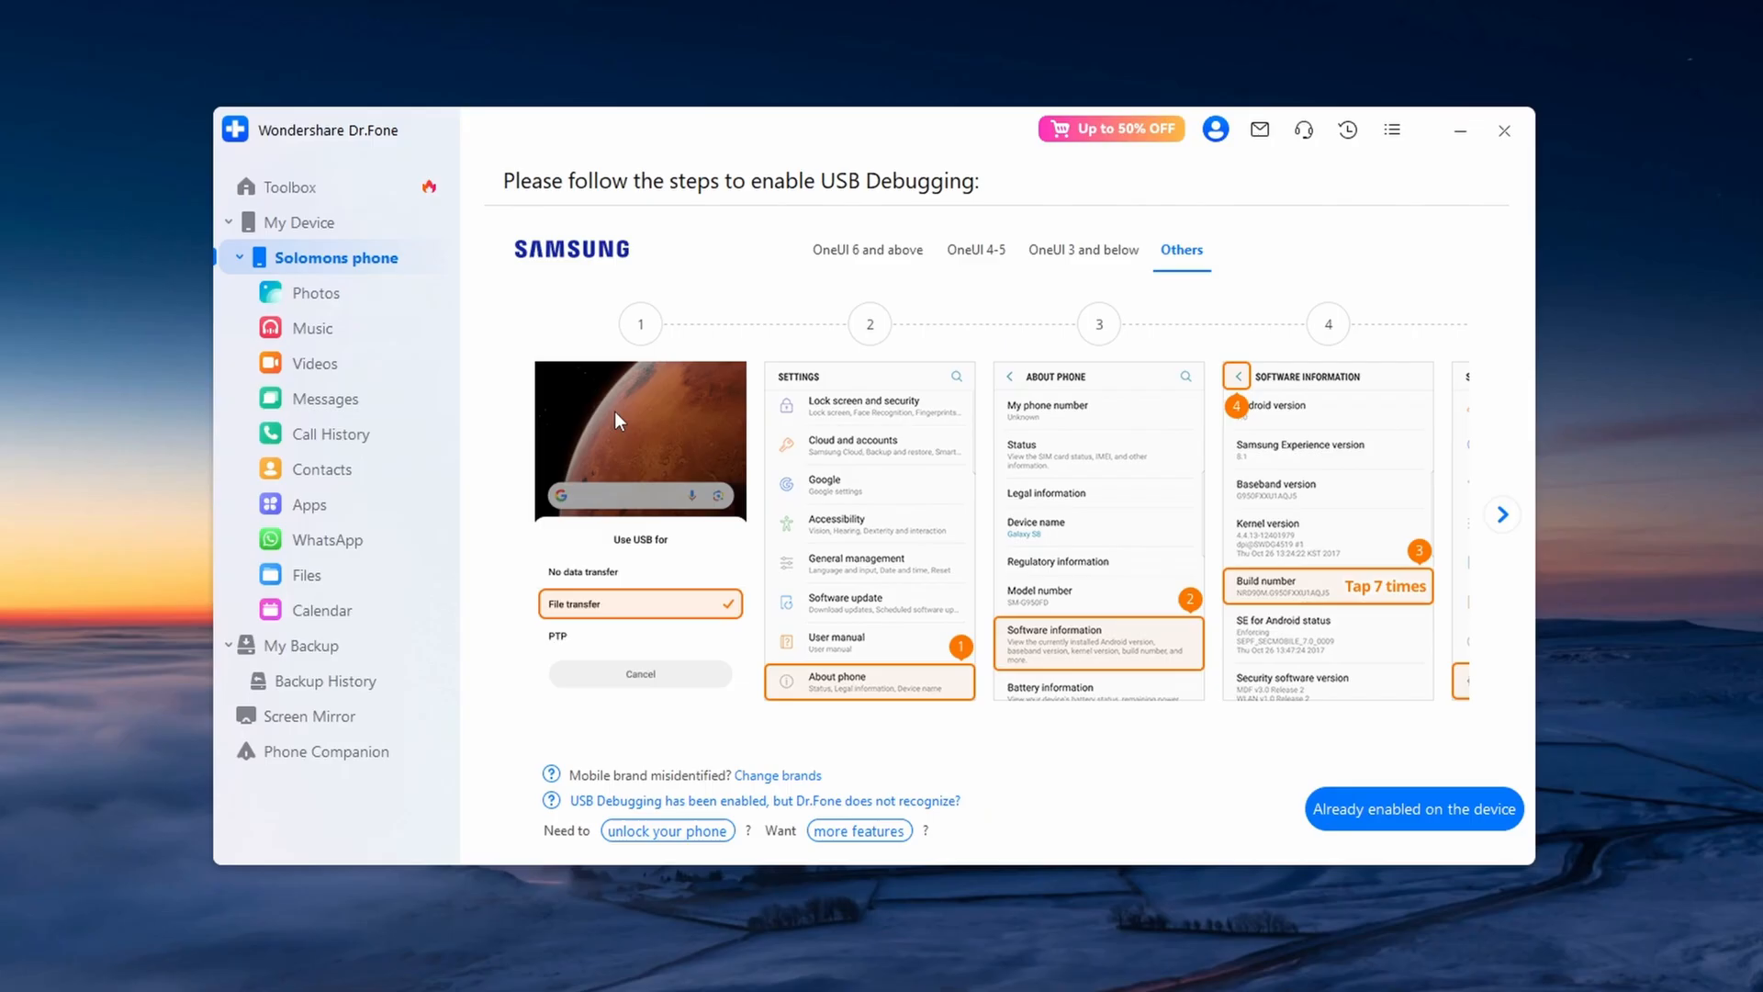
{"action": "left_click", "coordinate": [867, 250]}
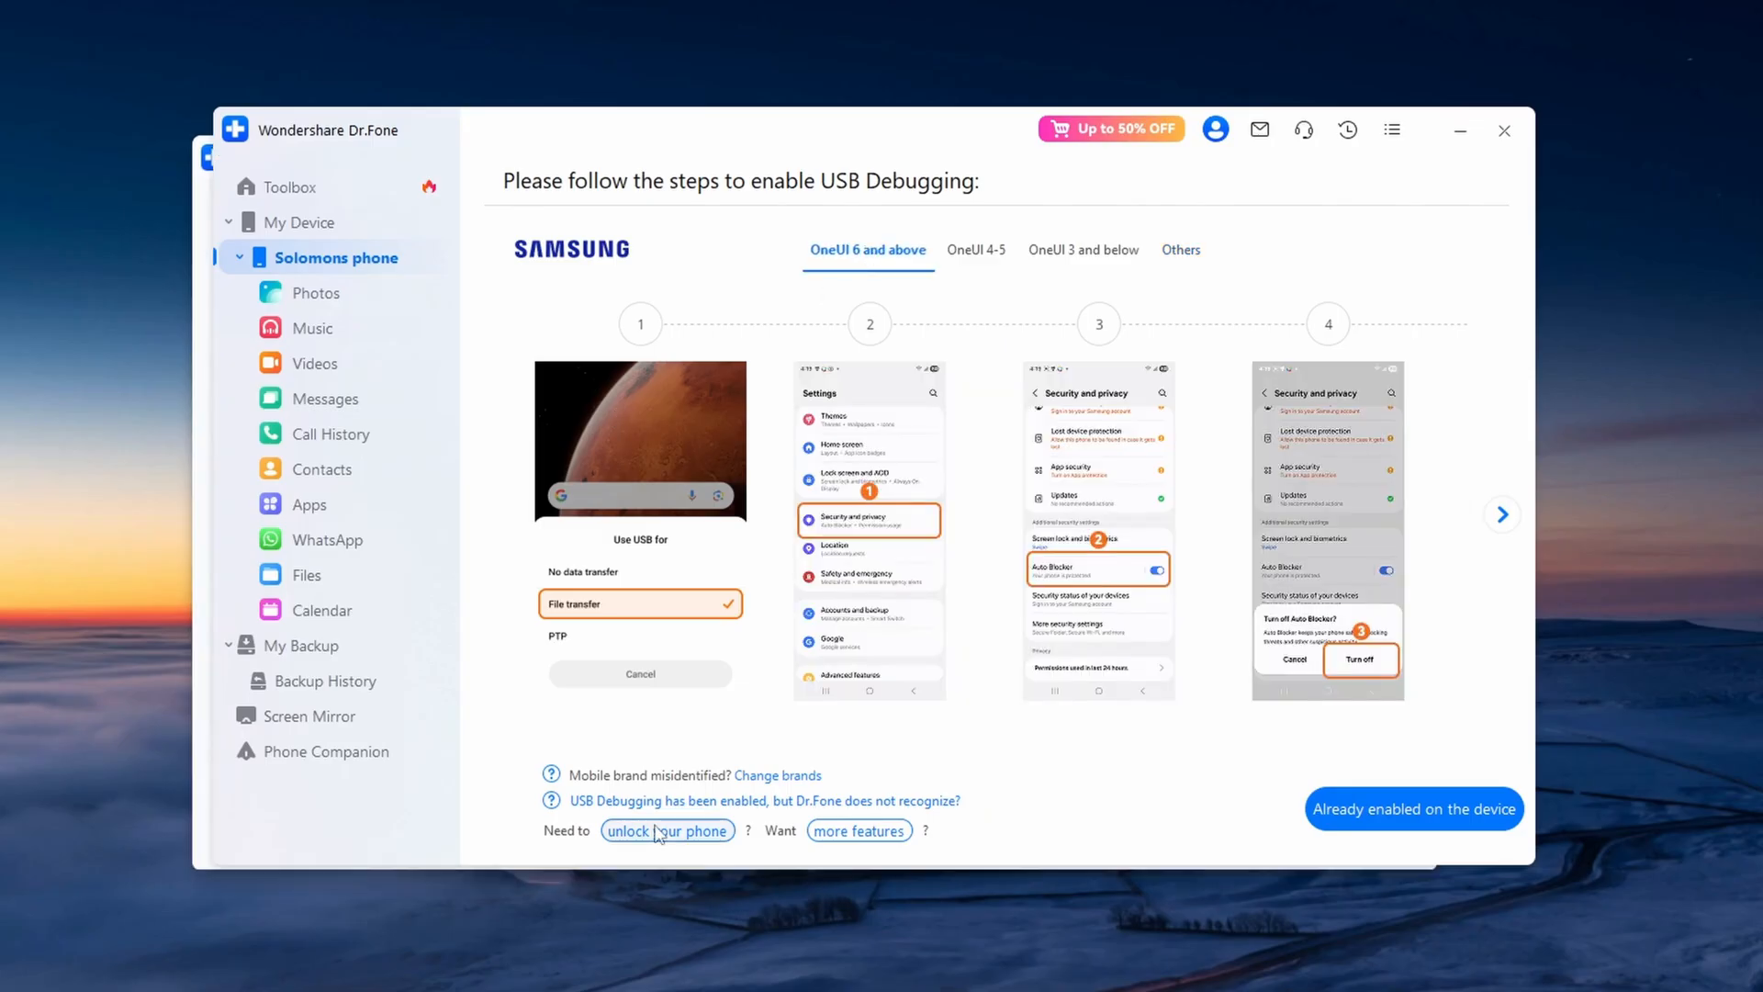
{"action": "left_click", "coordinate": [668, 830]}
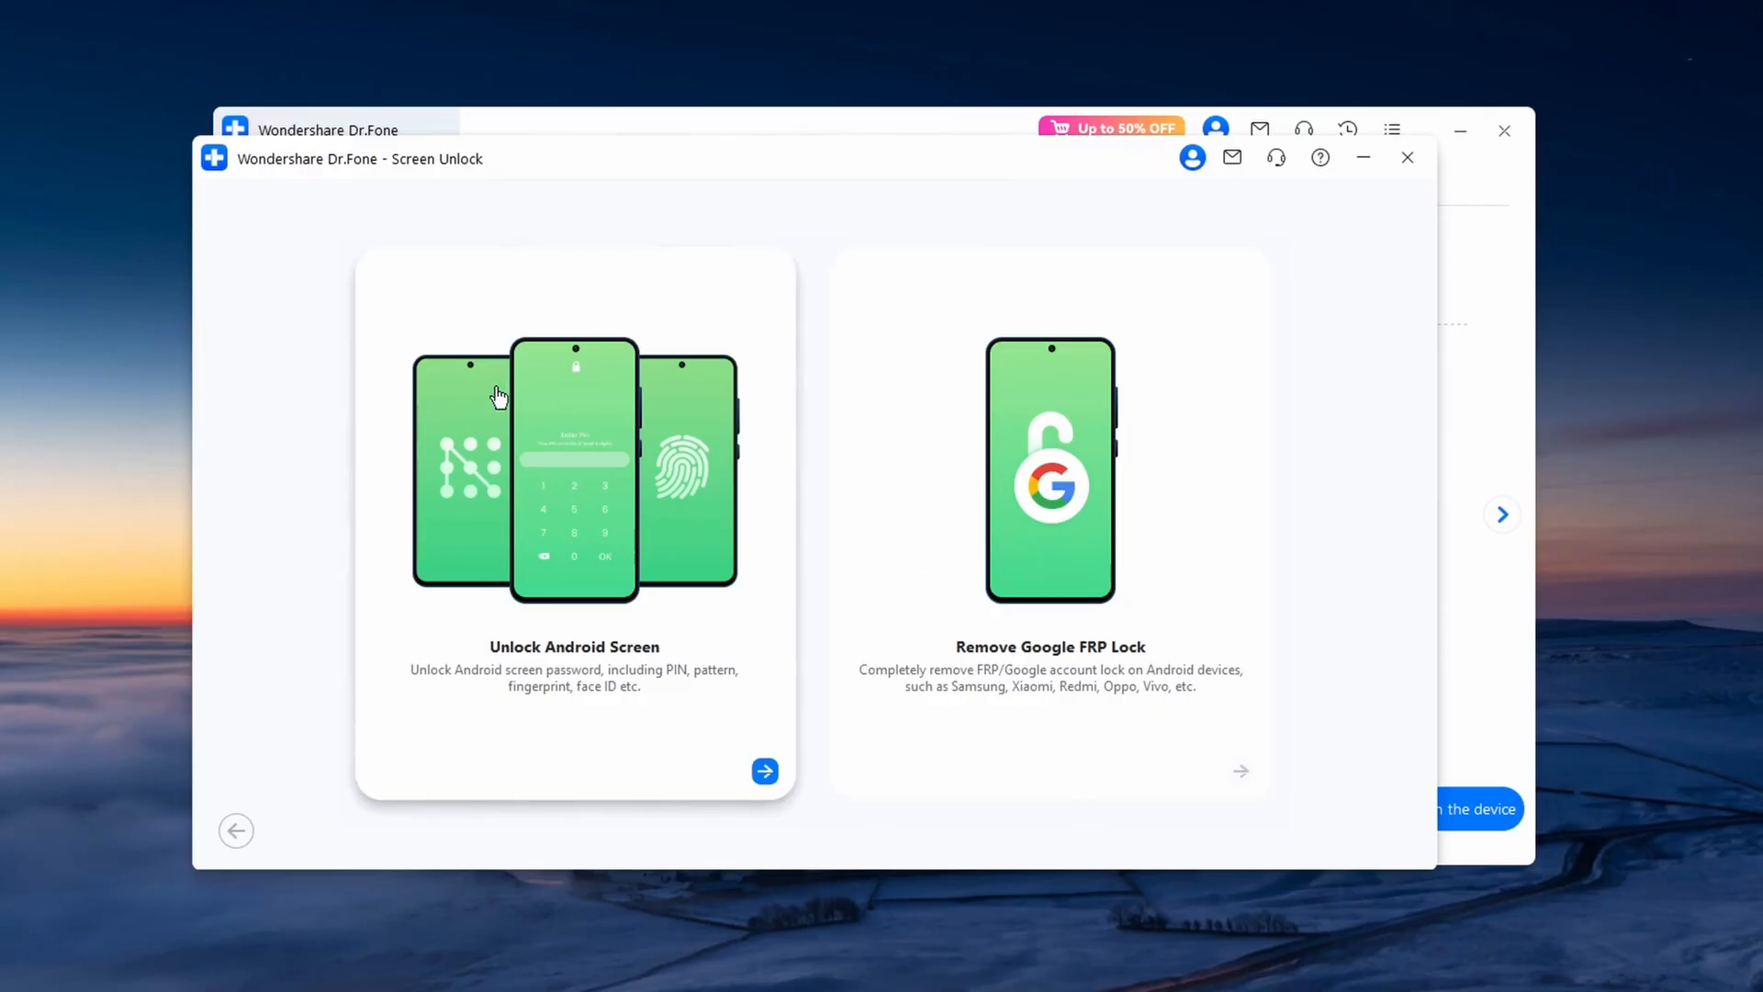
{"action": "mouse_move", "coordinate": [998, 422]}
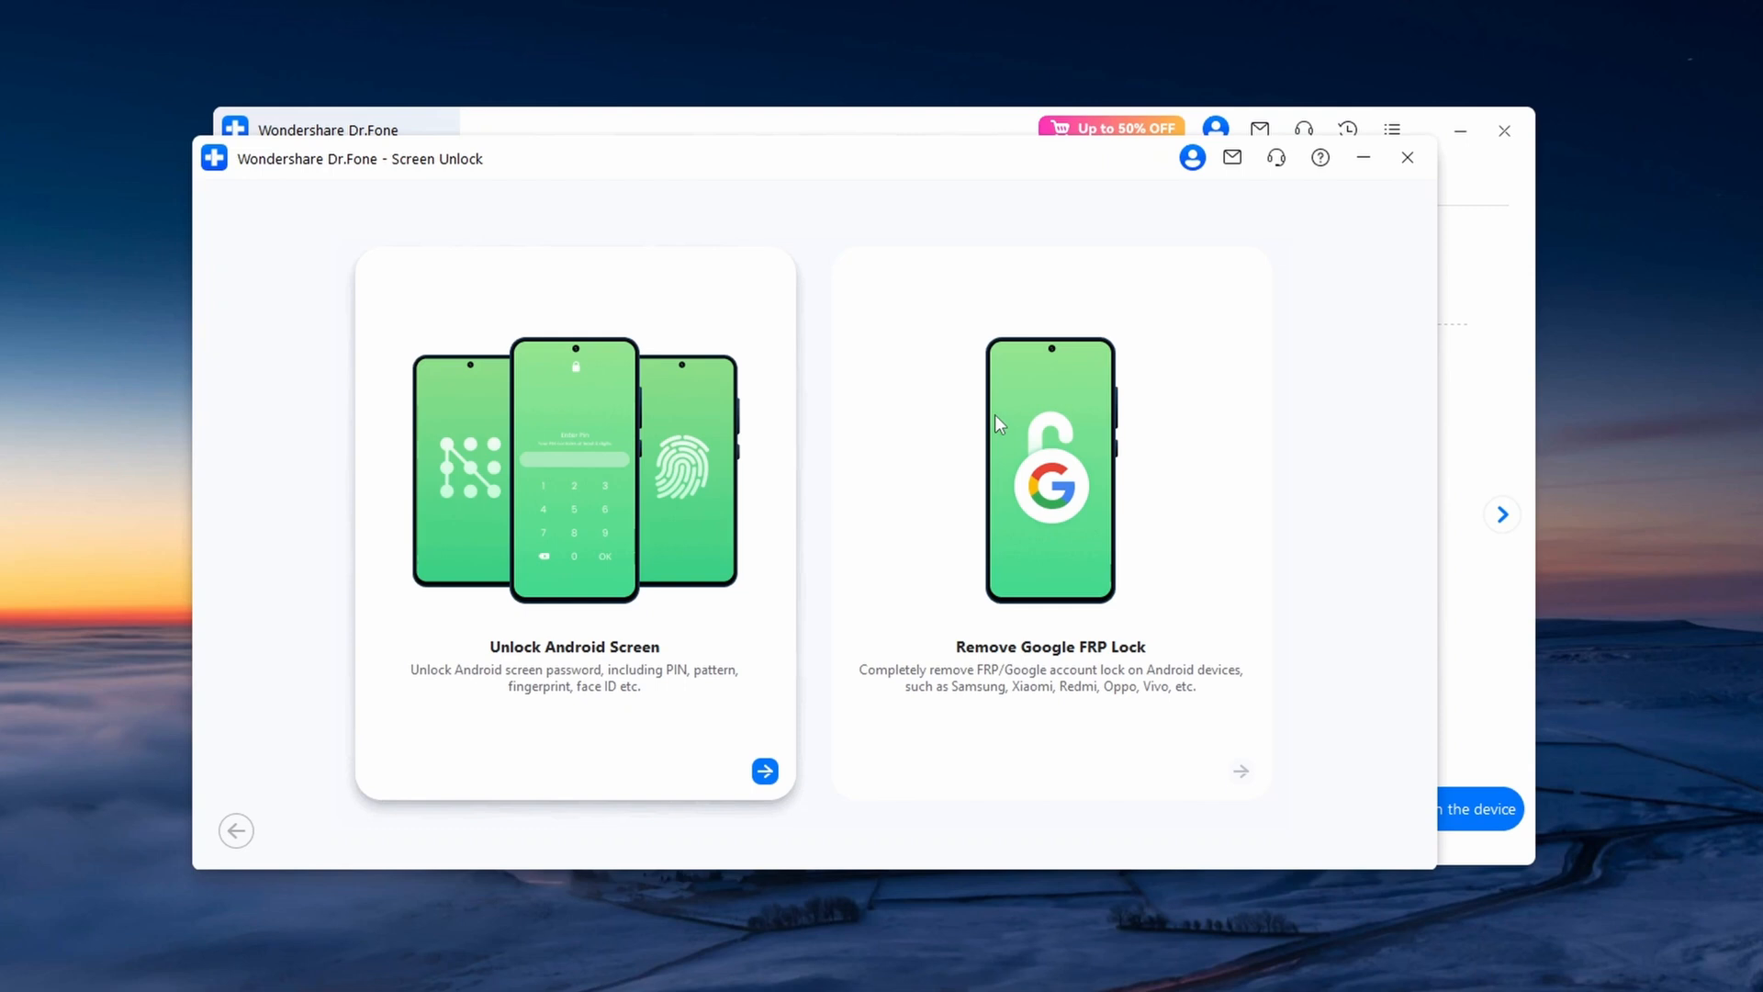
{"action": "mouse_move", "coordinate": [998, 486]}
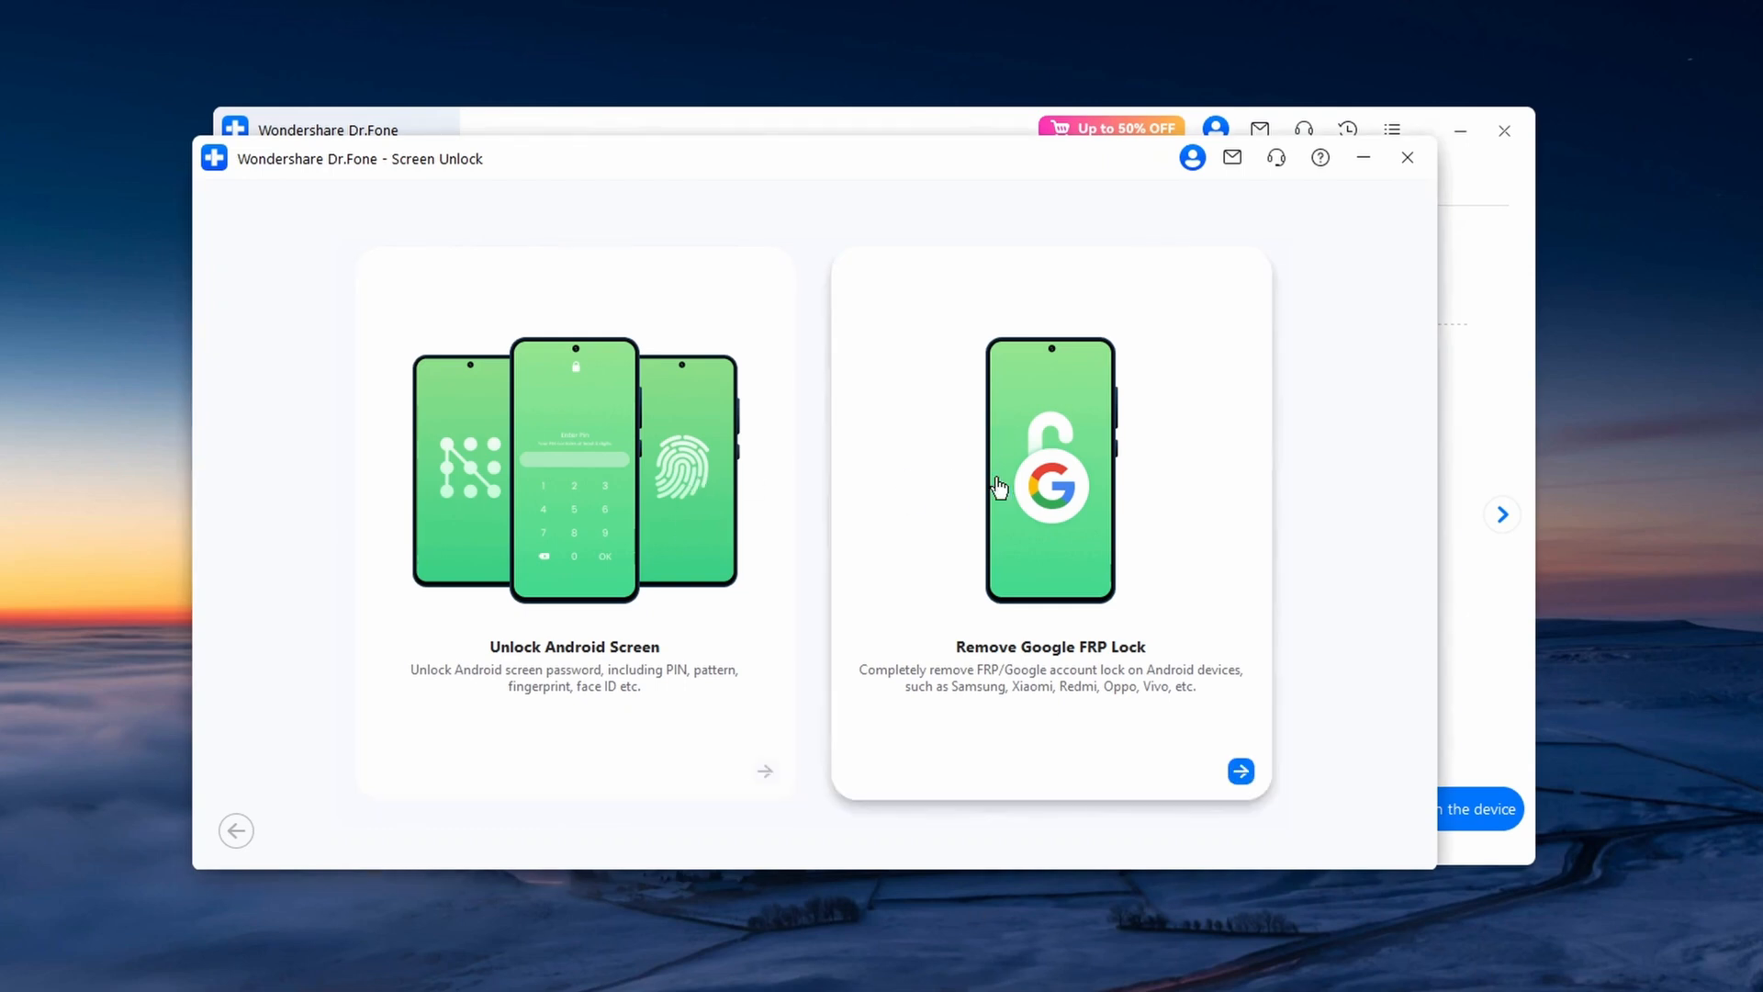
{"action": "mouse_move", "coordinate": [959, 545]}
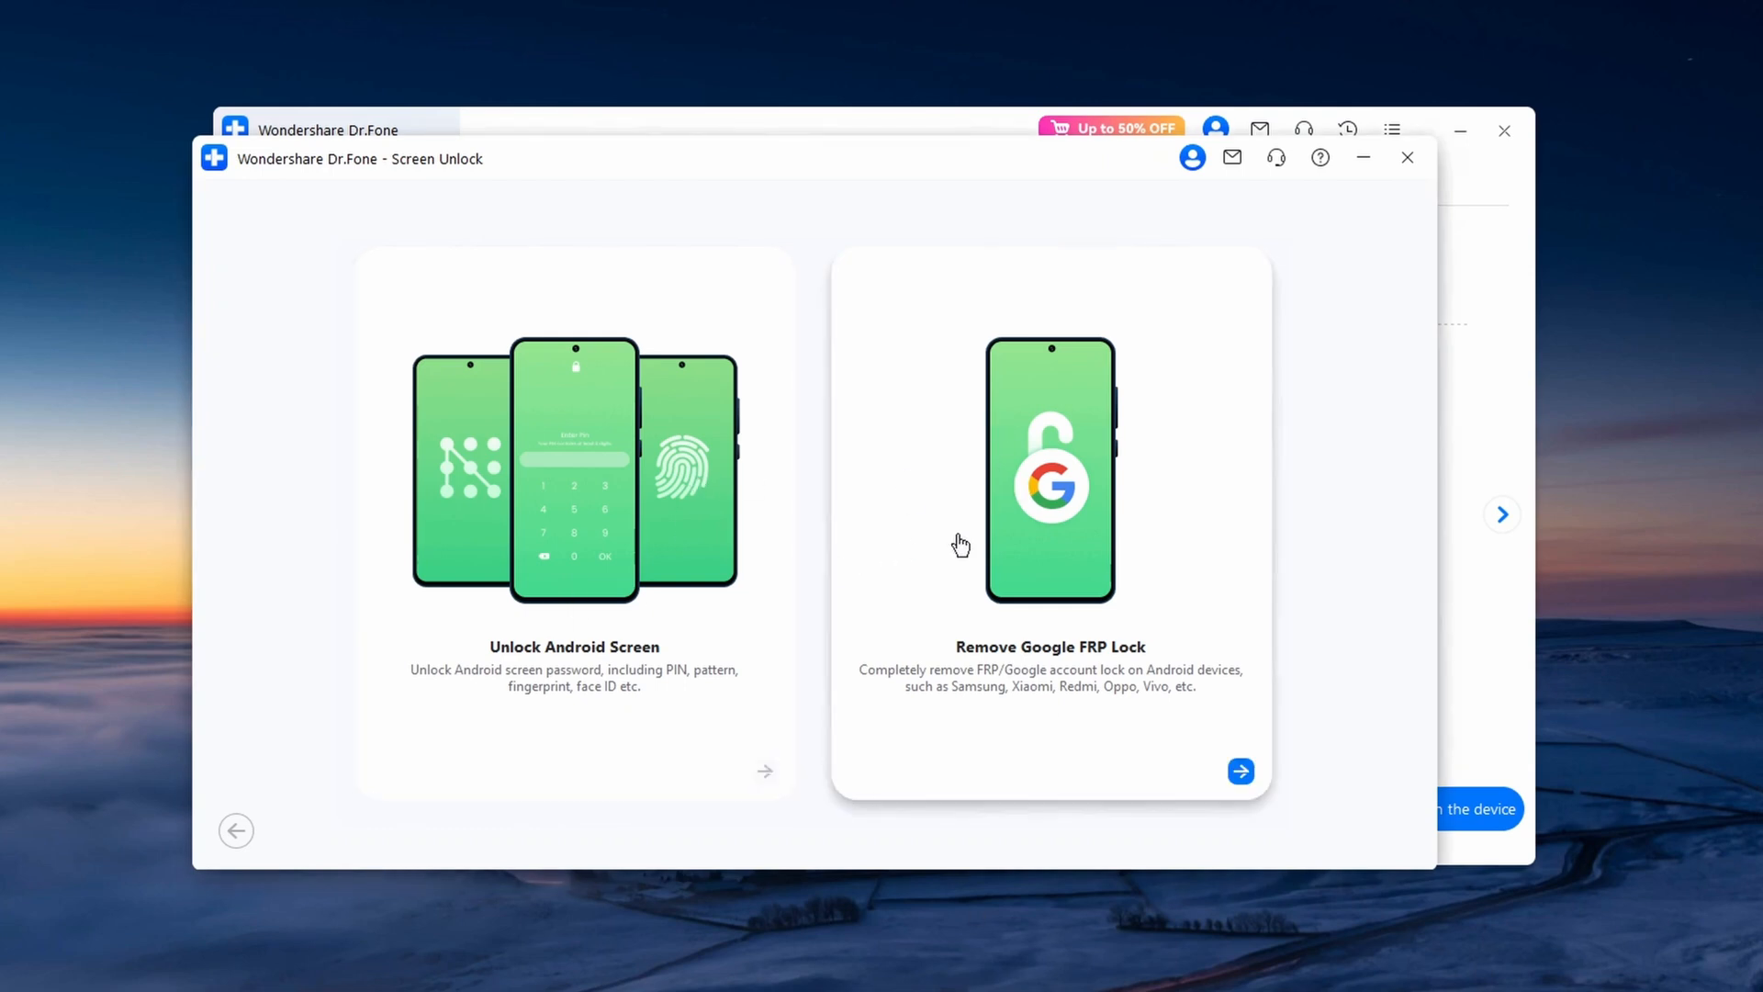
{"action": "mouse_move", "coordinate": [655, 551]}
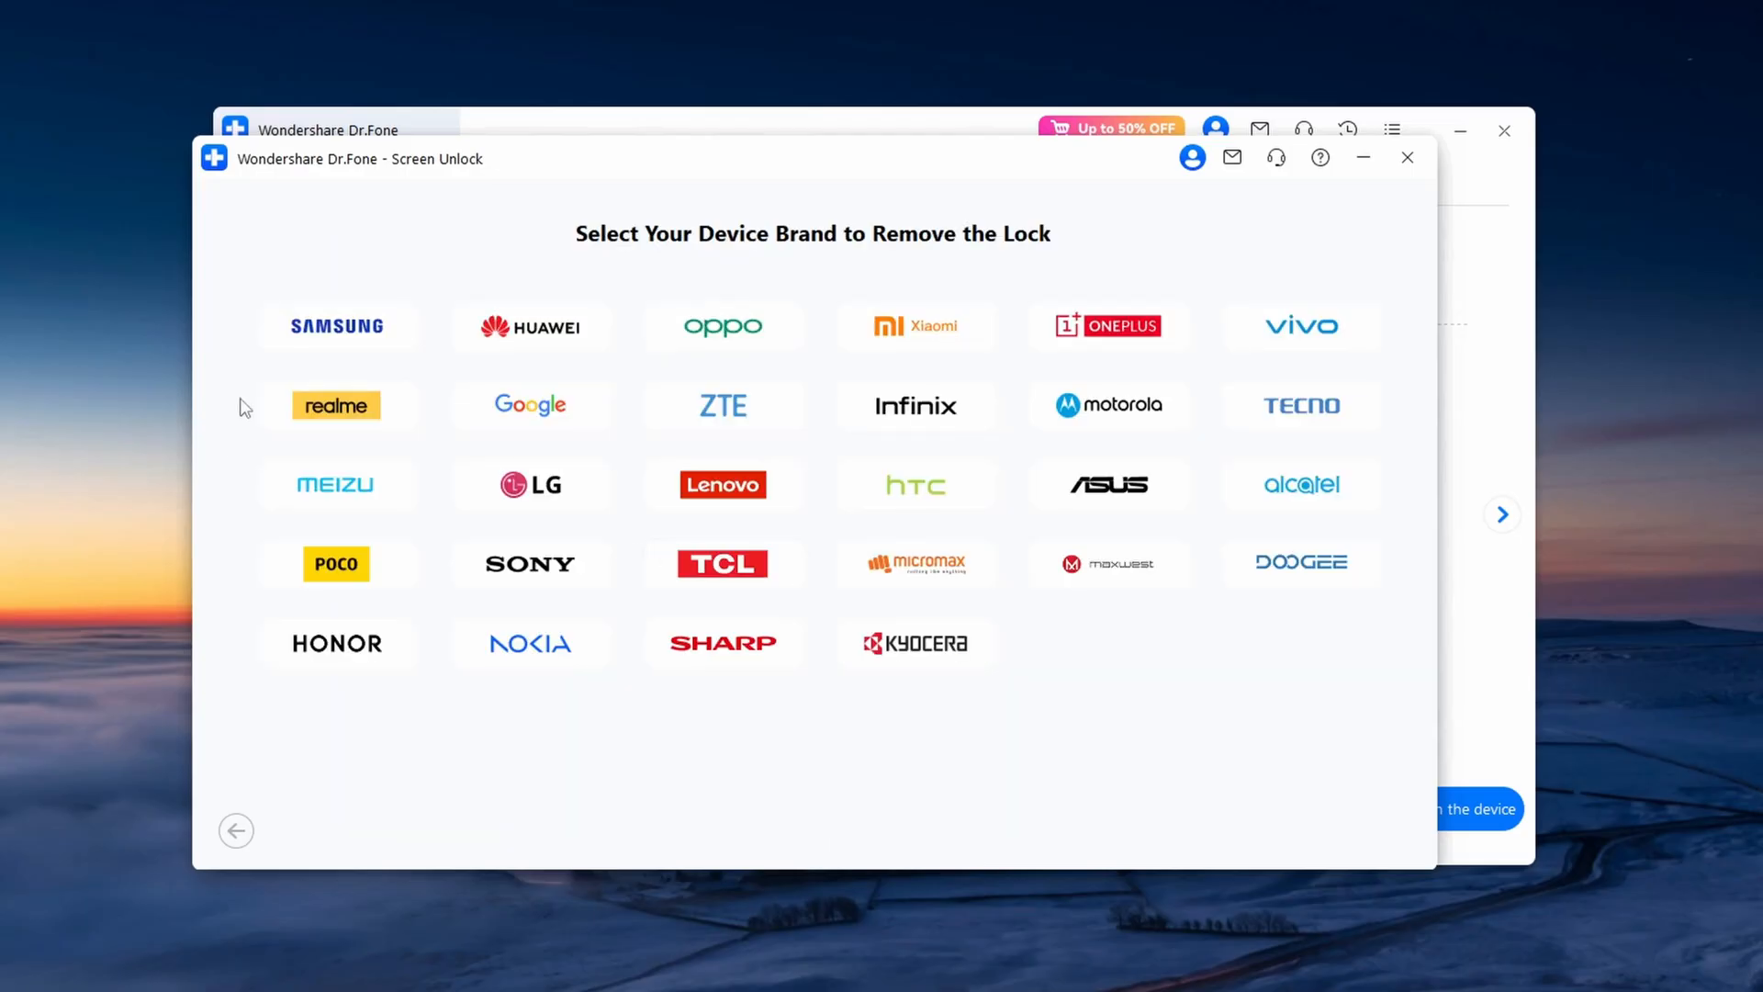
{"action": "mouse_move", "coordinate": [916, 327]}
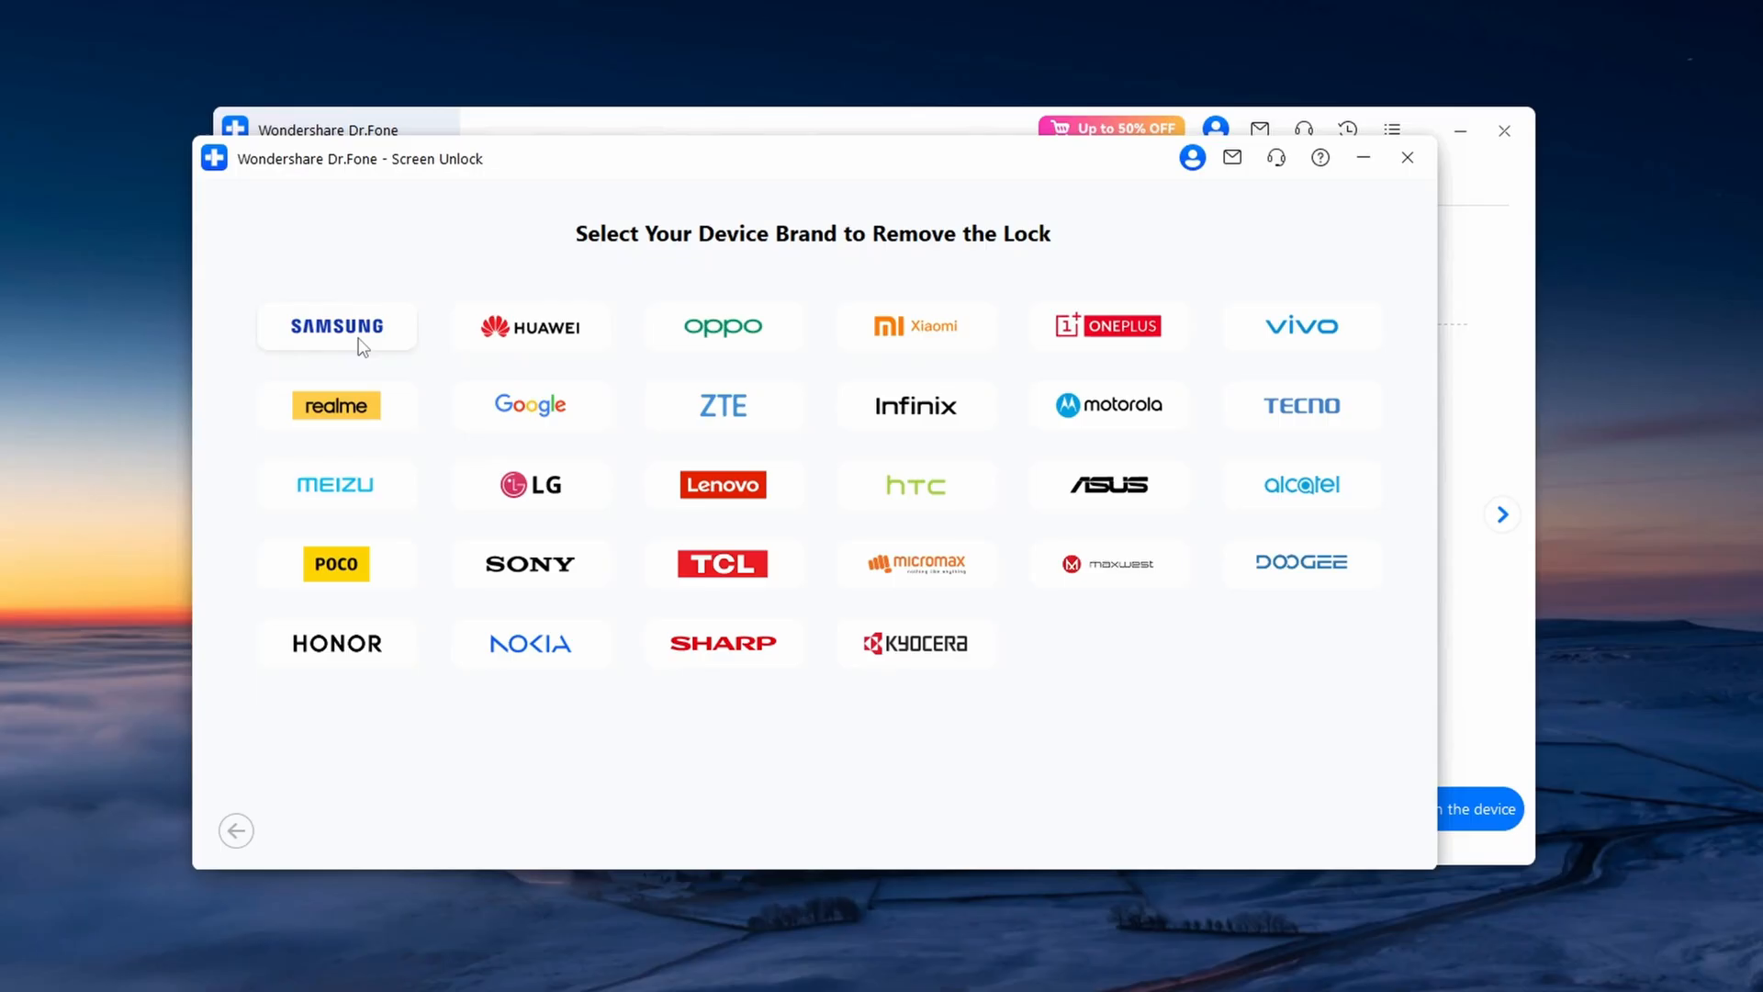
- Choose Samsung from the brand grid and wait for verification
{"action": "left_click", "coordinate": [335, 326]}
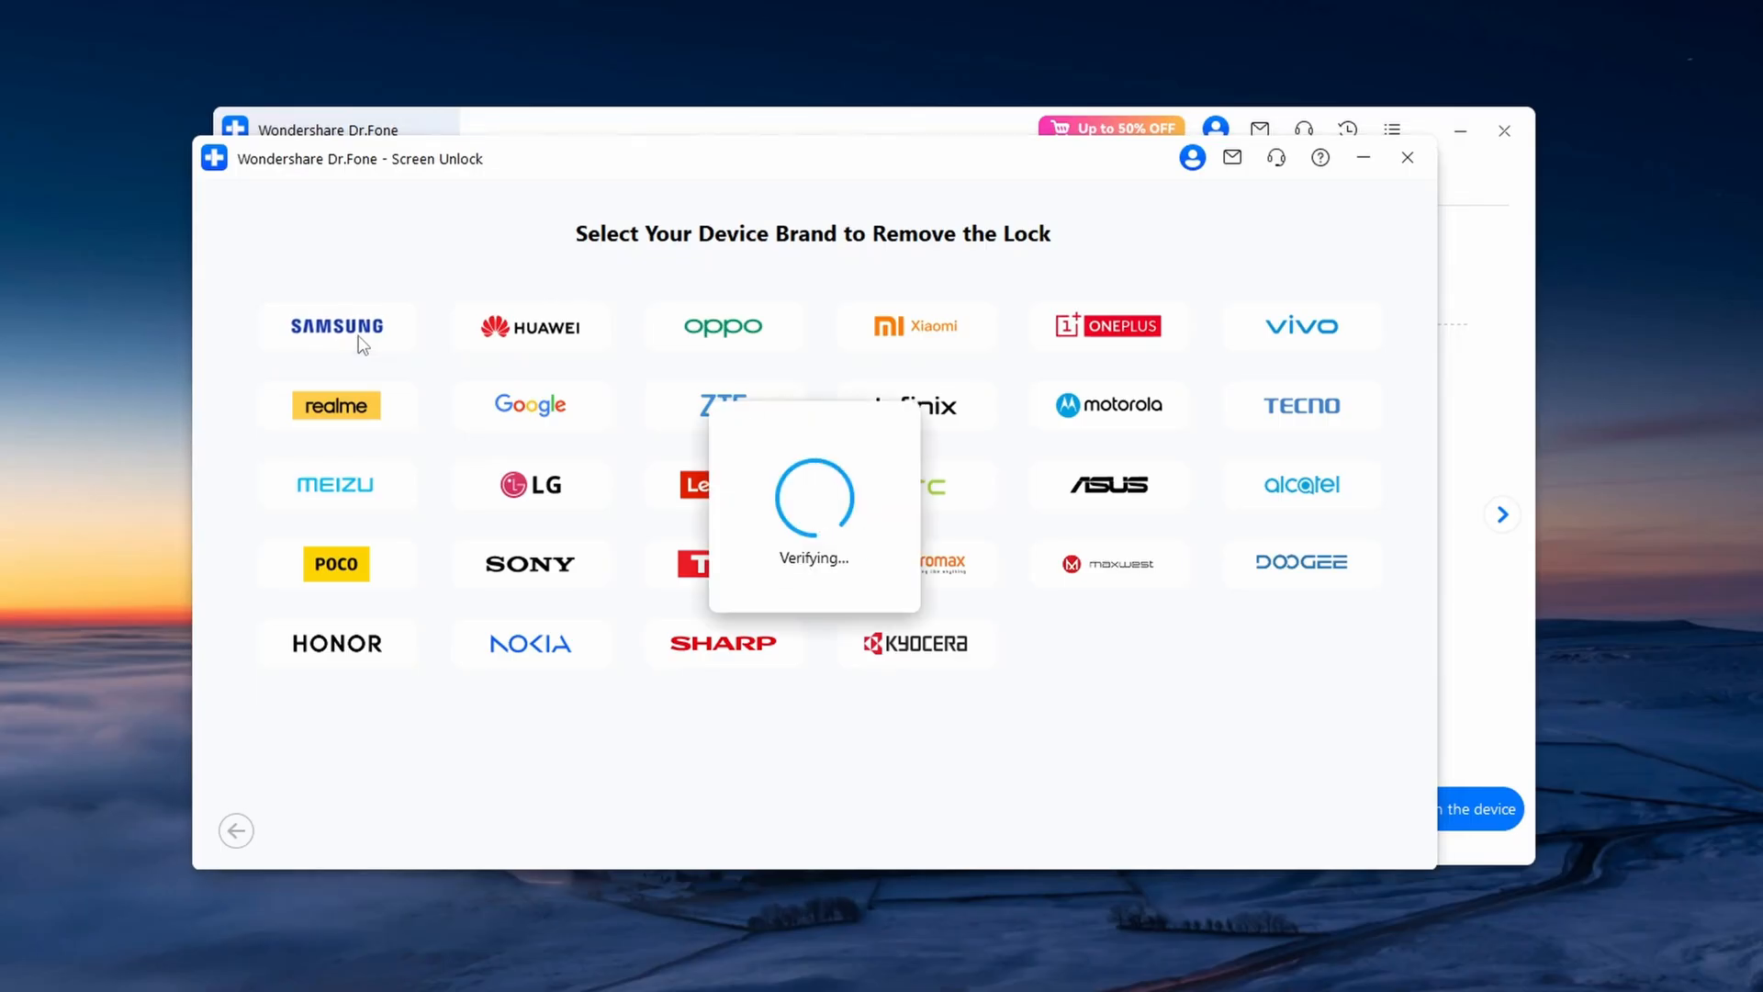
{"action": "mouse_move", "coordinate": [669, 441]}
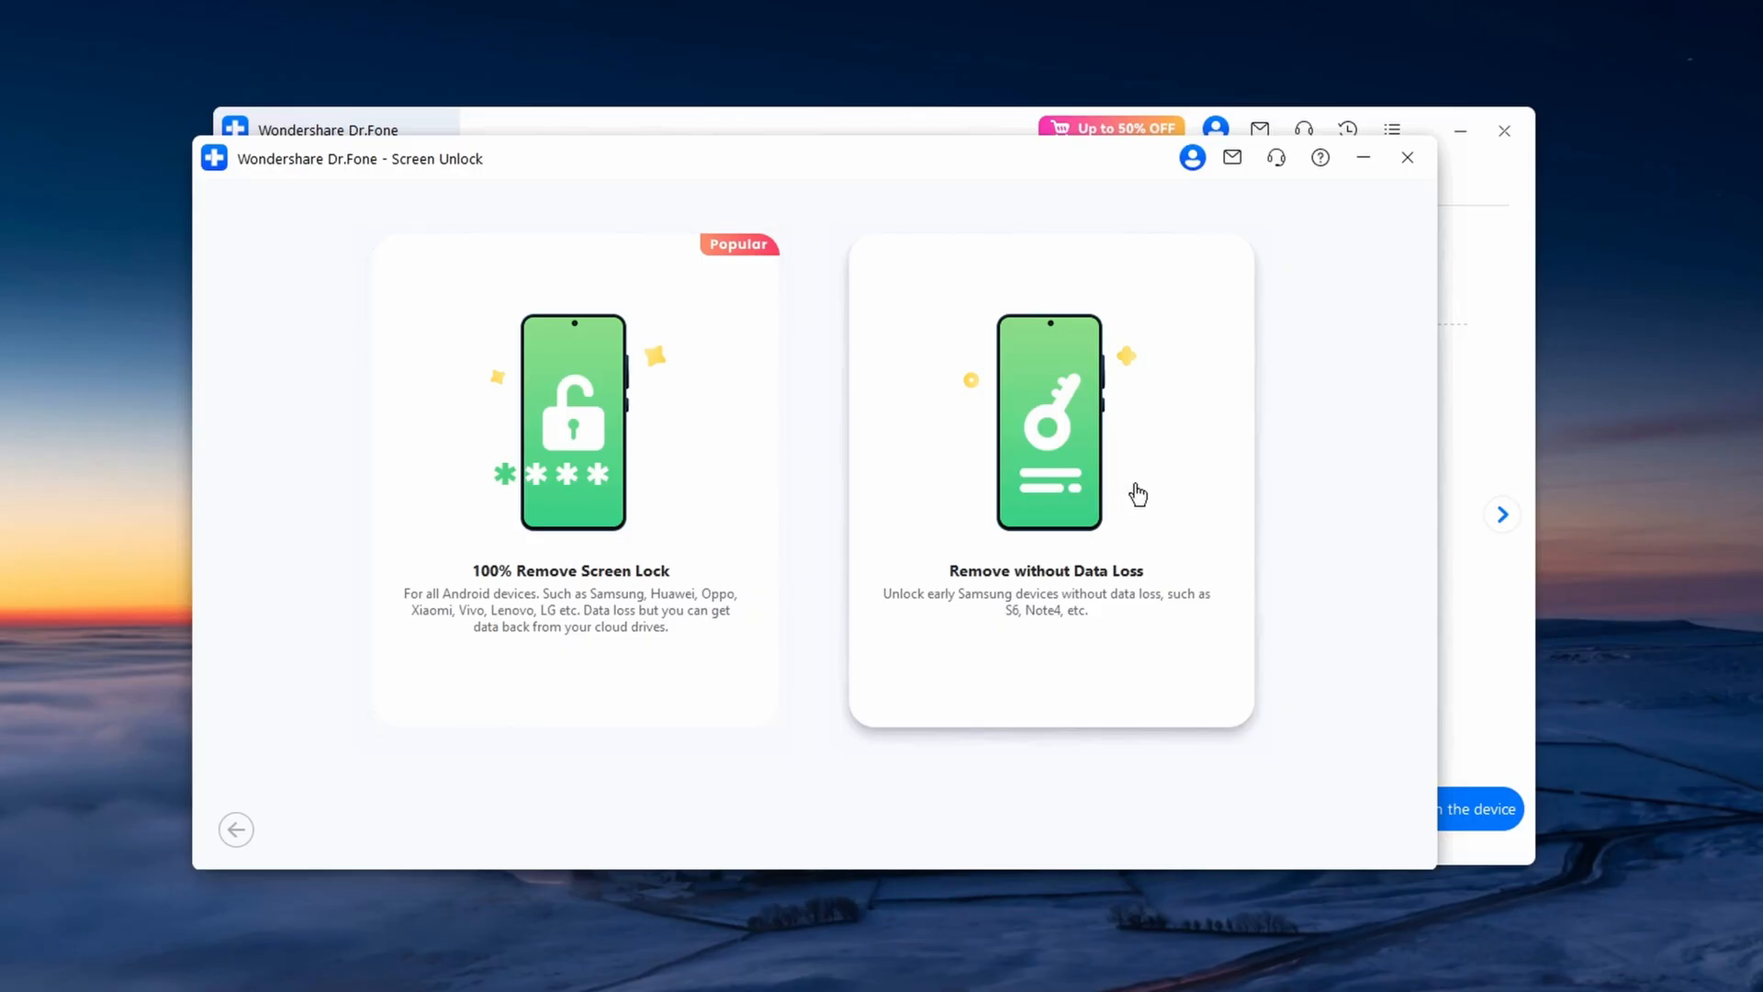
{"action": "mouse_move", "coordinate": [1074, 450]}
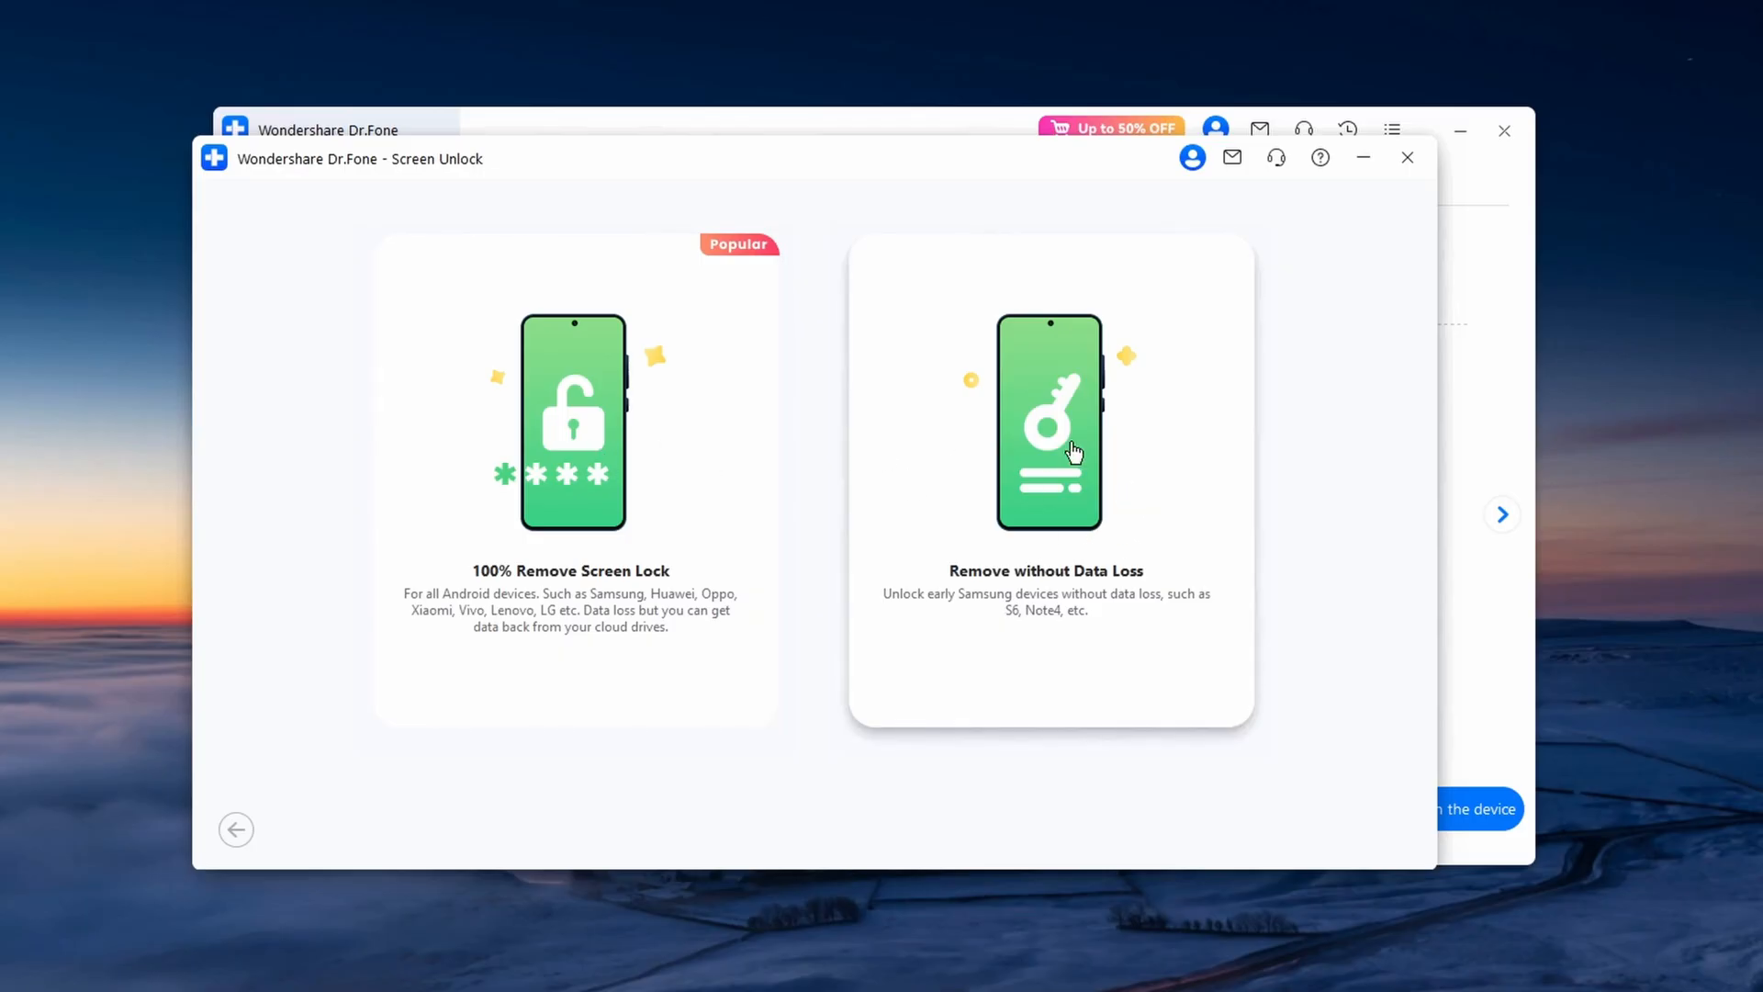
- Choose Remove without Data Loss and open the Samsung device name list
{"action": "left_click", "coordinate": [1047, 422]}
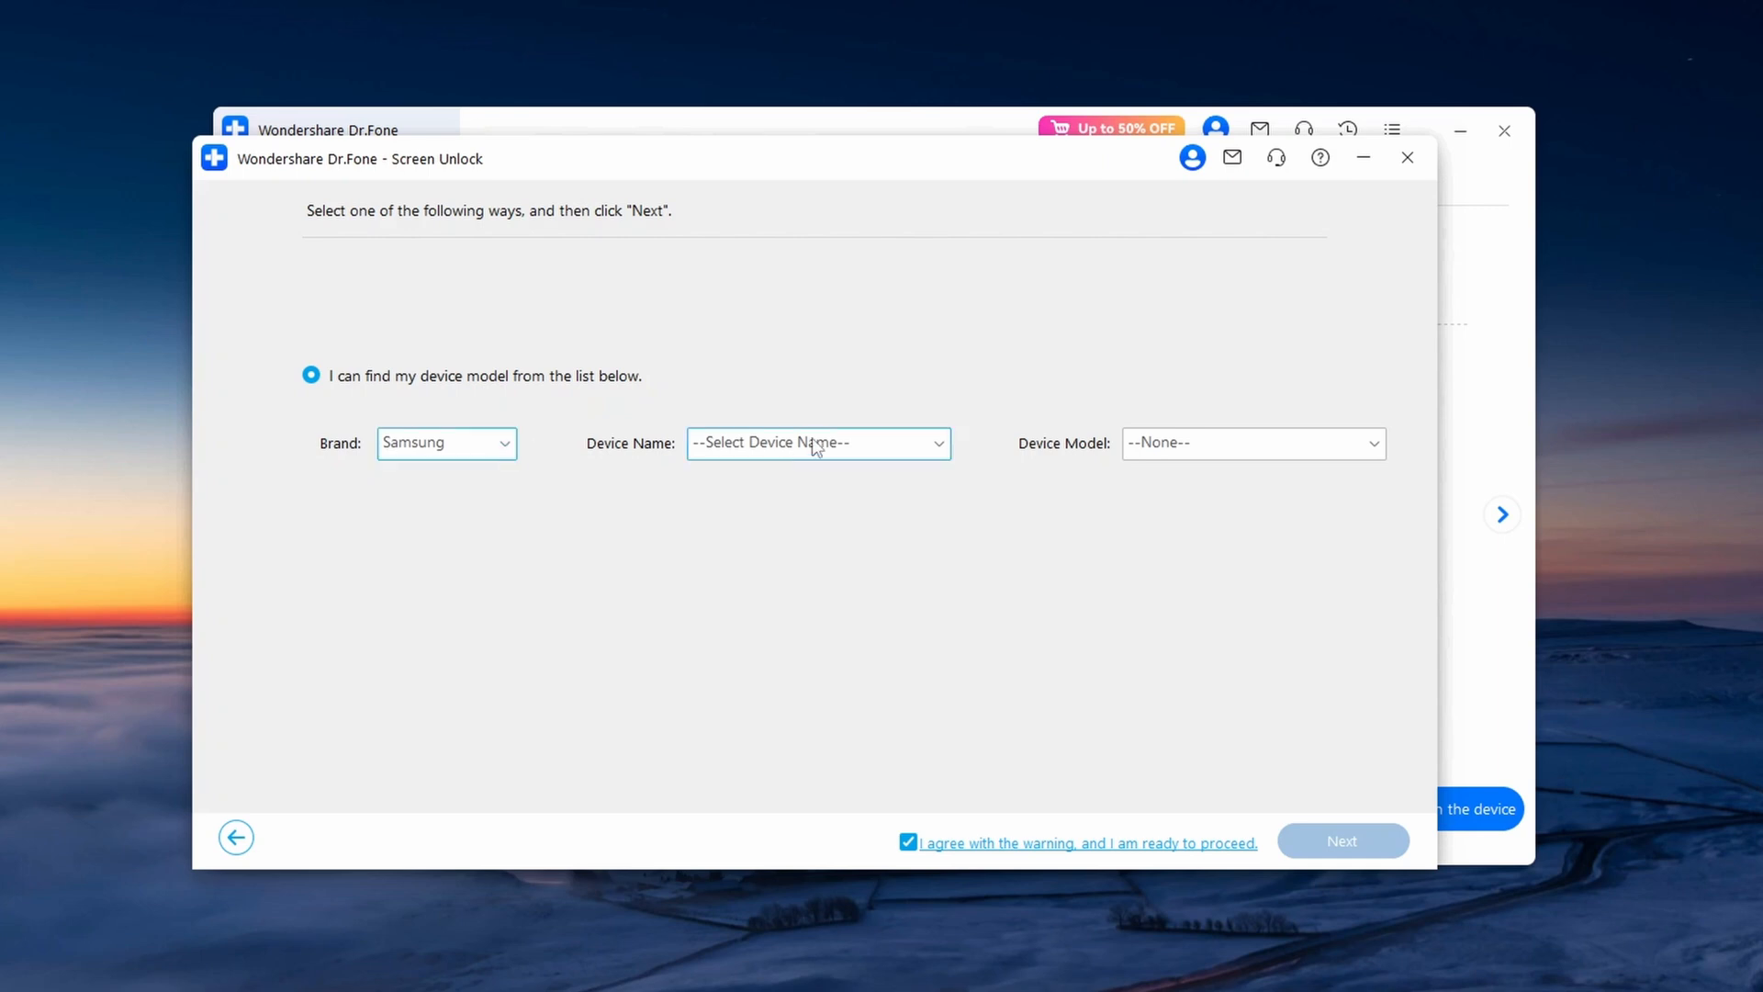
{"action": "left_click", "coordinate": [818, 442]}
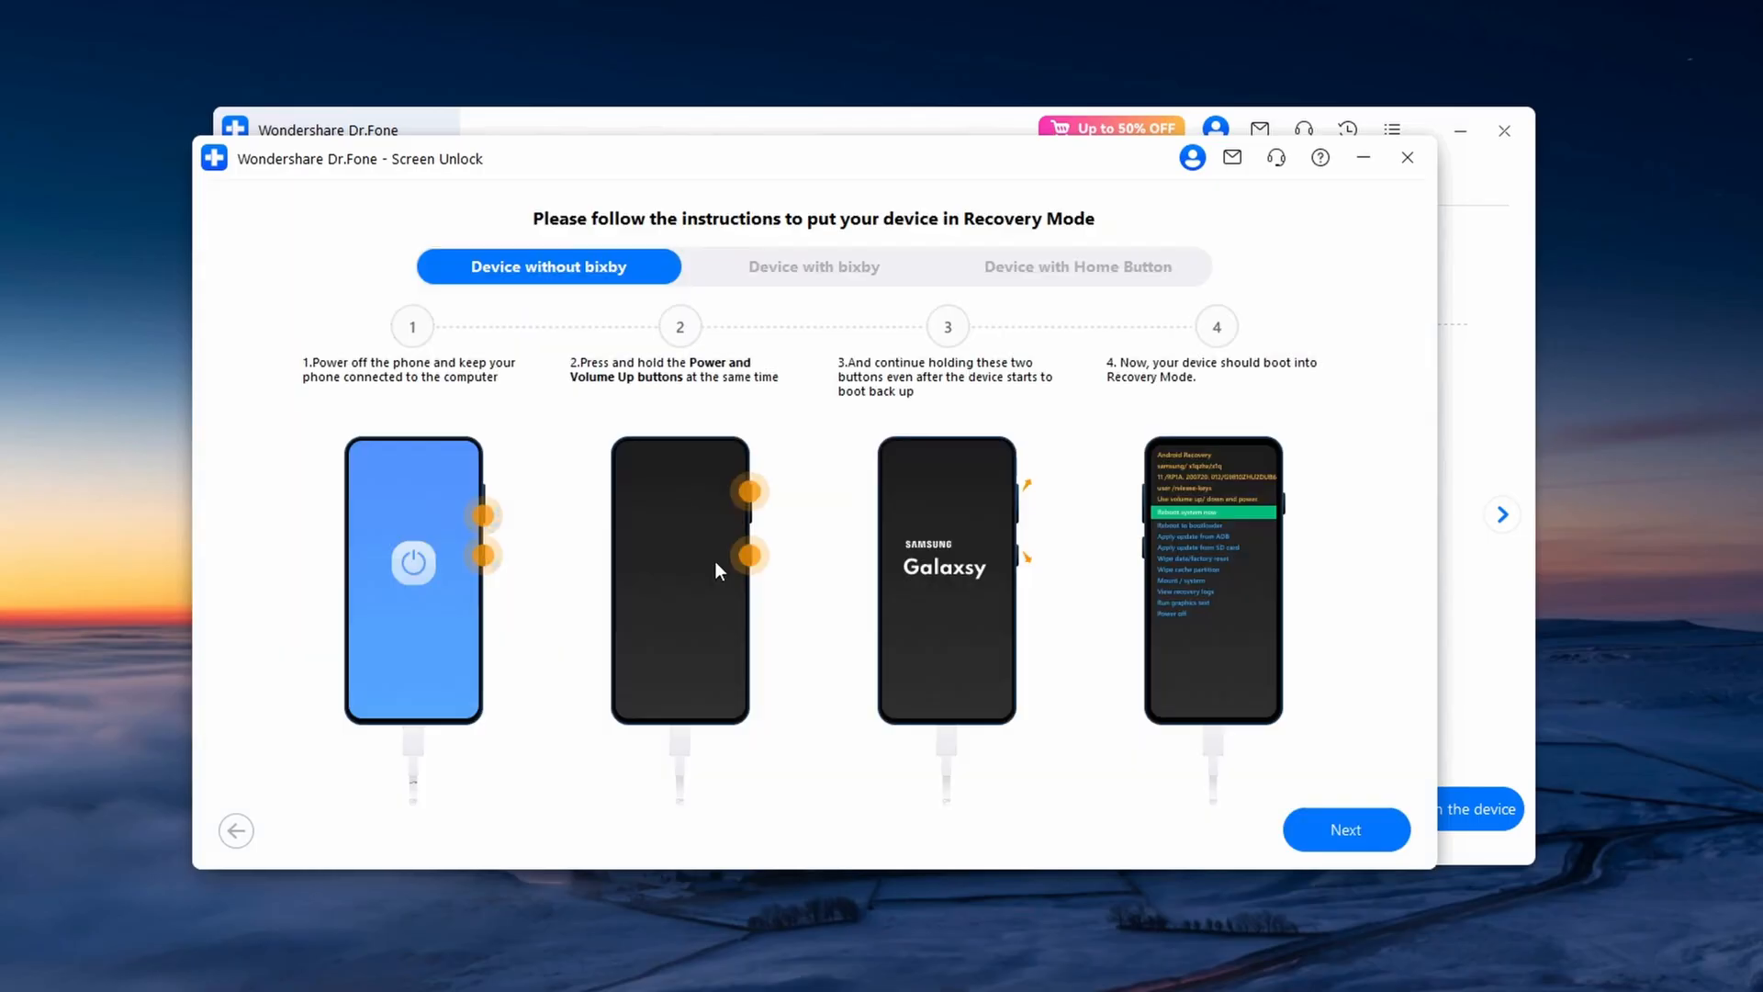
{"action": "mouse_move", "coordinate": [703, 517]}
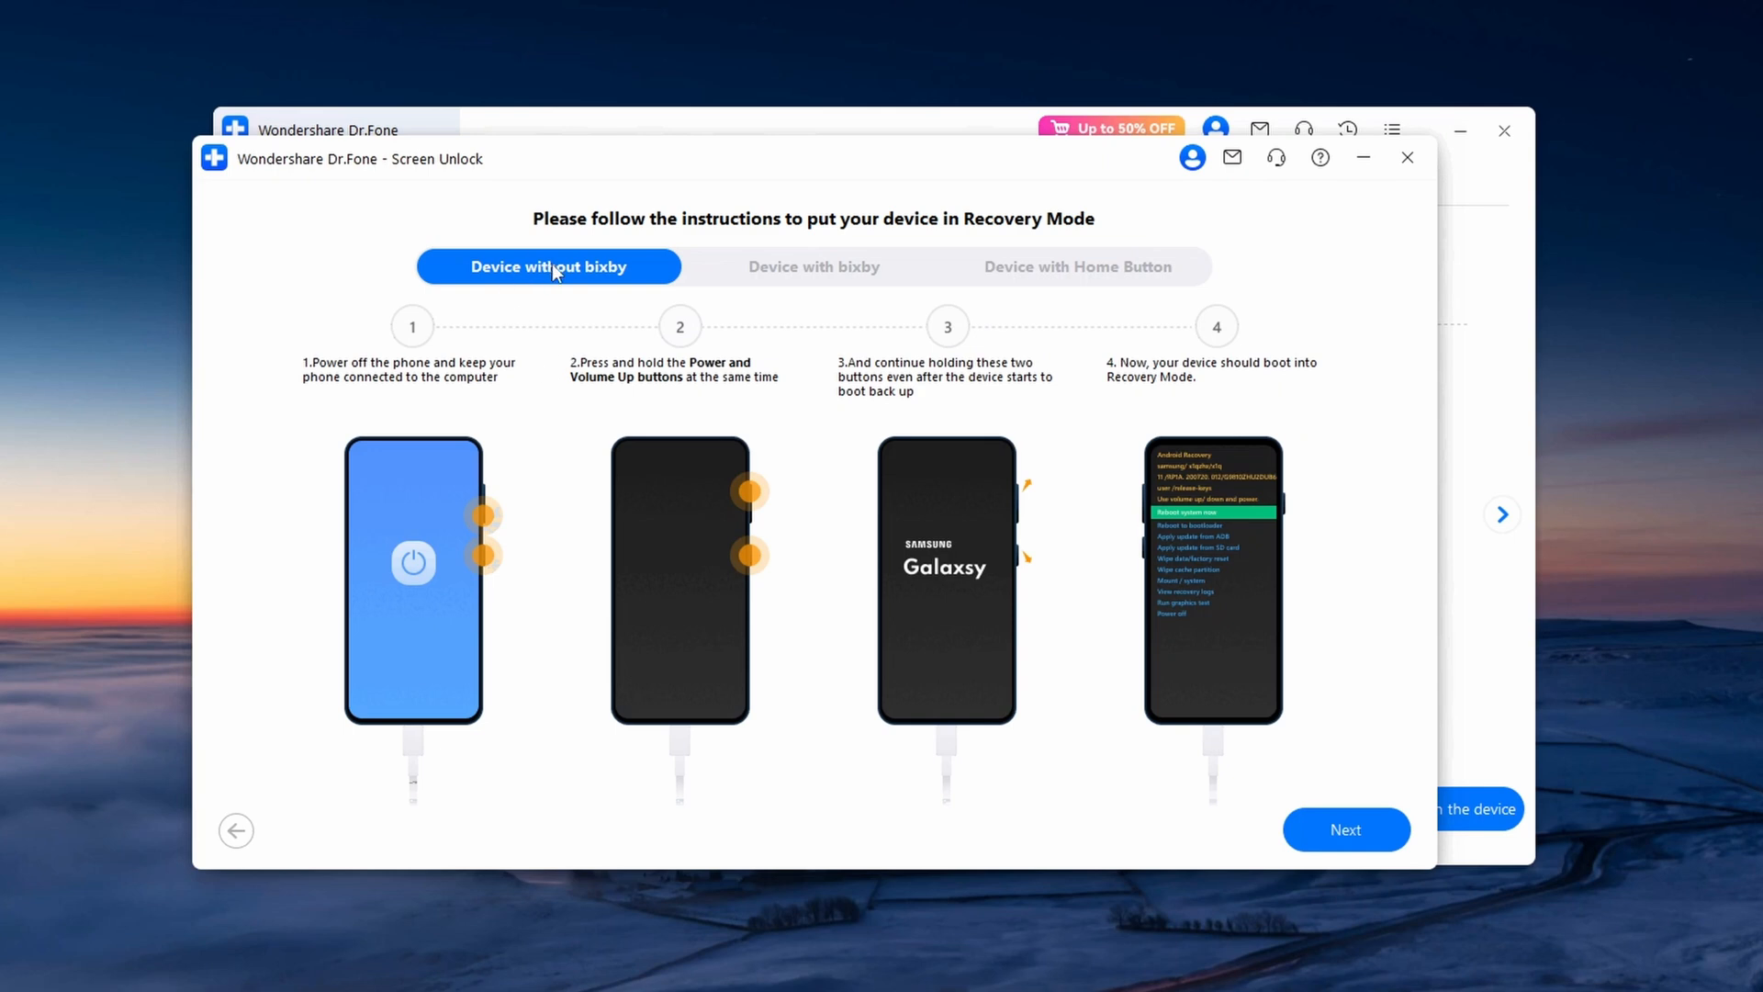
{"action": "left_click", "coordinate": [812, 267]}
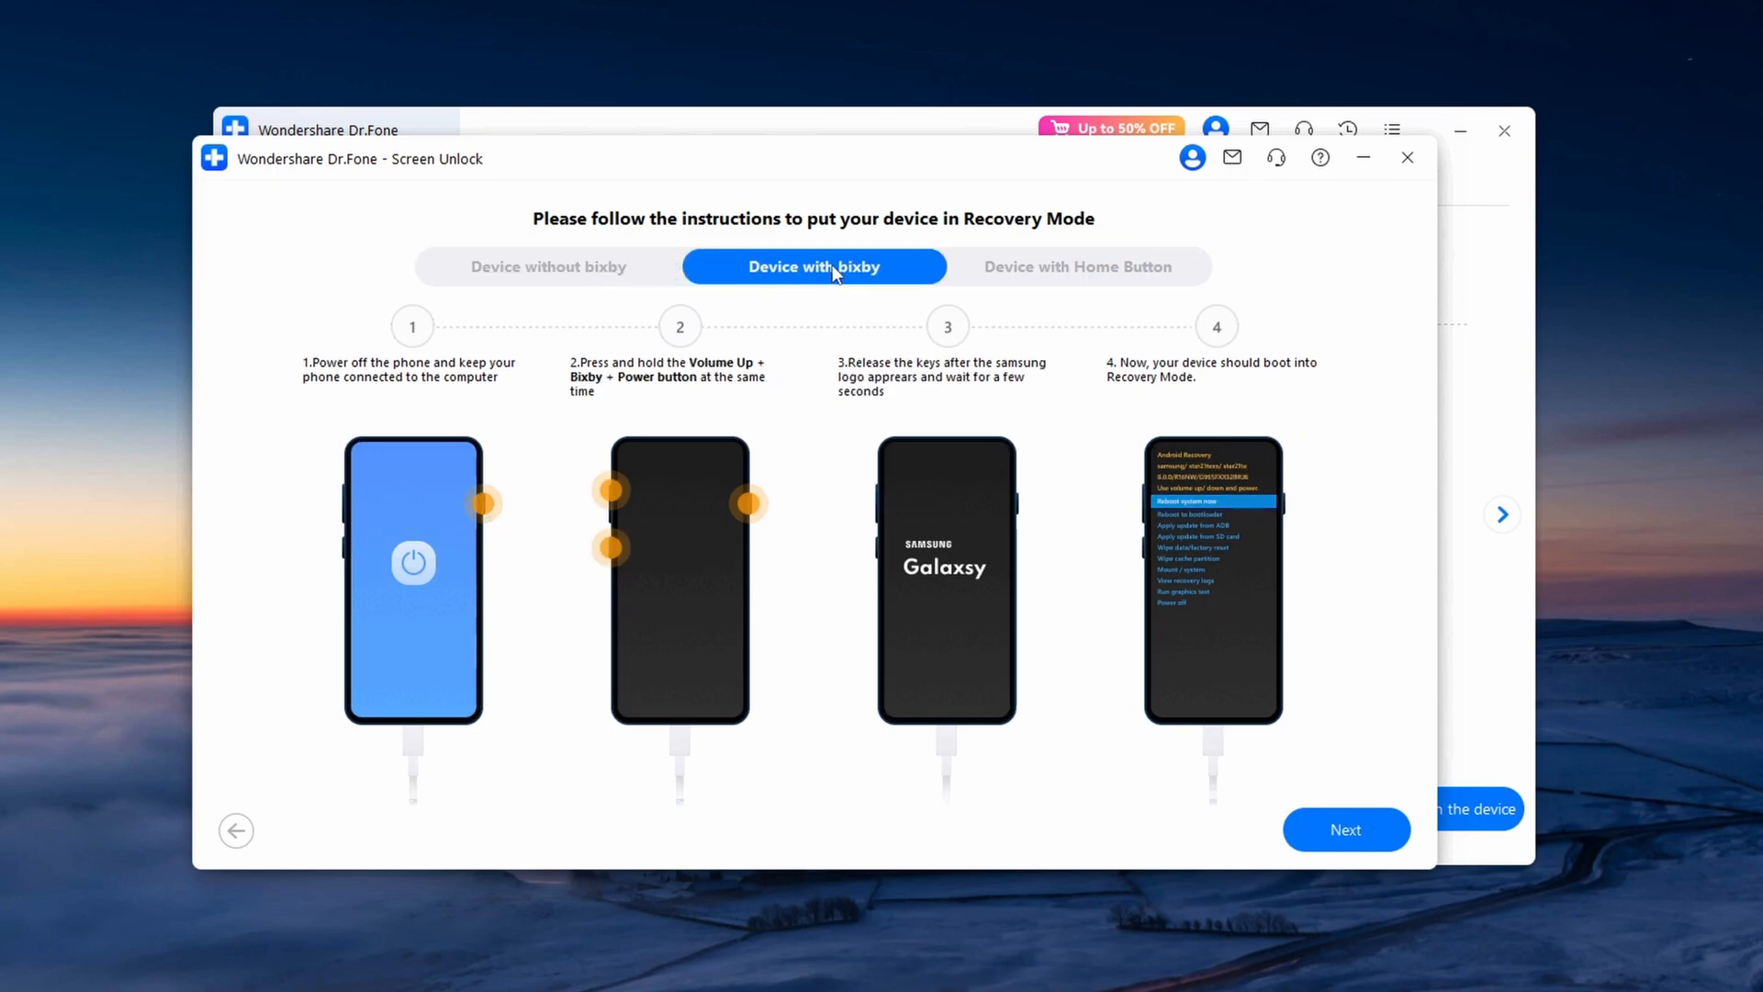
{"action": "mouse_move", "coordinate": [1077, 267]}
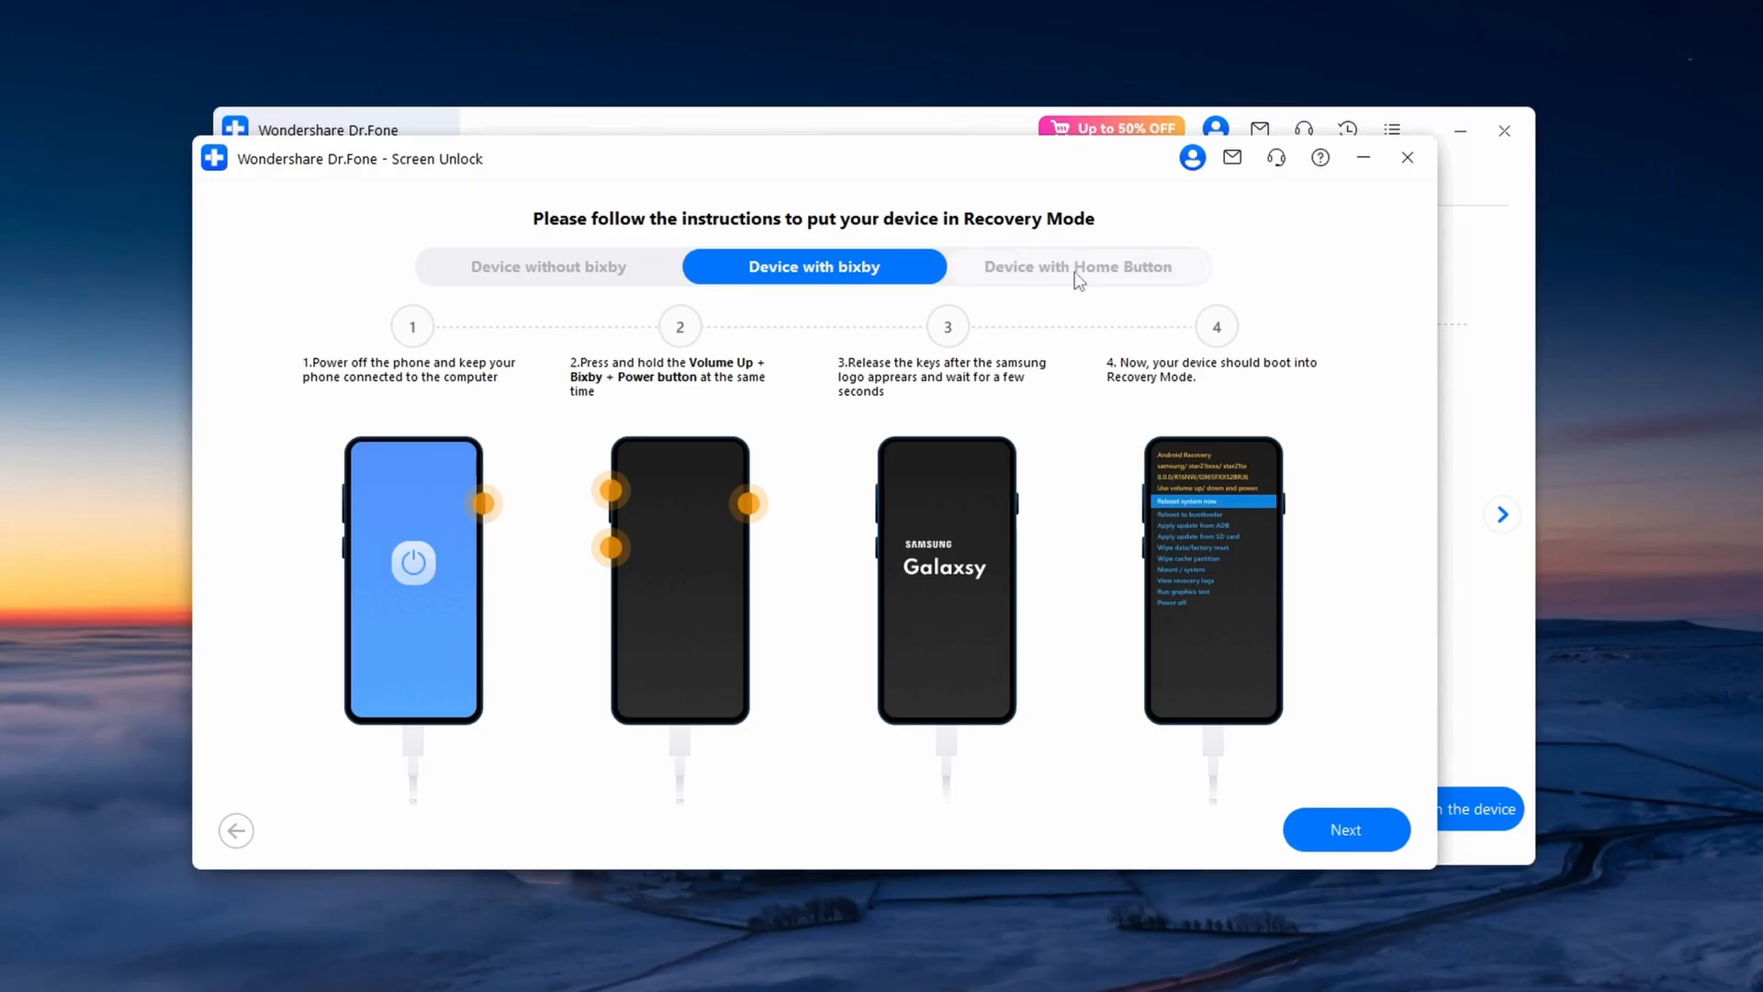
{"action": "left_click", "coordinate": [1077, 266]}
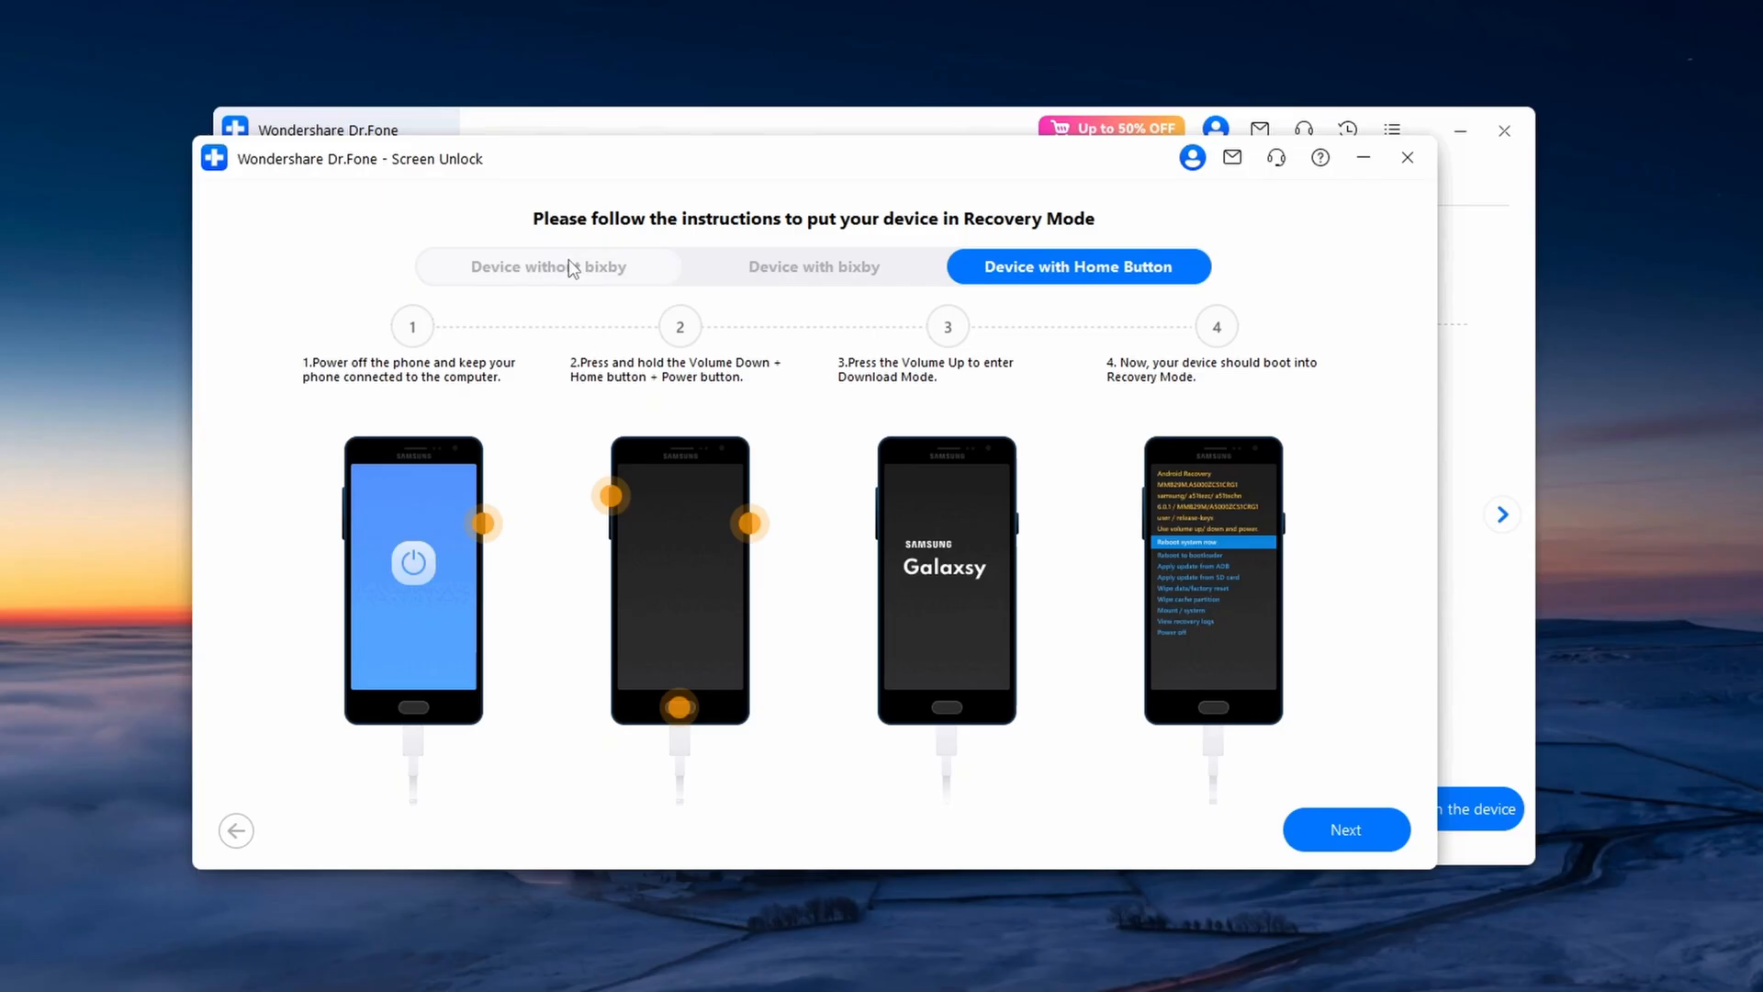
{"action": "left_click", "coordinate": [549, 266]}
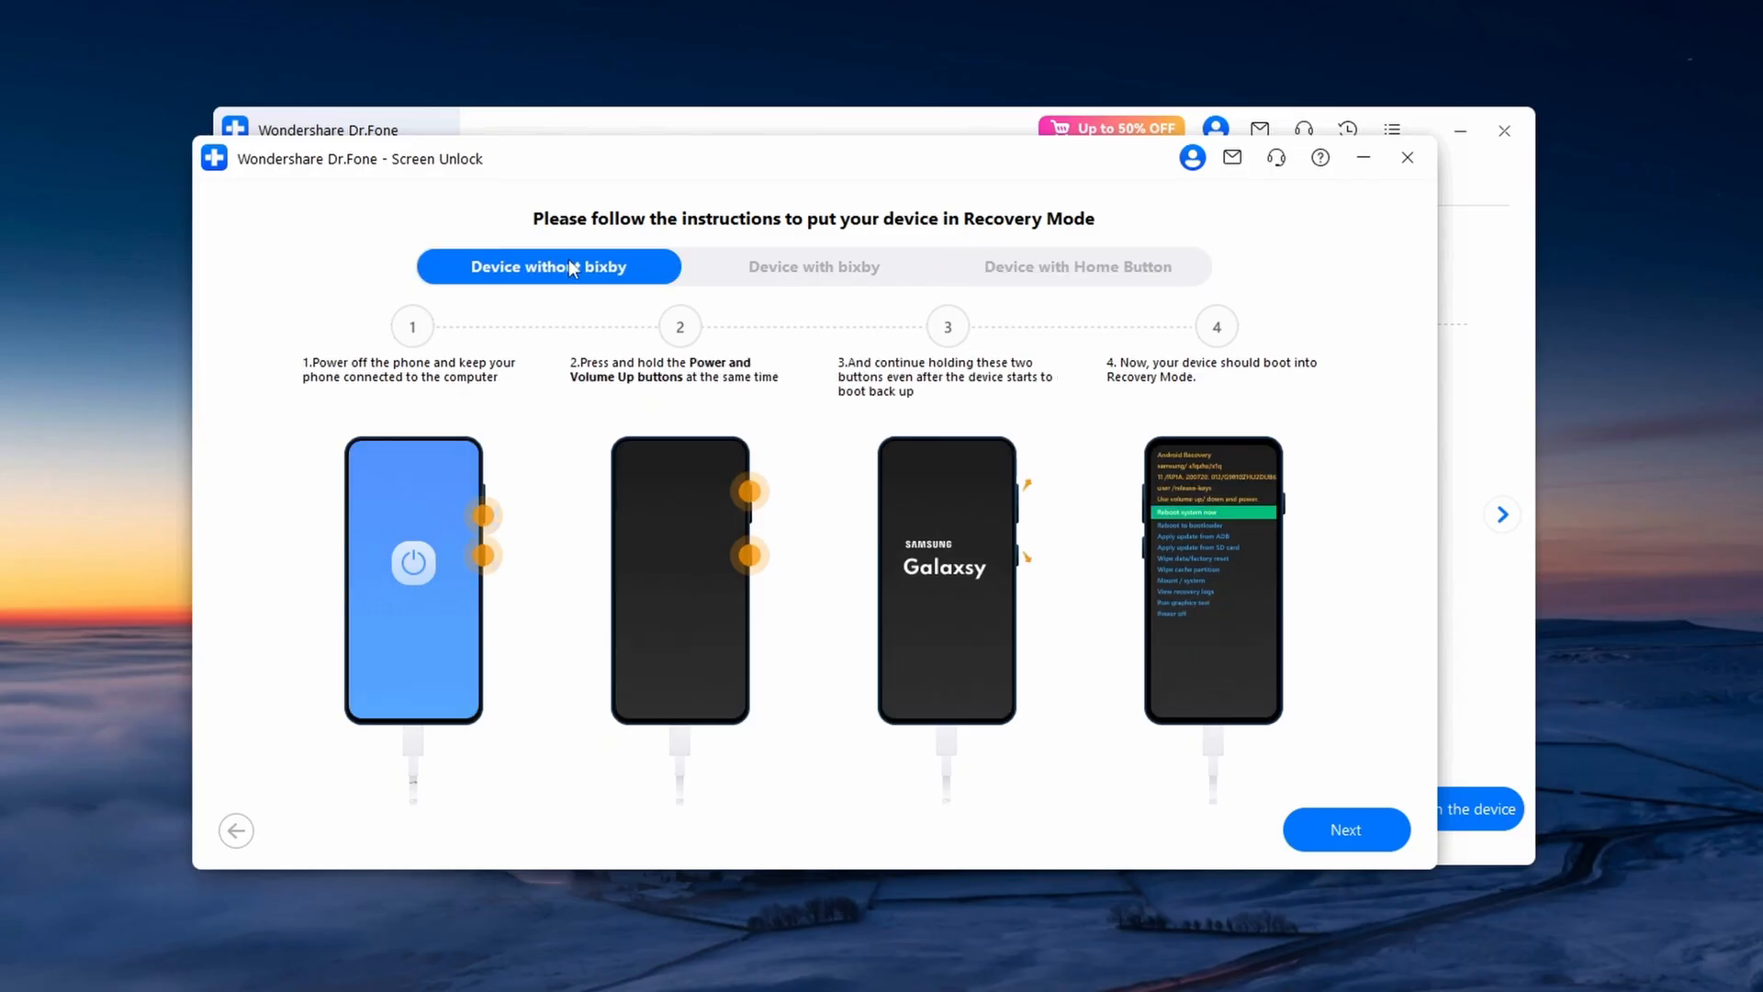
{"action": "mouse_move", "coordinate": [583, 317]}
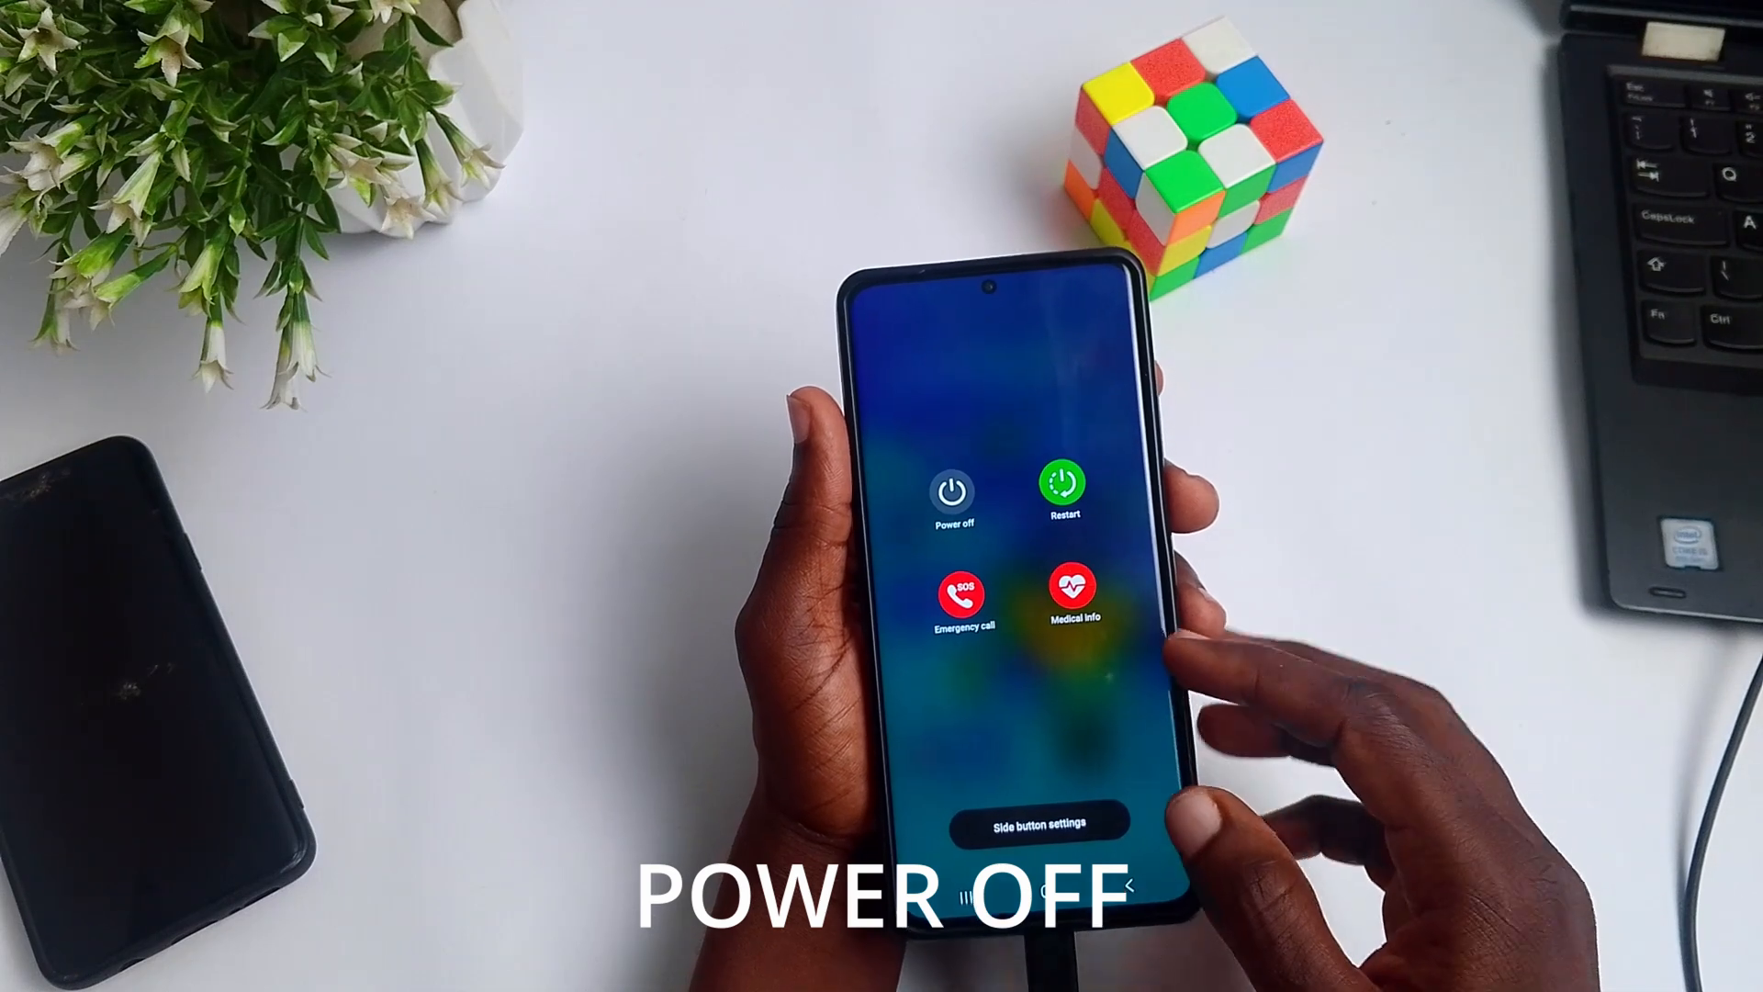
{"action": "left_click", "coordinate": [951, 492]}
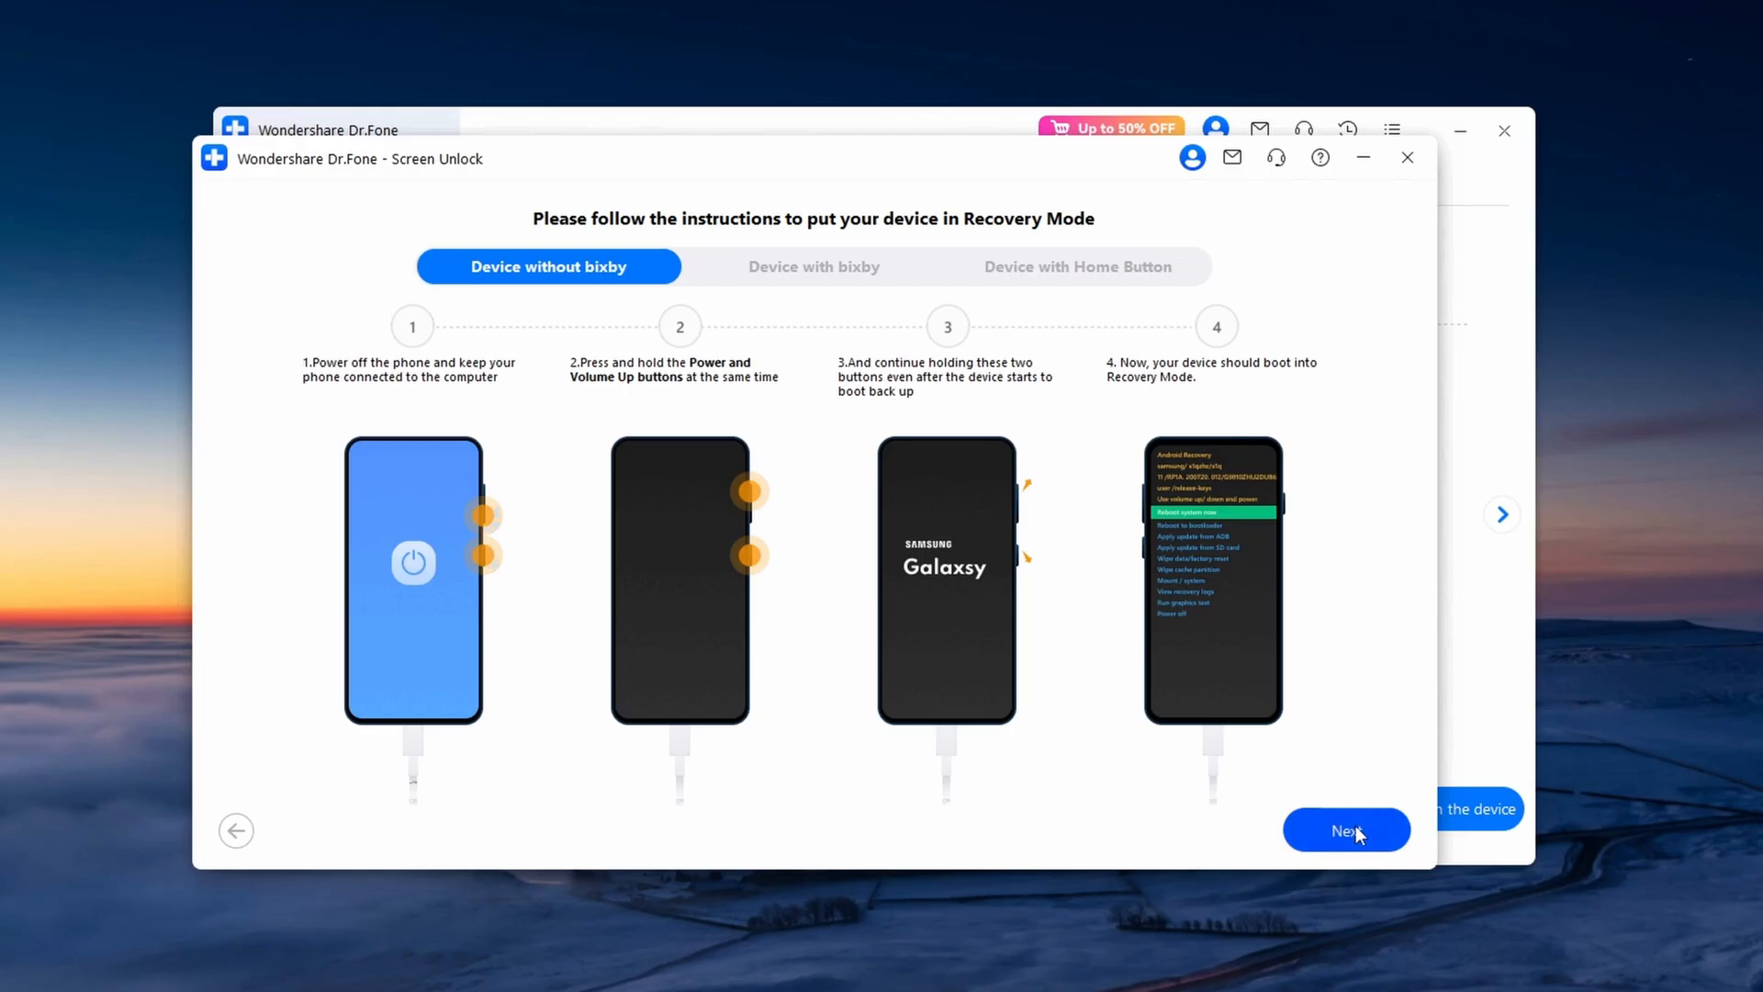
- Continue past the Recovery Mode instructions and navigate the phone's recovery menu with Volume Down
{"action": "left_click", "coordinate": [1346, 831]}
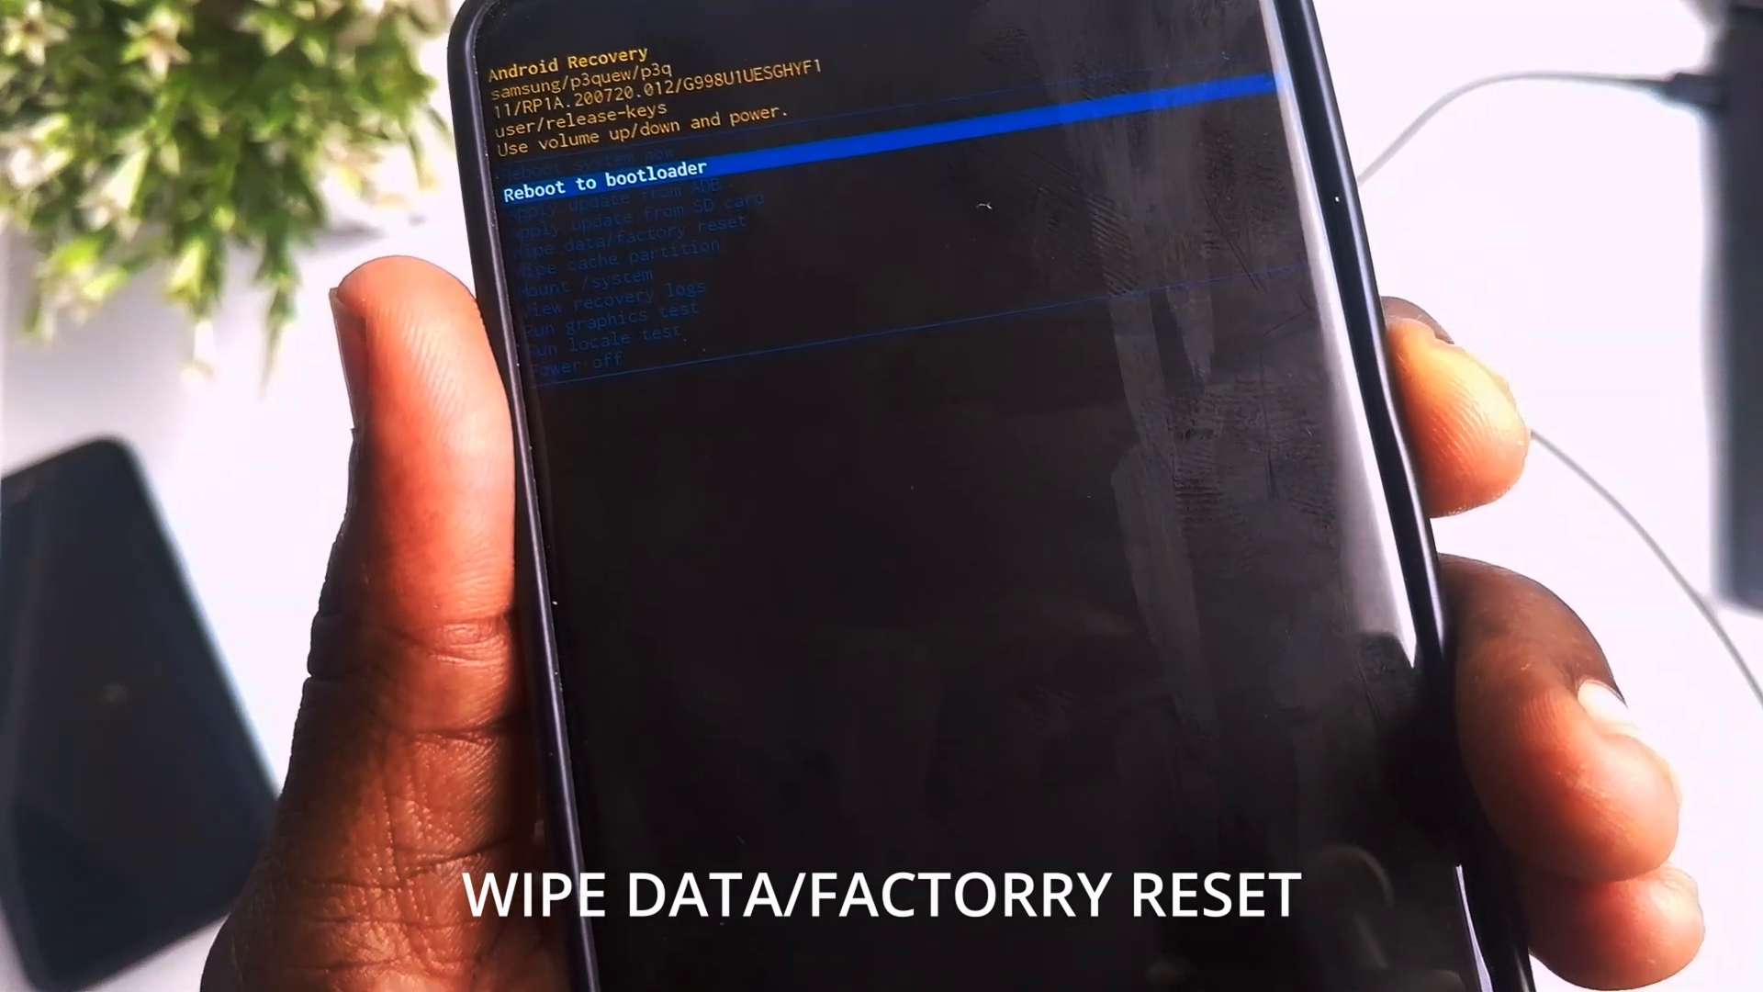
{"action": "key", "text": "VolumeDown"}
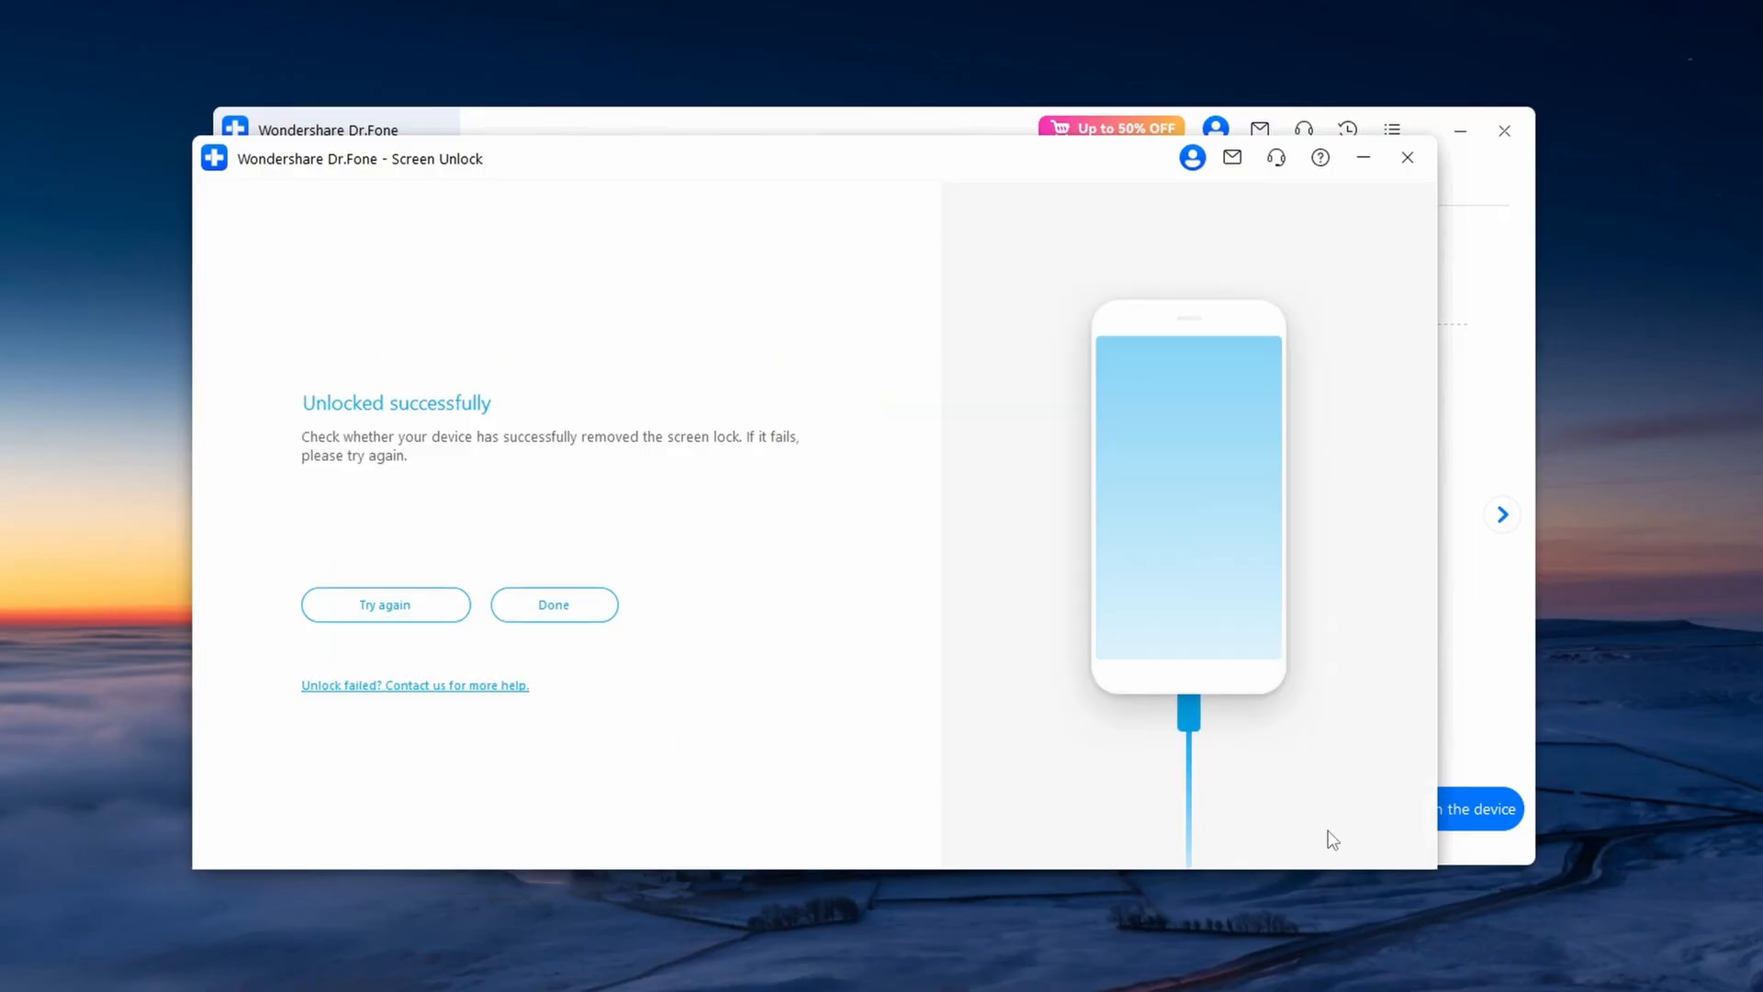
- Click Done on the 'Unlocked successfully' screen
{"action": "left_click", "coordinate": [553, 605]}
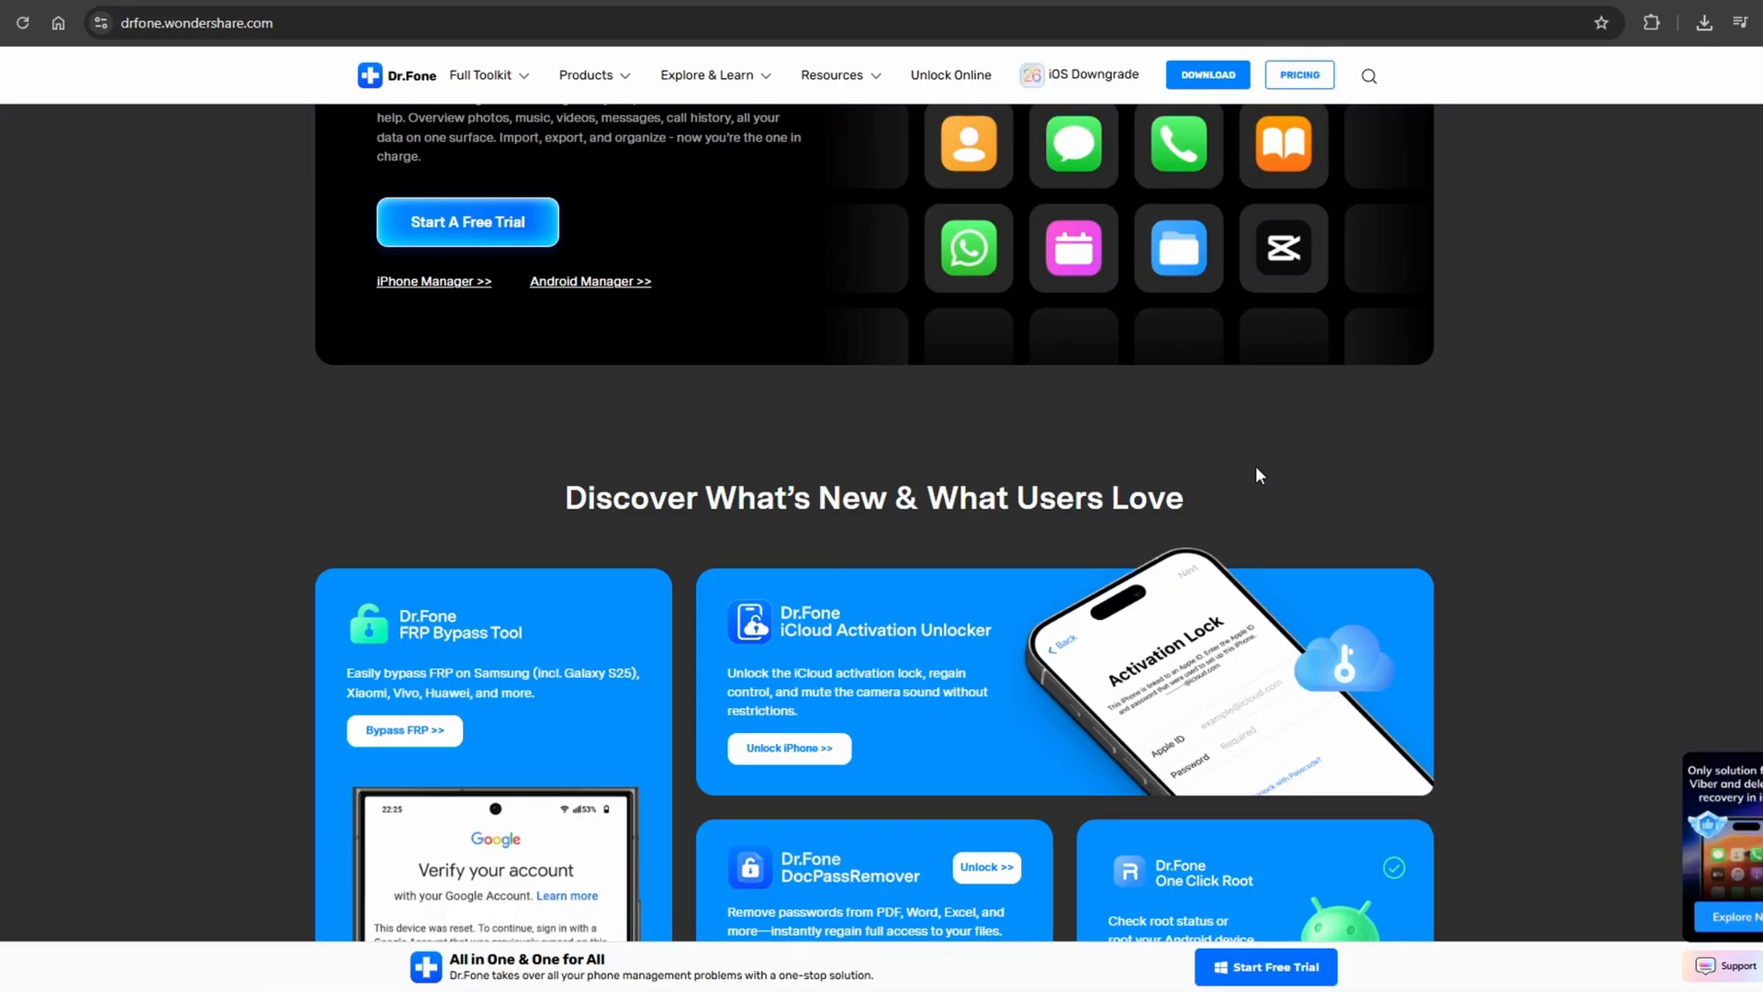
- Scroll the homepage, switch the product showcase to iOS, and open PRICING
{"action": "scroll", "scroll_direction": "down", "scroll_amount": 3}
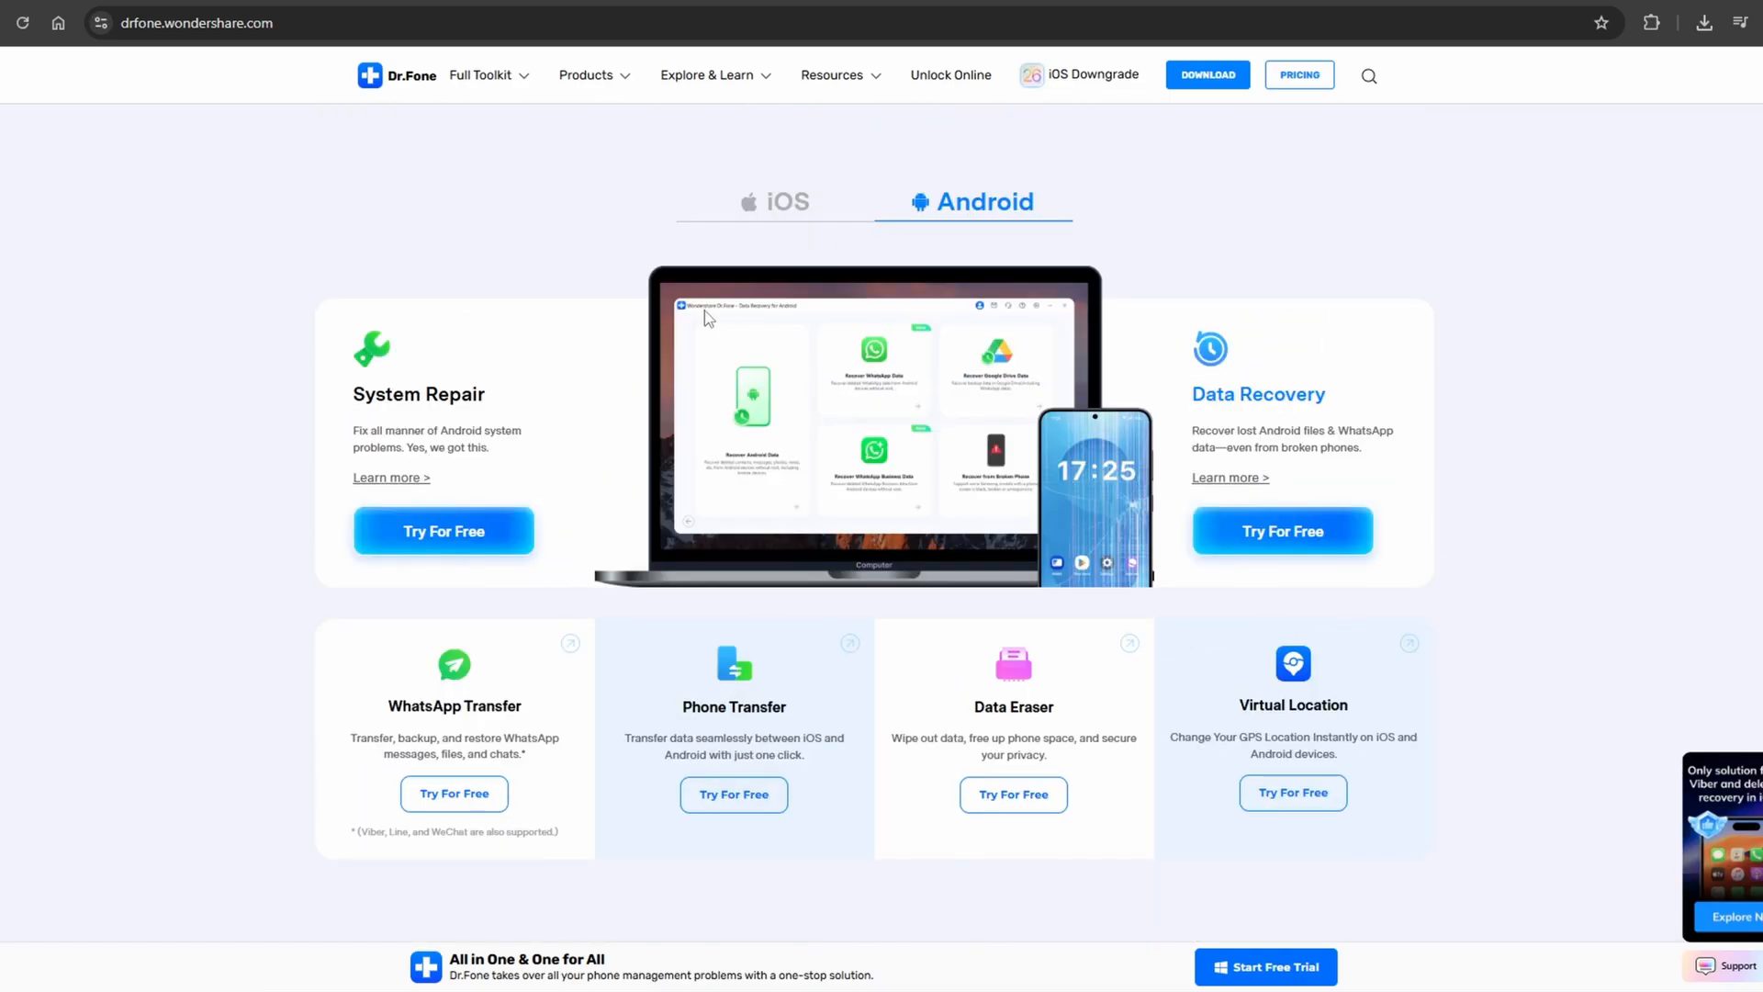
{"action": "left_click", "coordinate": [773, 201]}
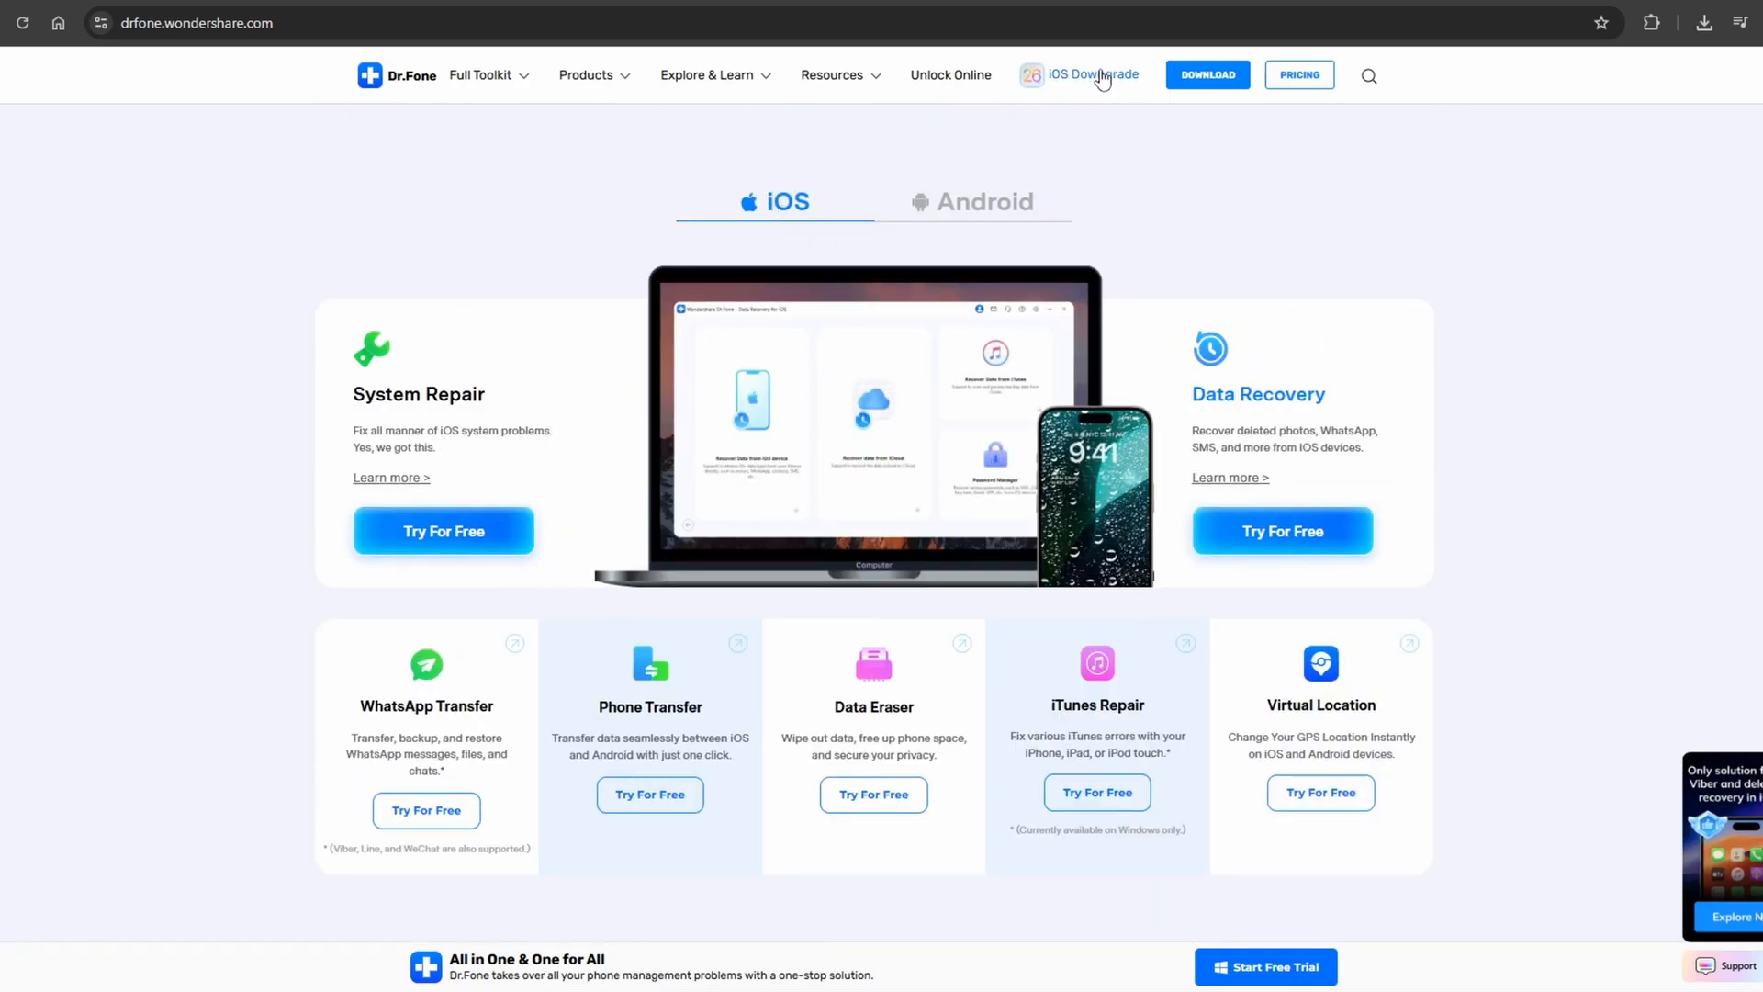
{"action": "left_click", "coordinate": [1299, 75]}
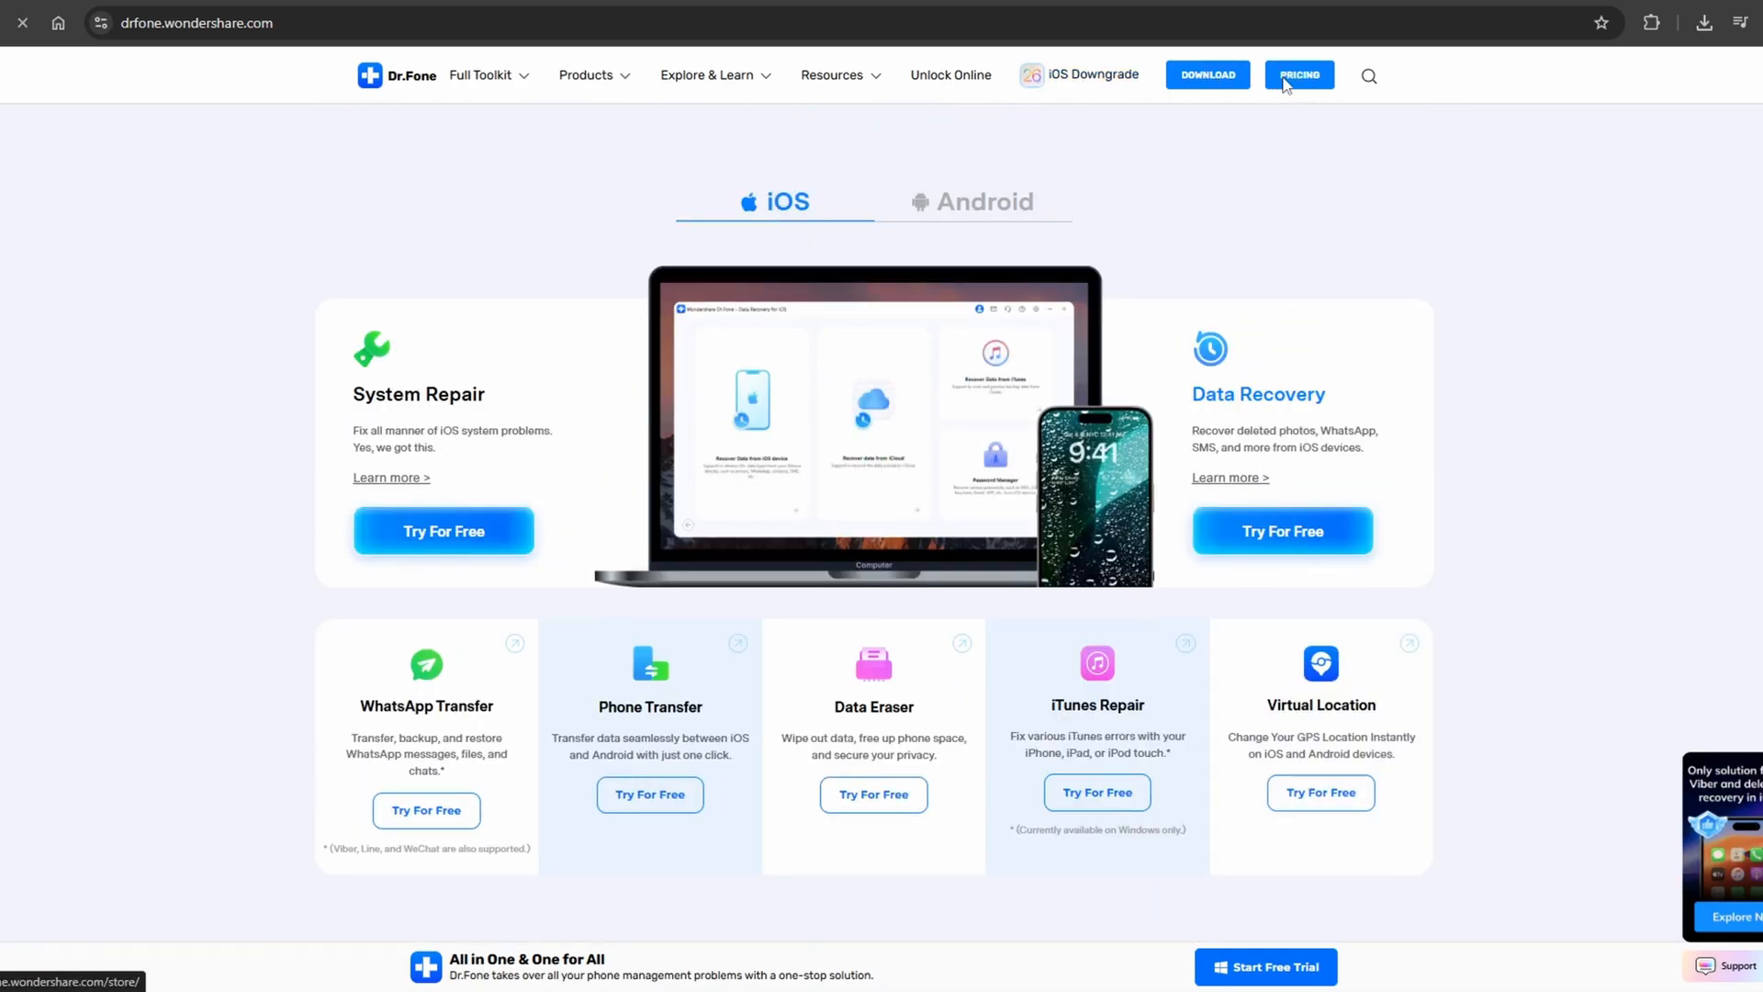
{"action": "left_click", "coordinate": [1298, 75]}
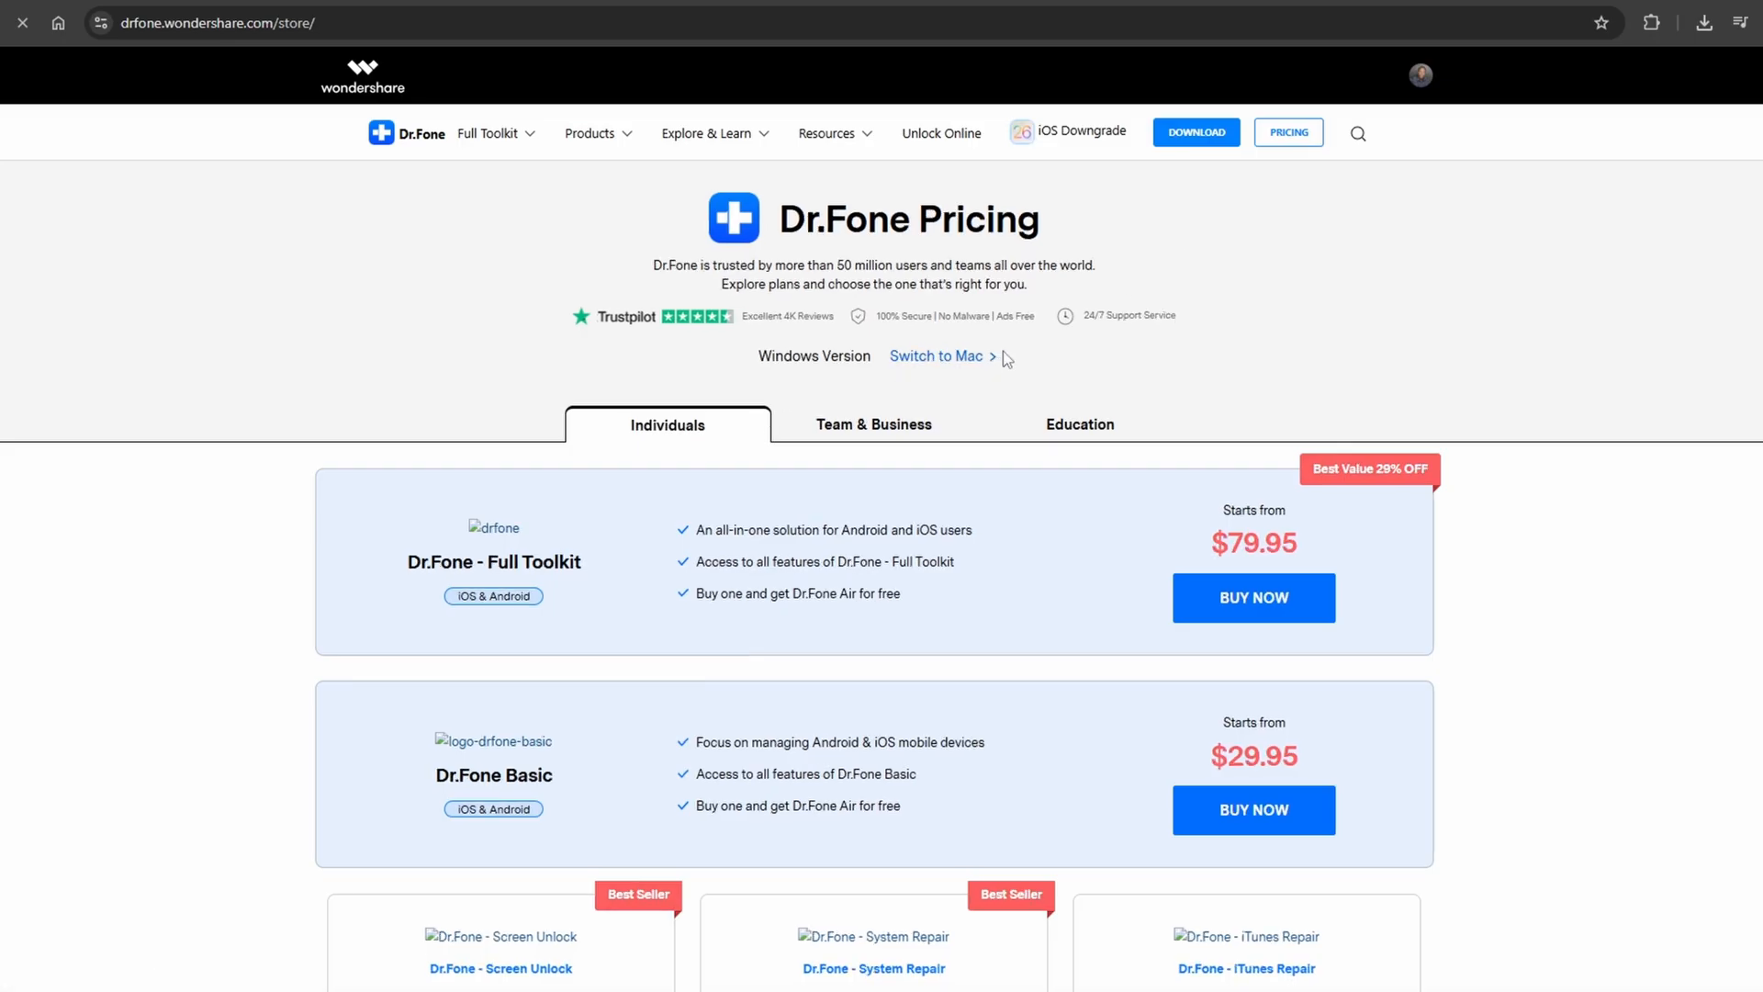
{"action": "scroll", "scroll_direction": "down", "scroll_amount": 3}
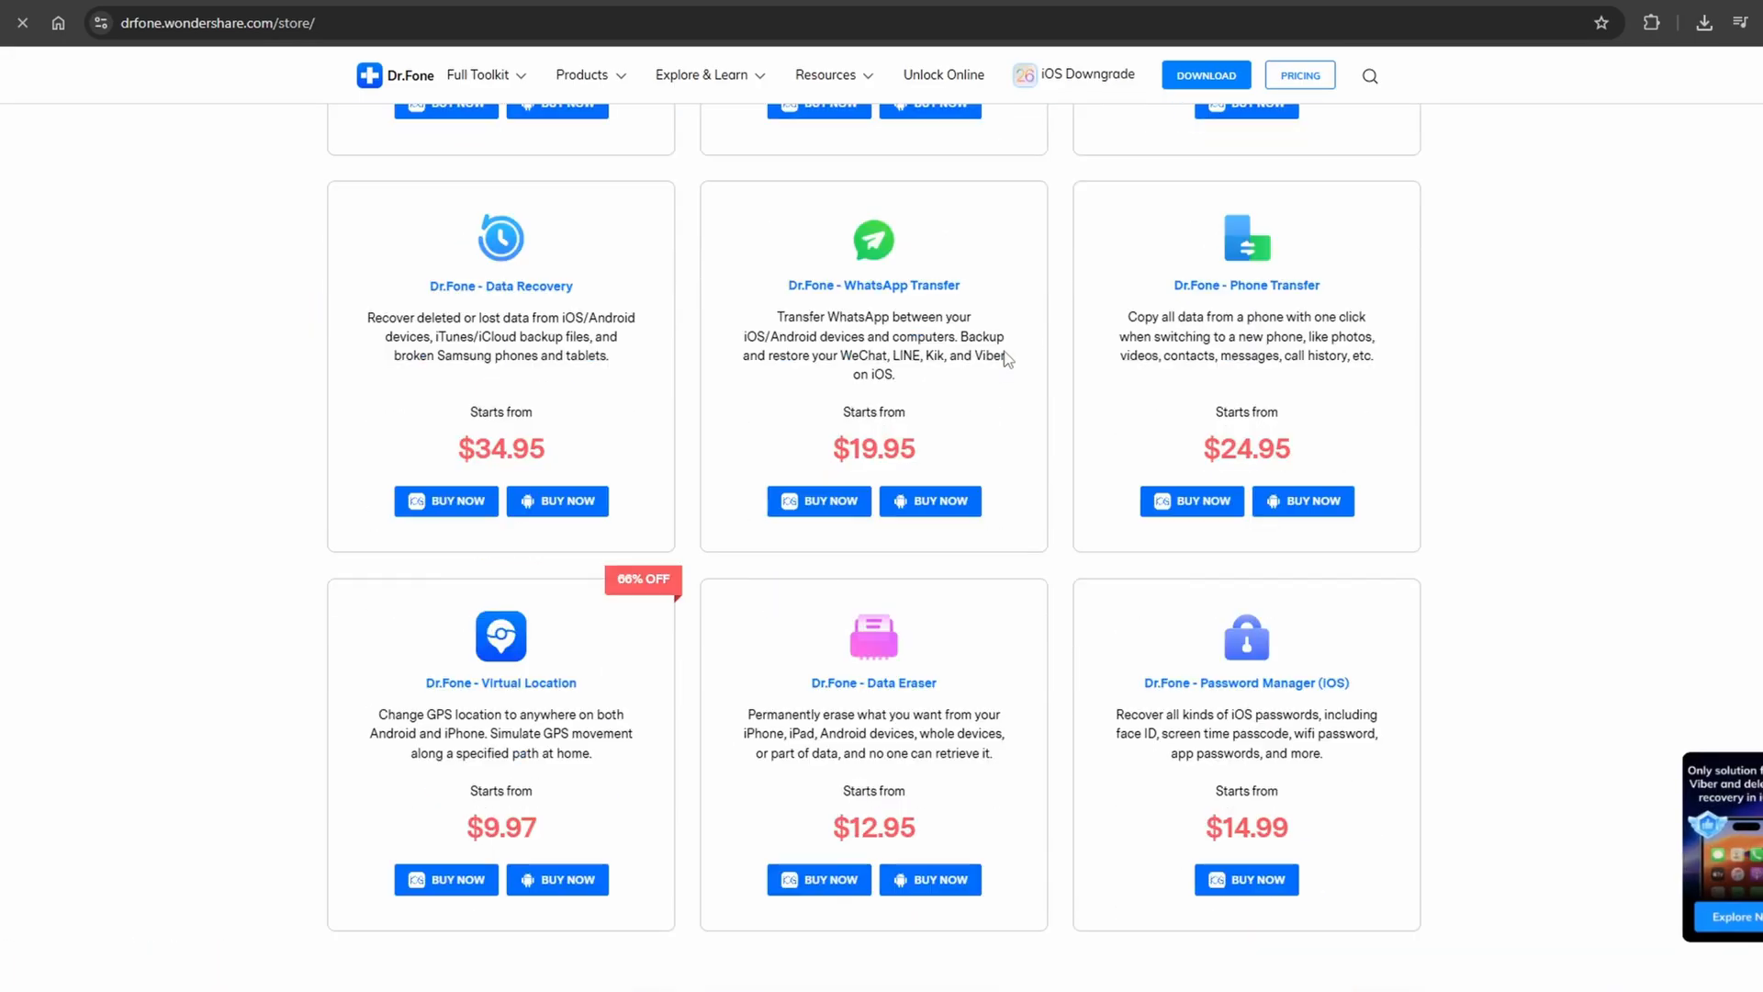
{"action": "scroll", "scroll_direction": "down", "scroll_amount": 3}
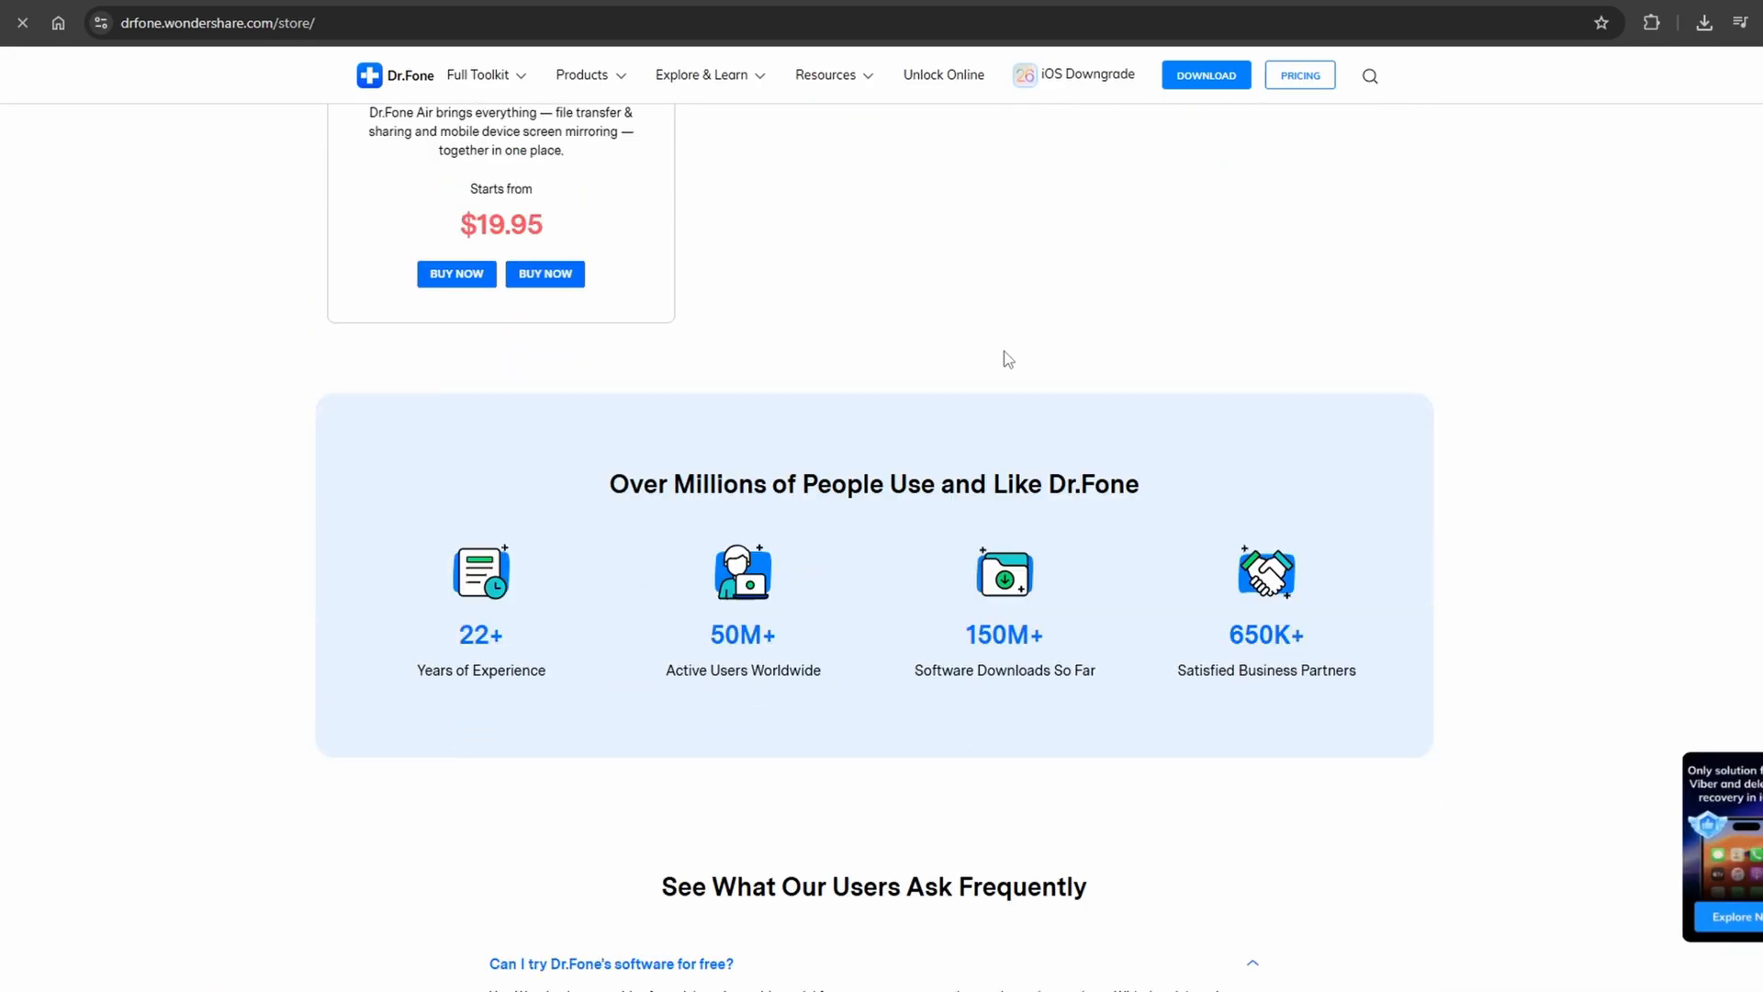
{"action": "scroll", "scroll_direction": "down", "scroll_amount": 3}
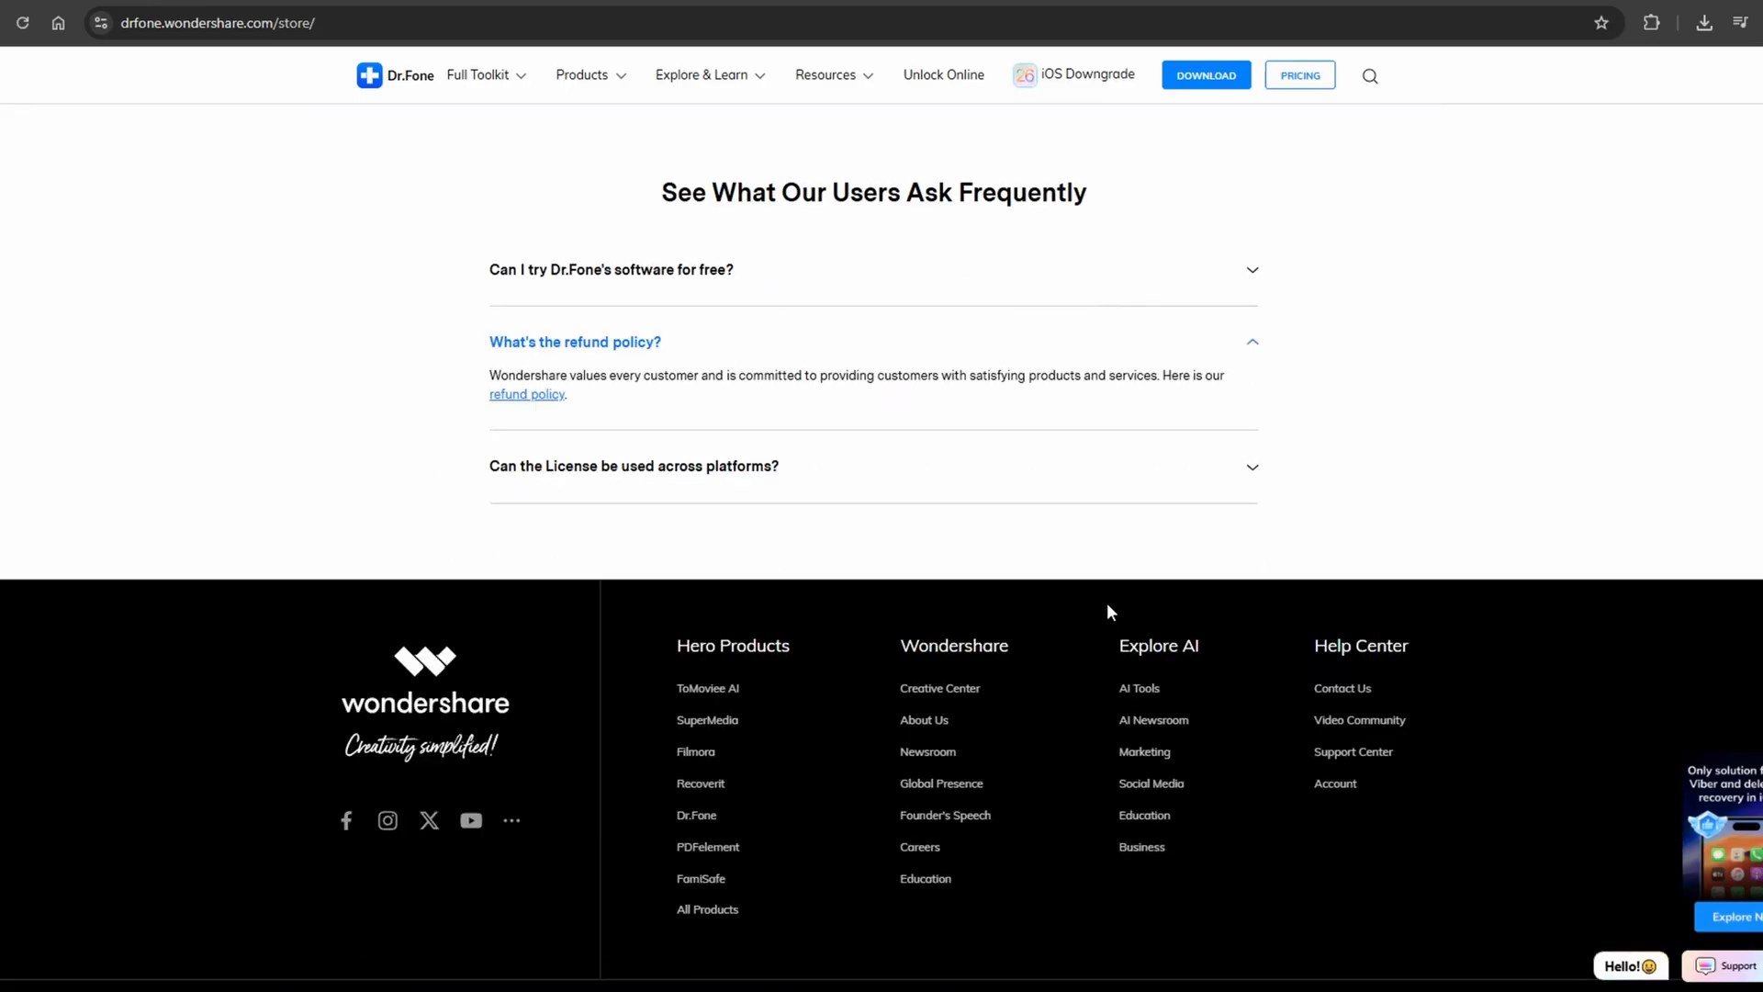
{"action": "scroll", "scroll_direction": "up", "scroll_amount": 3}
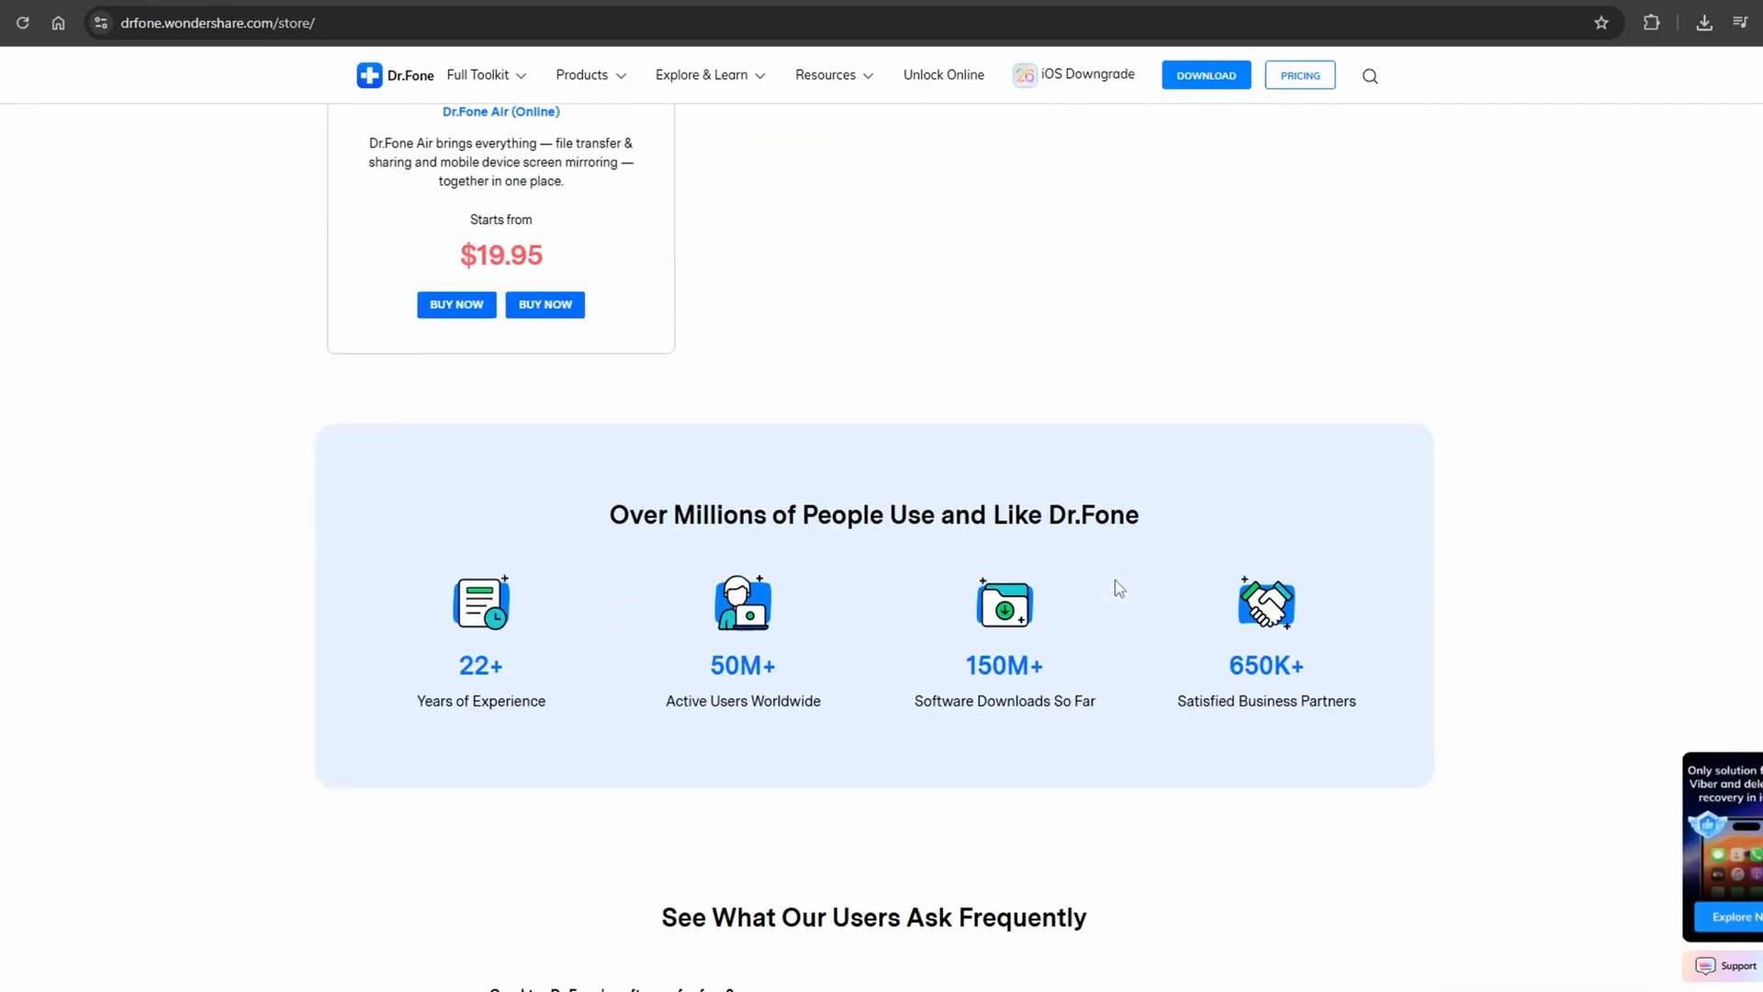
{"action": "scroll", "scroll_direction": "down", "scroll_amount": 3}
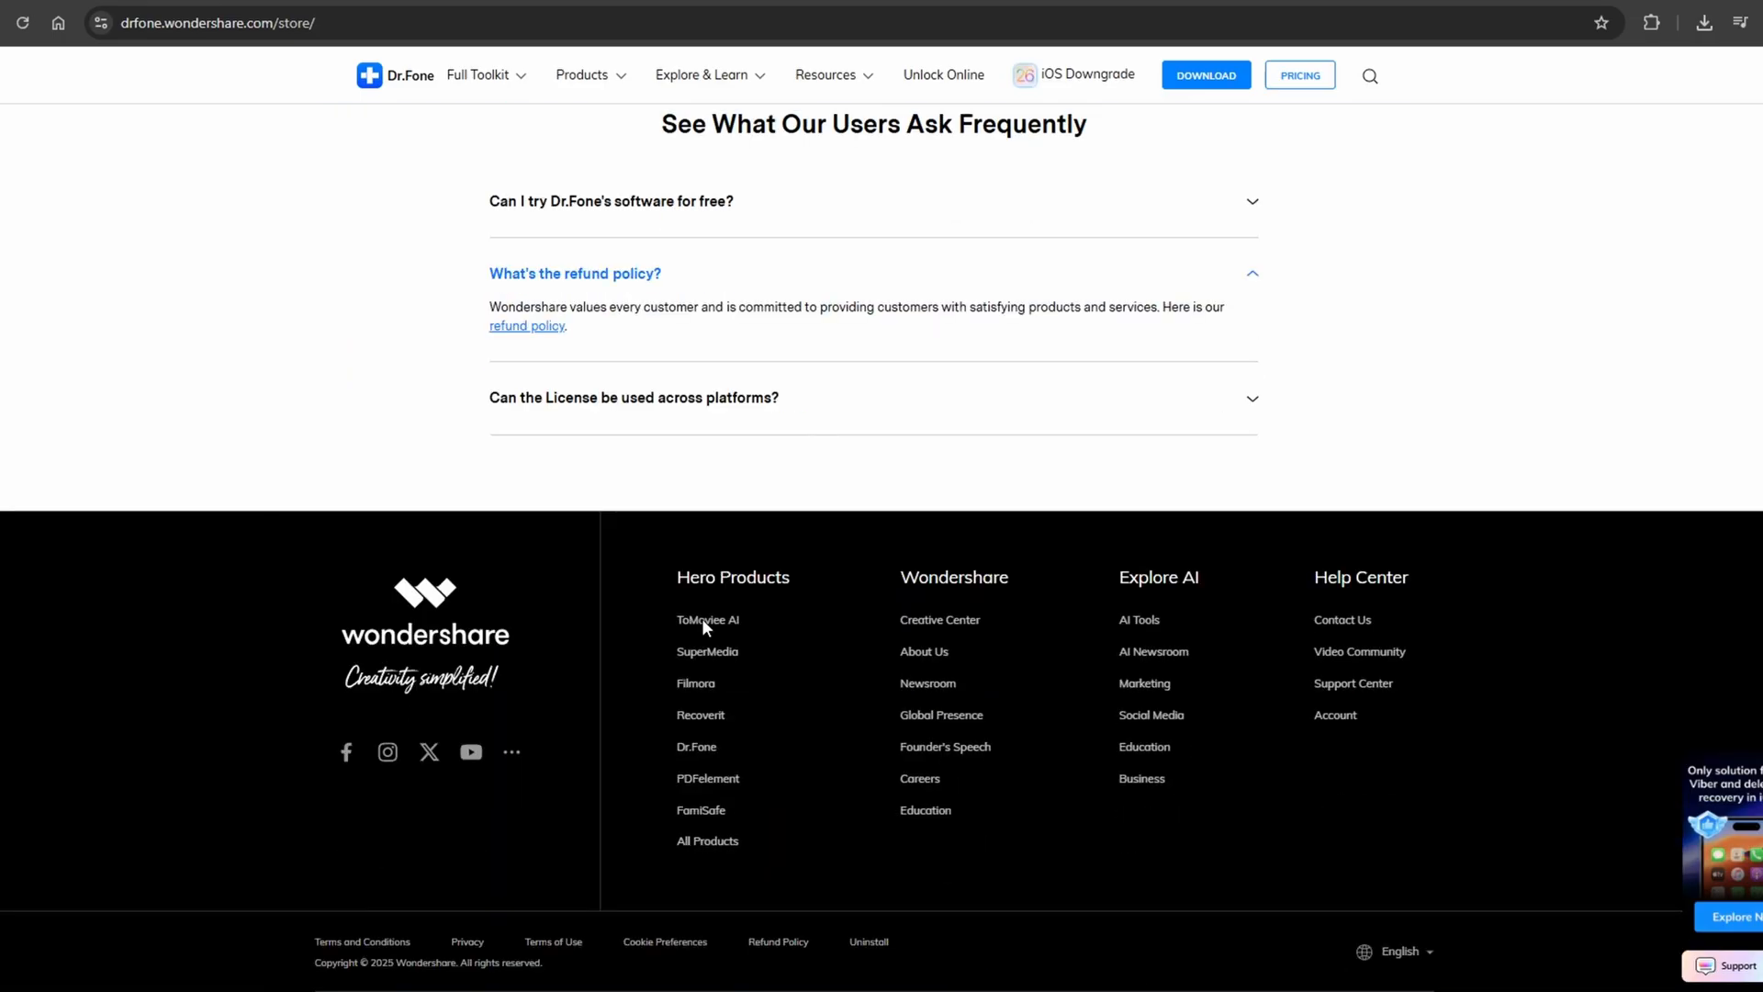